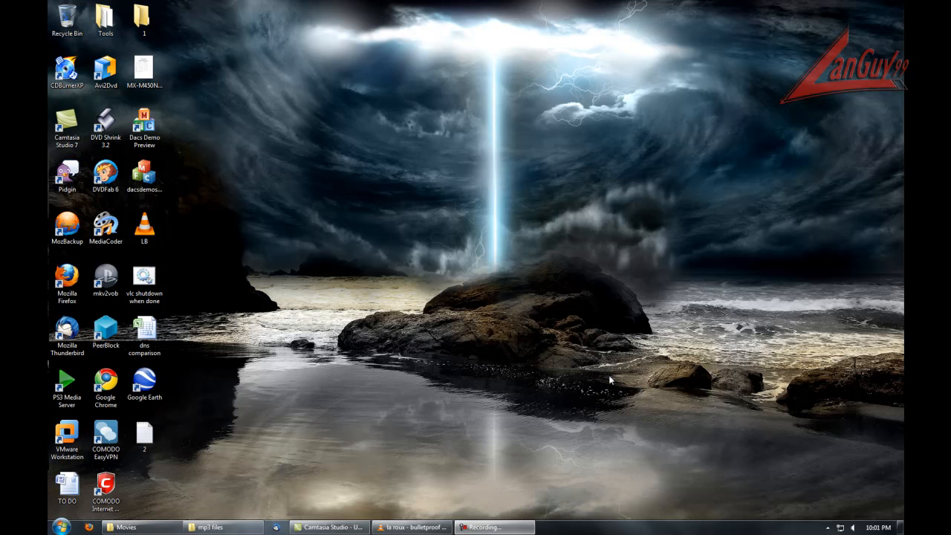
{"action": "mouse_move", "coordinate": [655, 380]}
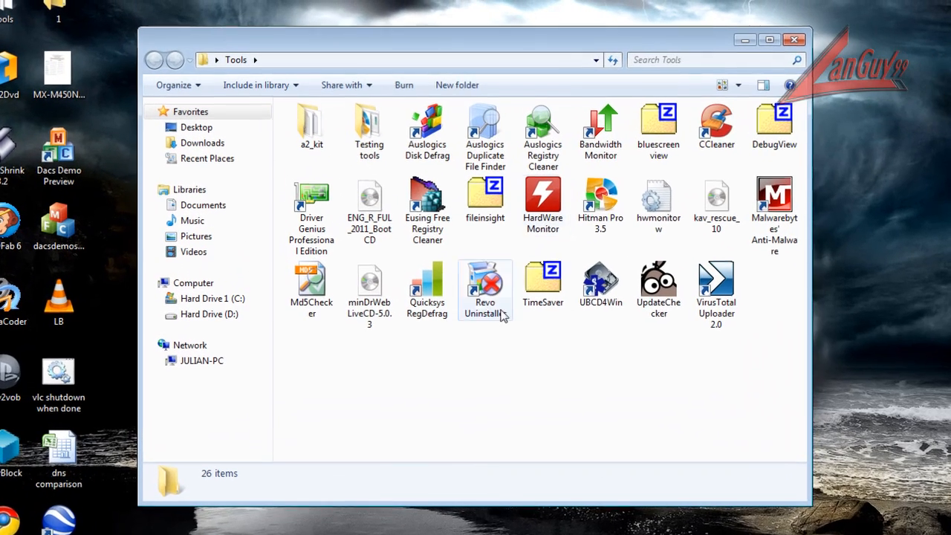
{"action": "mouse_move", "coordinate": [739, 353]}
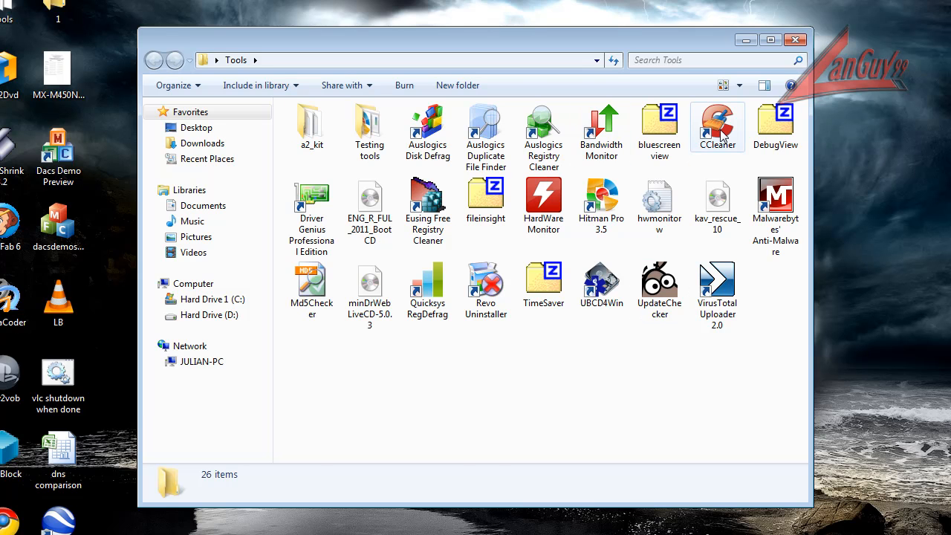
Launch CCleaner from the Tools folder, close it, then relaunch it.
{"action": "double_click", "coordinate": [717, 123]}
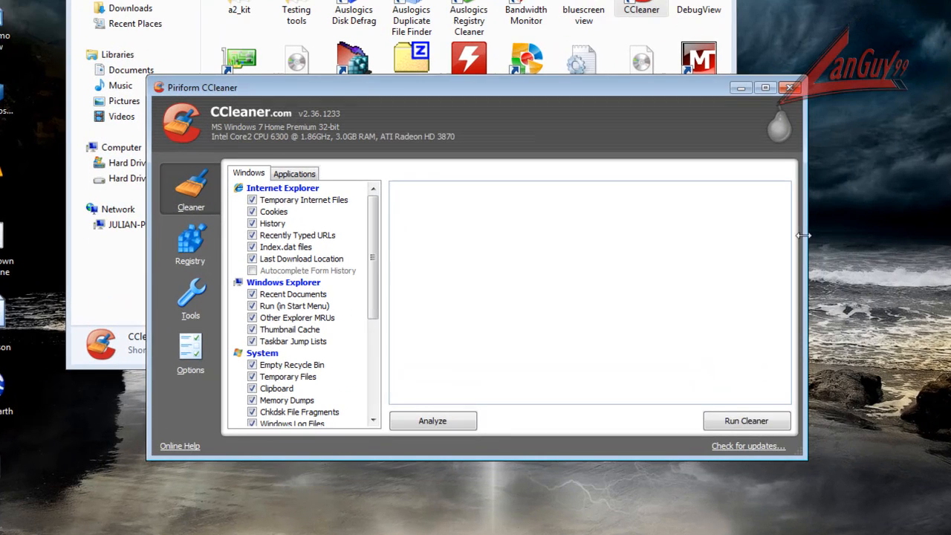
{"action": "left_click", "coordinate": [746, 421]}
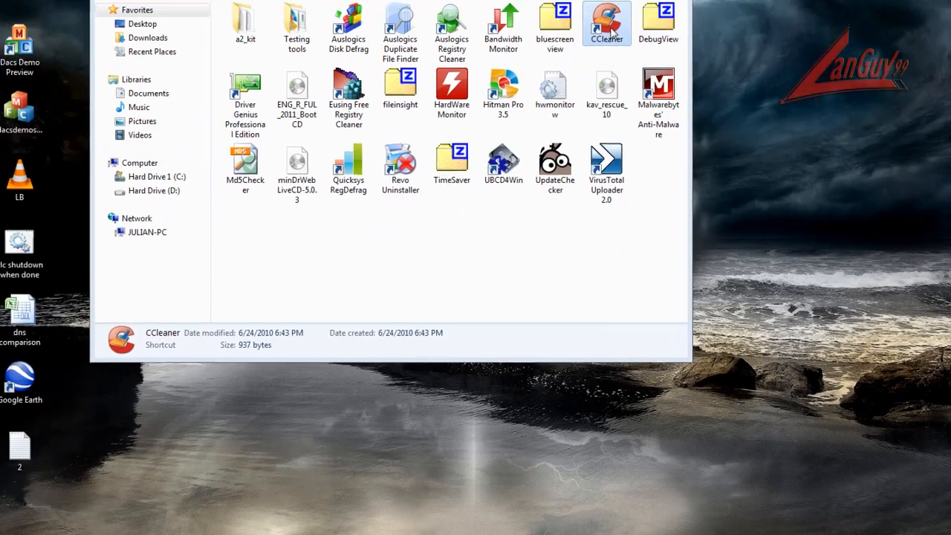
{"action": "double_click", "coordinate": [606, 22]}
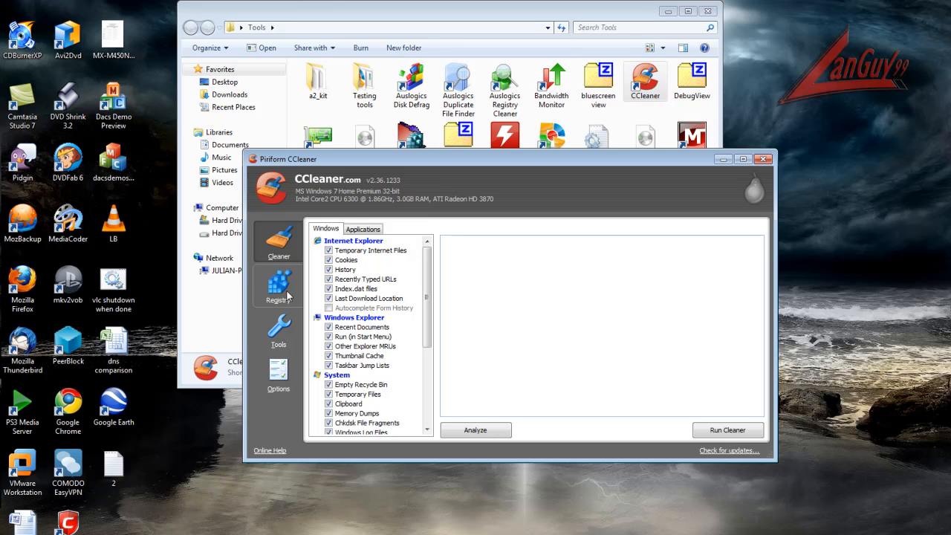
{"action": "mouse_move", "coordinate": [278, 327]}
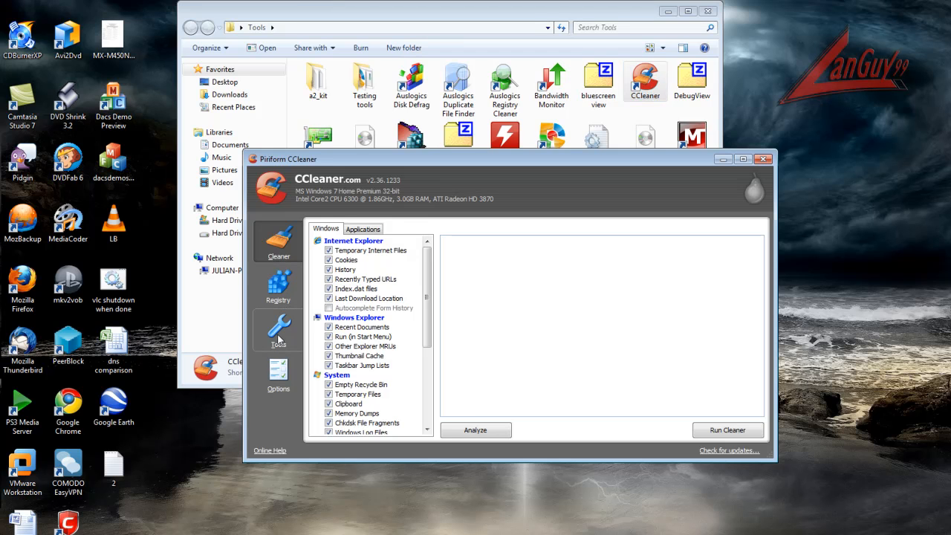
Open CCleaner's Tools startup list and select the Thunderbird entry.
{"action": "left_click", "coordinate": [278, 330]}
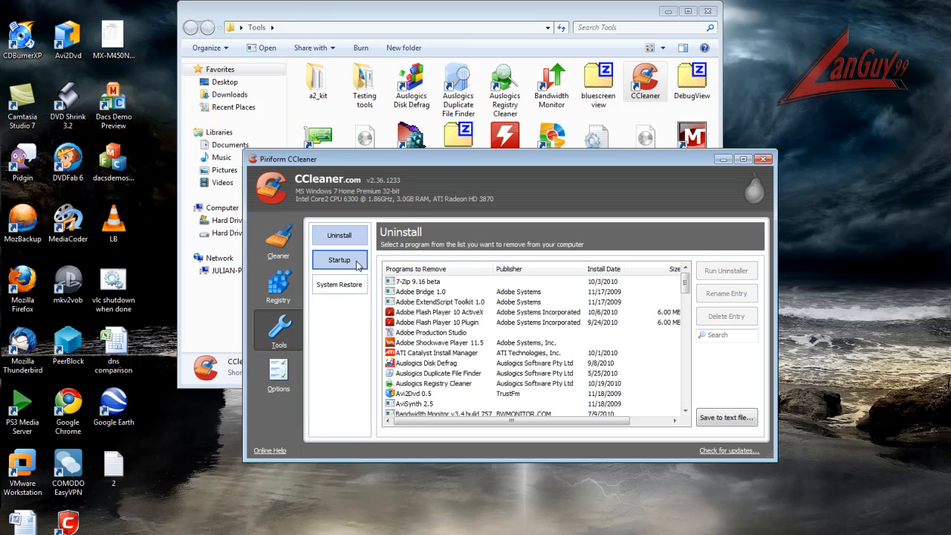
{"action": "left_click", "coordinate": [340, 260]}
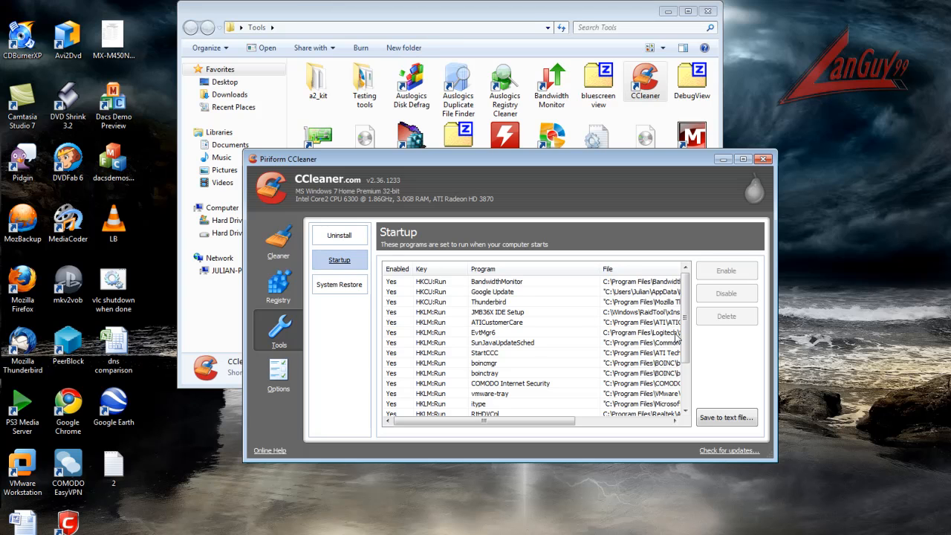
{"action": "mouse_move", "coordinate": [497, 293]}
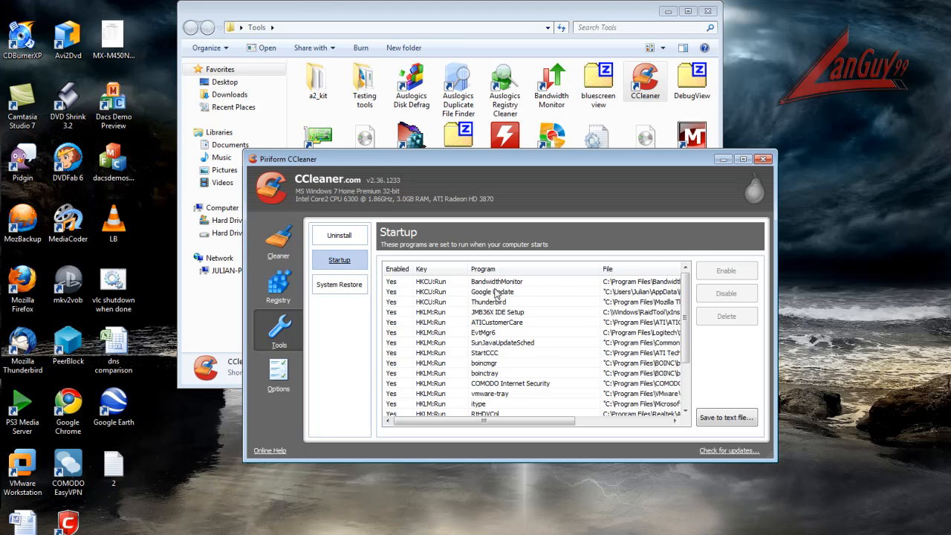
{"action": "mouse_move", "coordinate": [510, 318]}
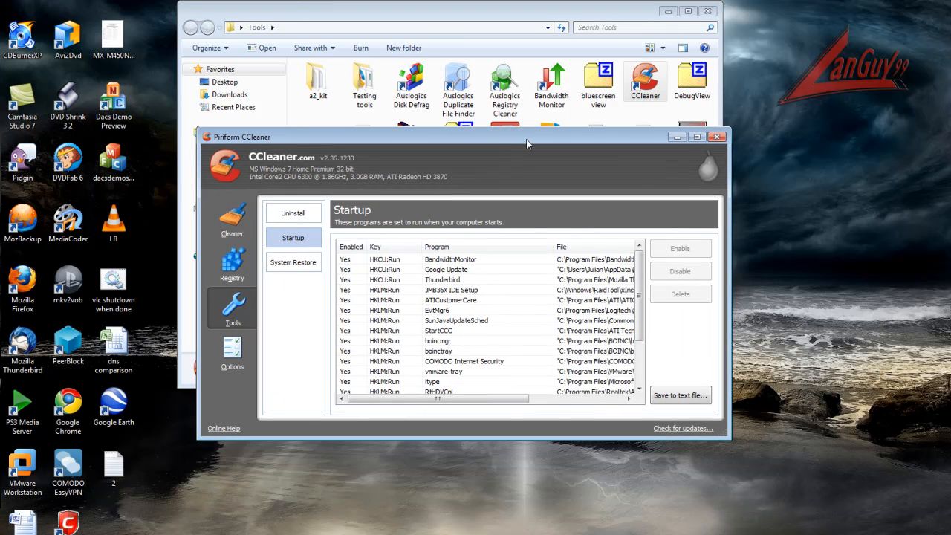
{"action": "mouse_move", "coordinate": [519, 322]}
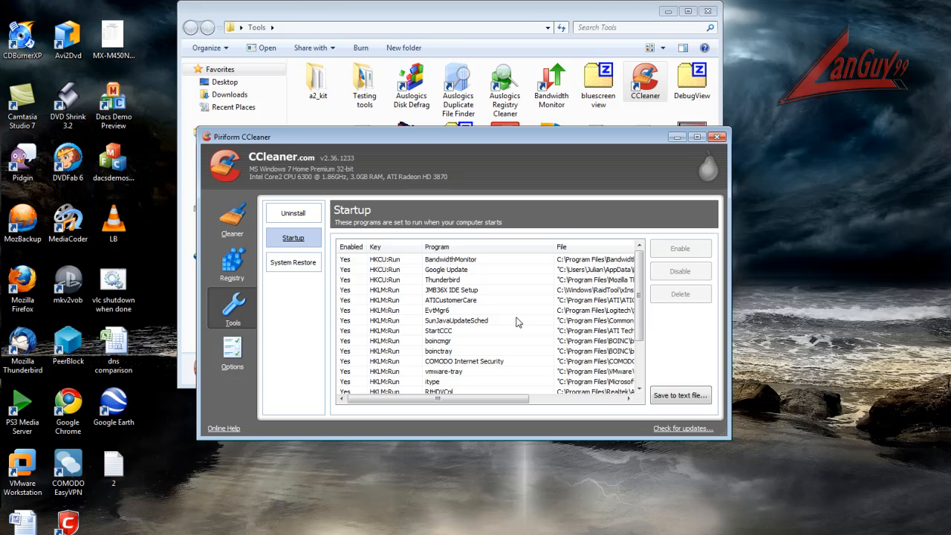
{"action": "left_click", "coordinate": [442, 279]}
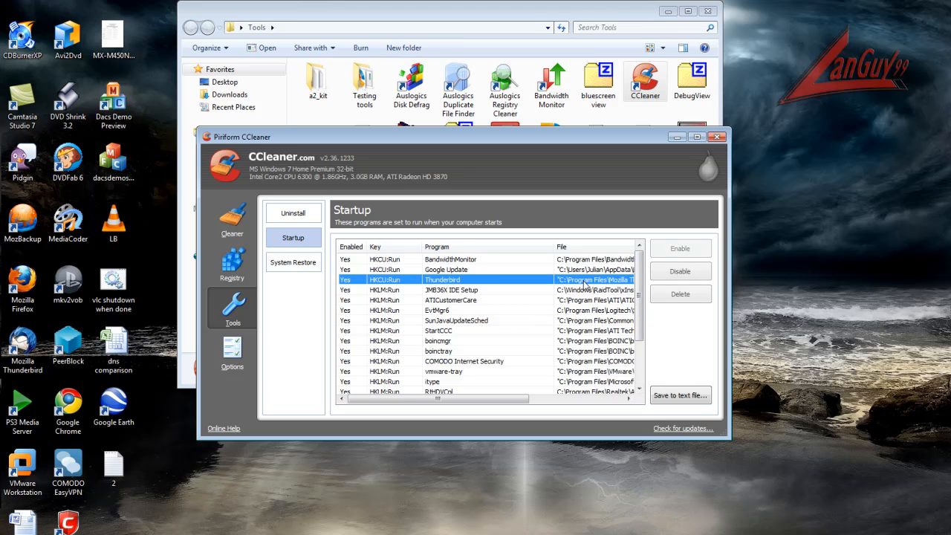
{"action": "mouse_move", "coordinate": [707, 265]}
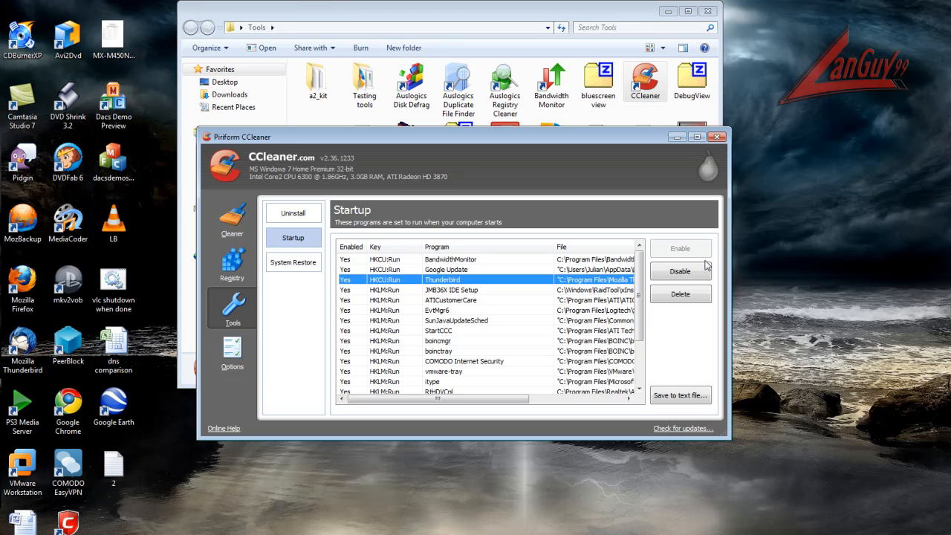
{"action": "mouse_move", "coordinate": [693, 287]}
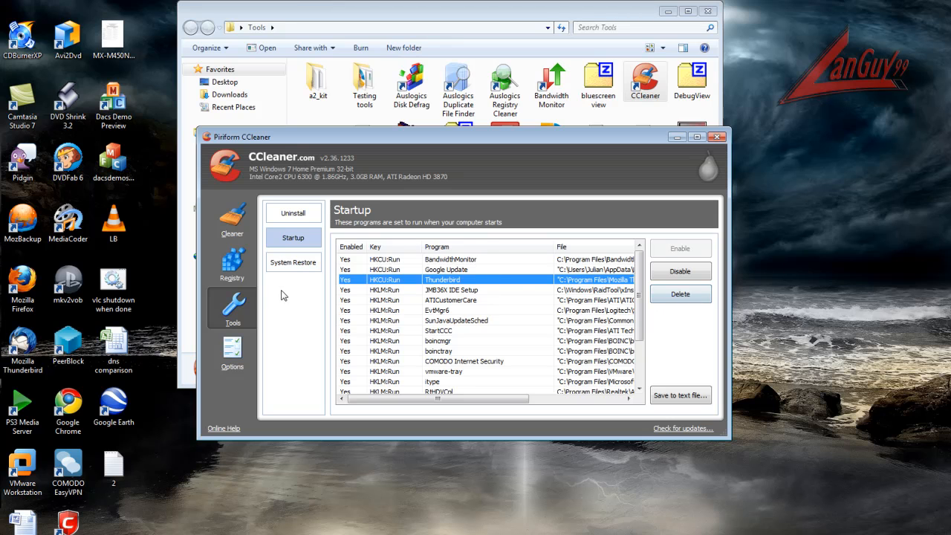
View the System Restore points and installed programs list, then close CCleaner.
{"action": "left_click", "coordinate": [292, 262]}
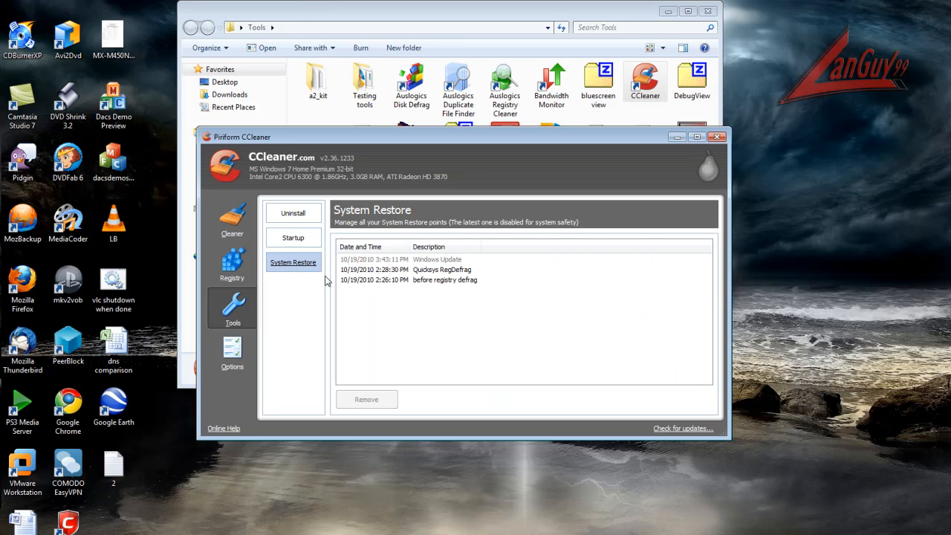
{"action": "left_click", "coordinate": [293, 214]}
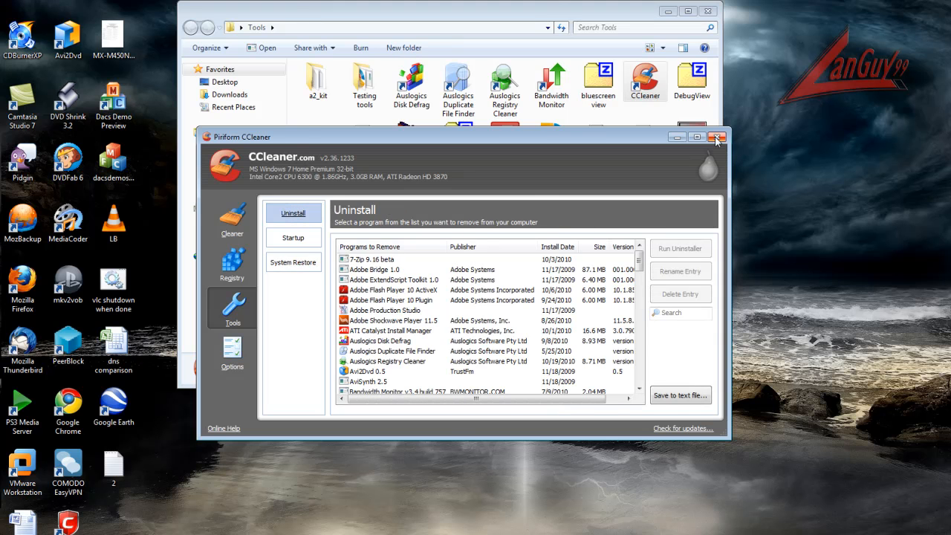
{"action": "left_click", "coordinate": [716, 136]}
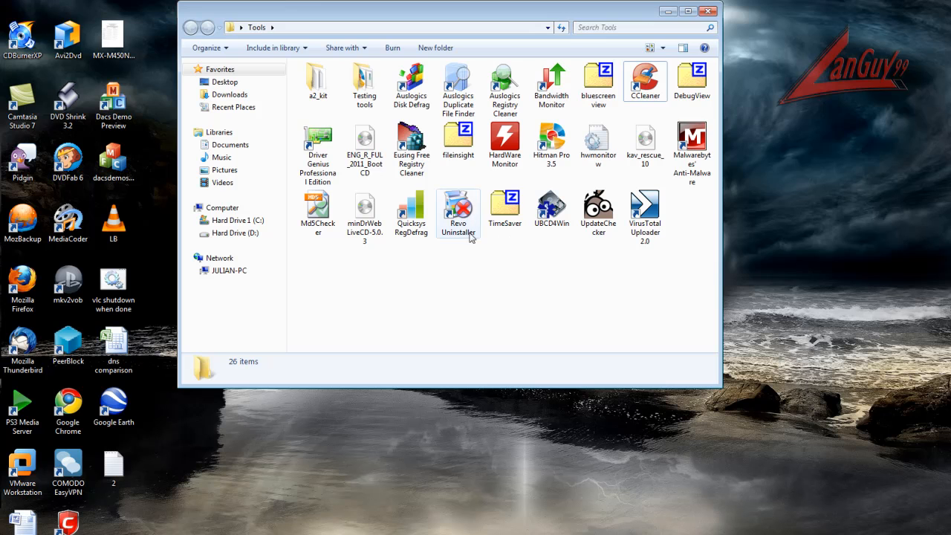
{"action": "double_click", "coordinate": [458, 210]}
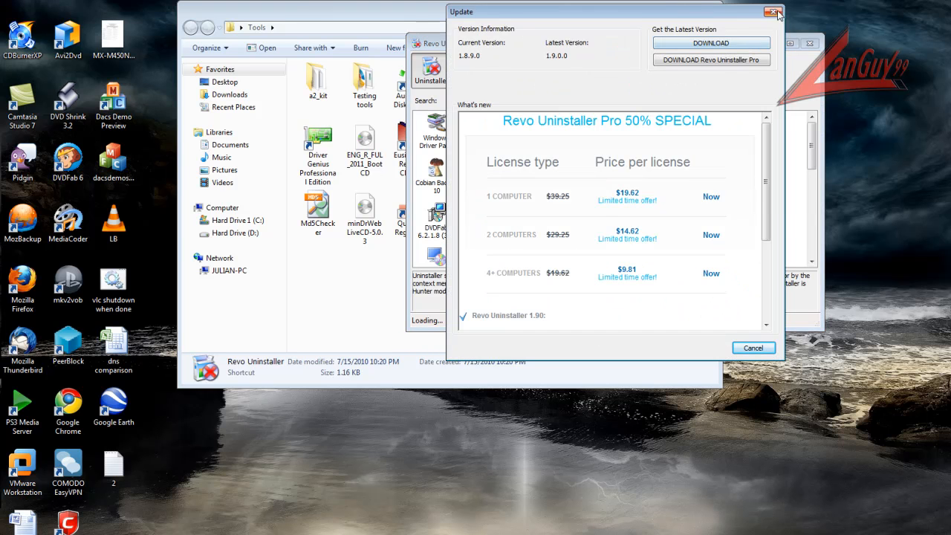
{"action": "left_click", "coordinate": [775, 13]}
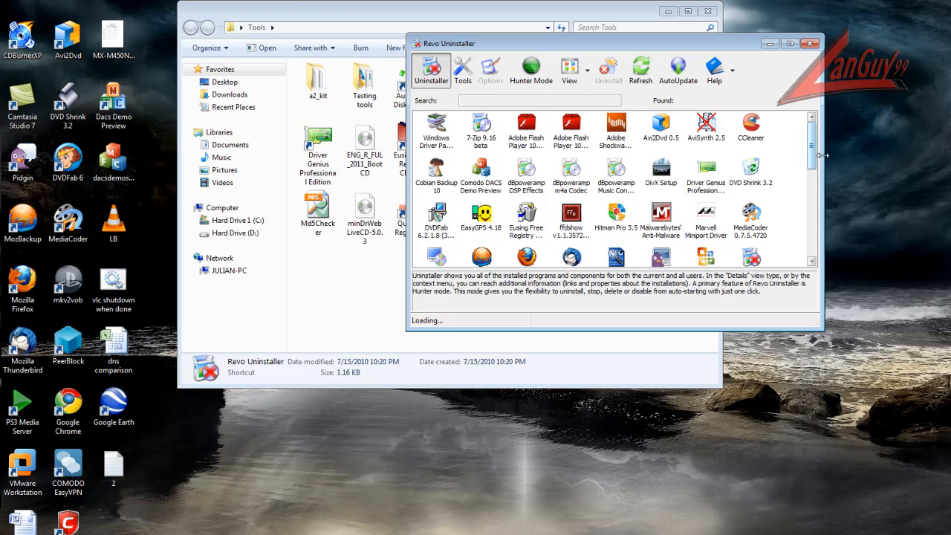
{"action": "scroll", "scroll_direction": "down", "scroll_amount": 3}
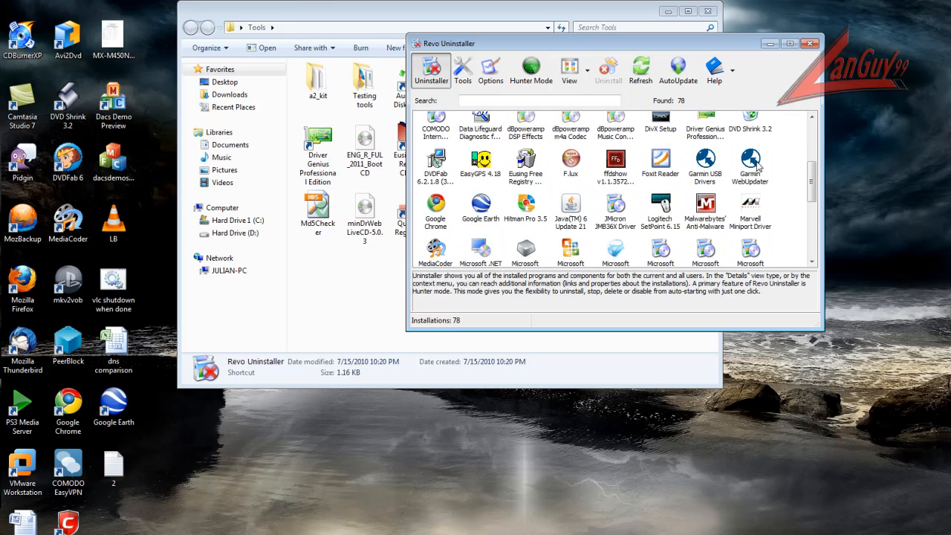
{"action": "left_click", "coordinate": [616, 161]}
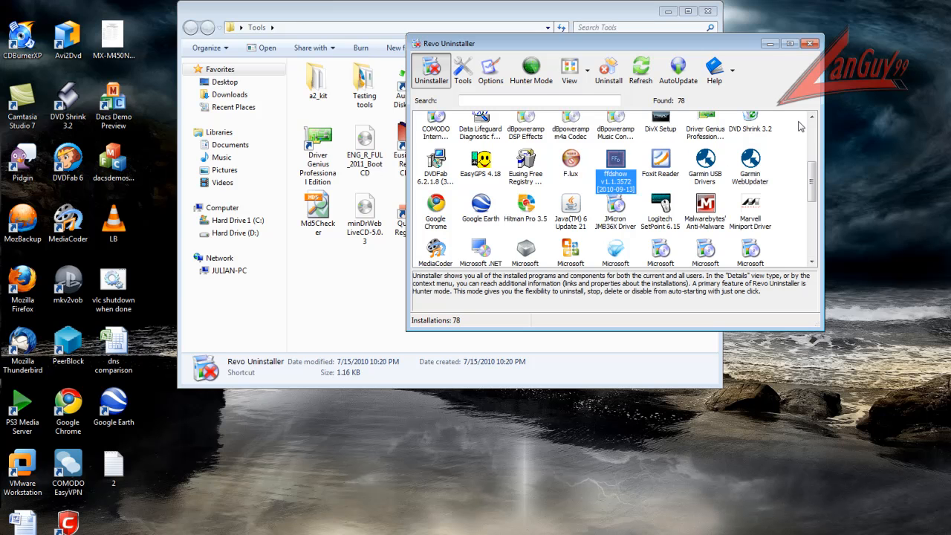
{"action": "left_click", "coordinate": [808, 43]}
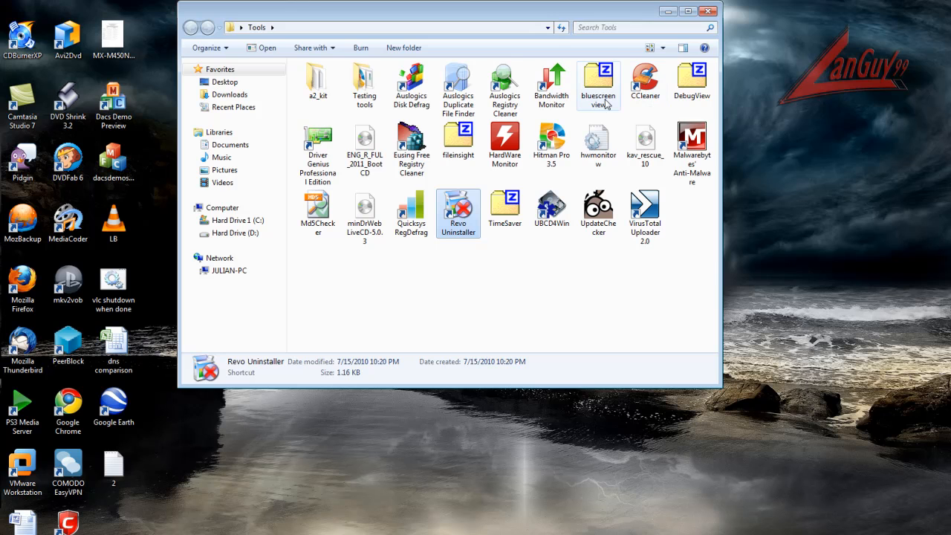
{"action": "mouse_move", "coordinate": [635, 291]}
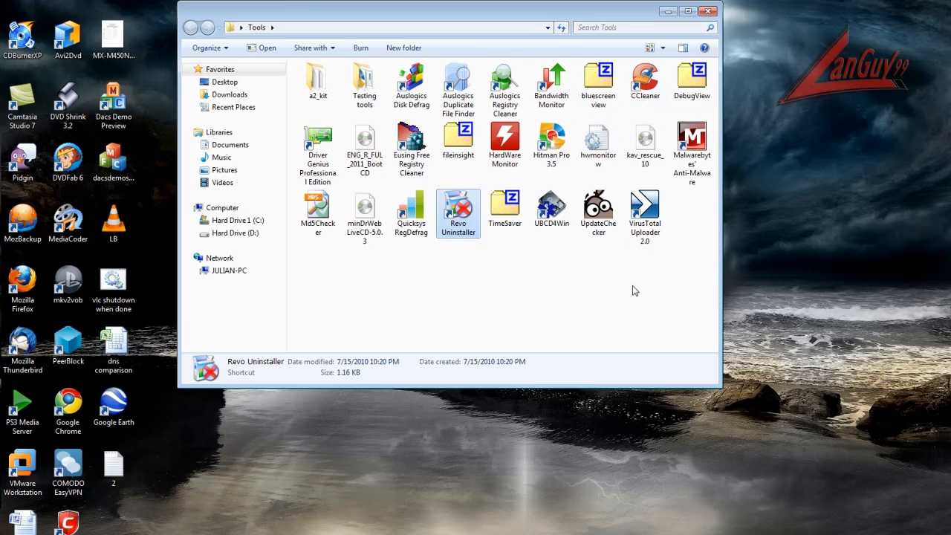
{"action": "mouse_move", "coordinate": [456, 257]}
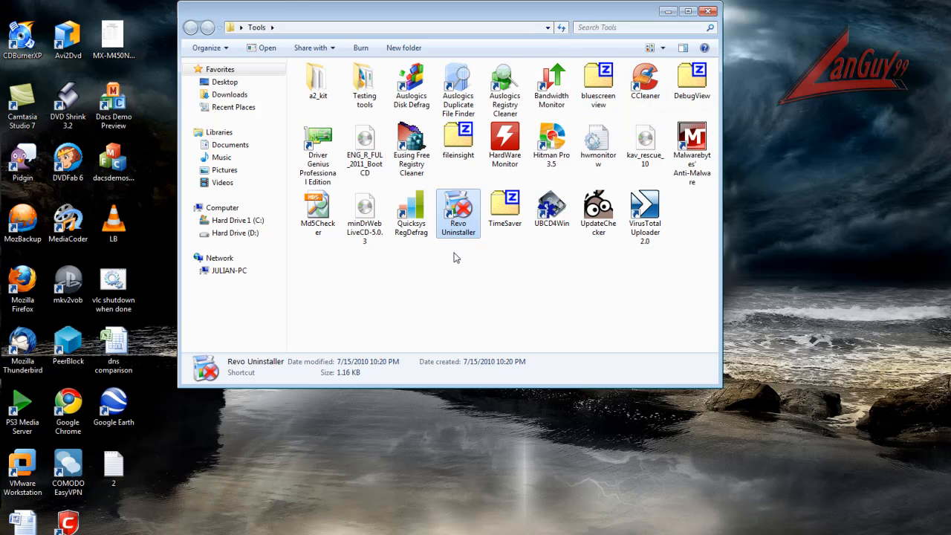
{"action": "left_click", "coordinate": [475, 274]}
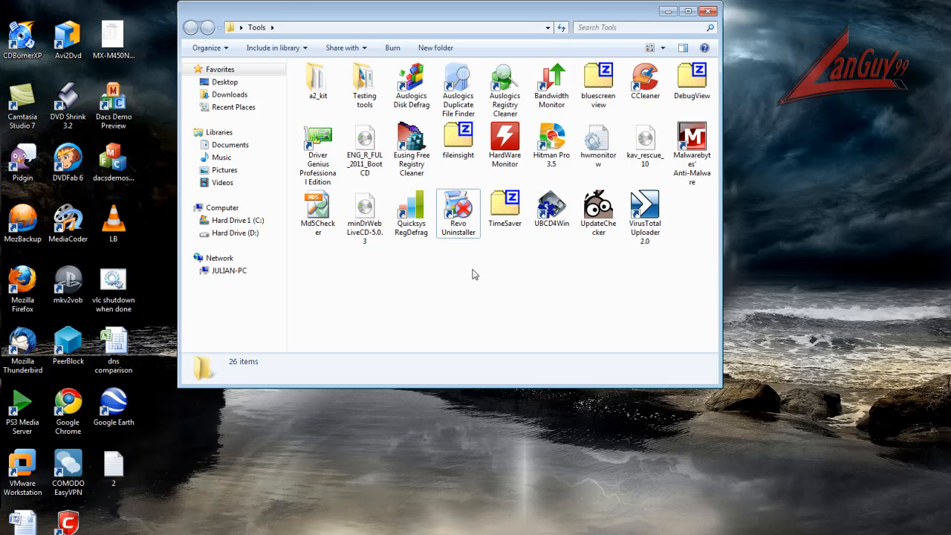
{"action": "left_click", "coordinate": [411, 86]}
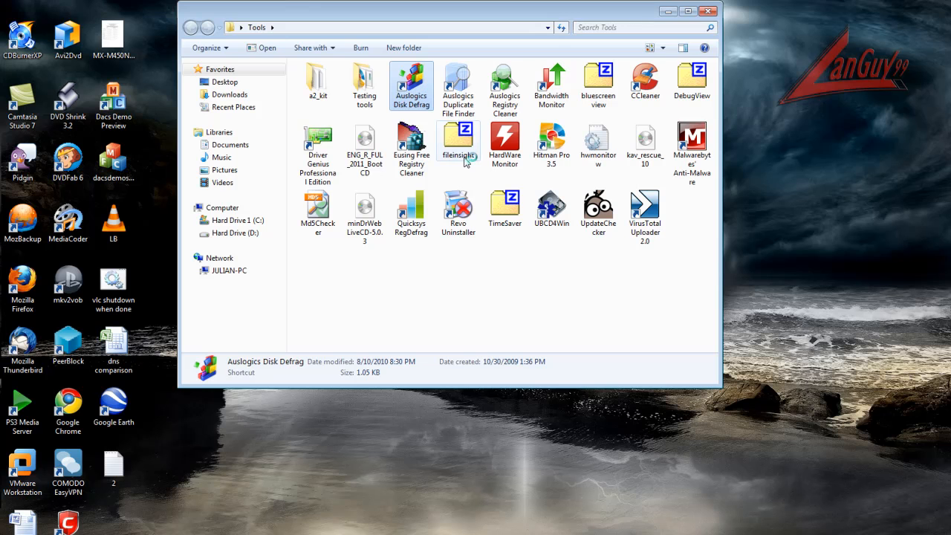
Open Auslogics Disk Defrag to check both drives and the last defrag date, then close it.
{"action": "double_click", "coordinate": [411, 81]}
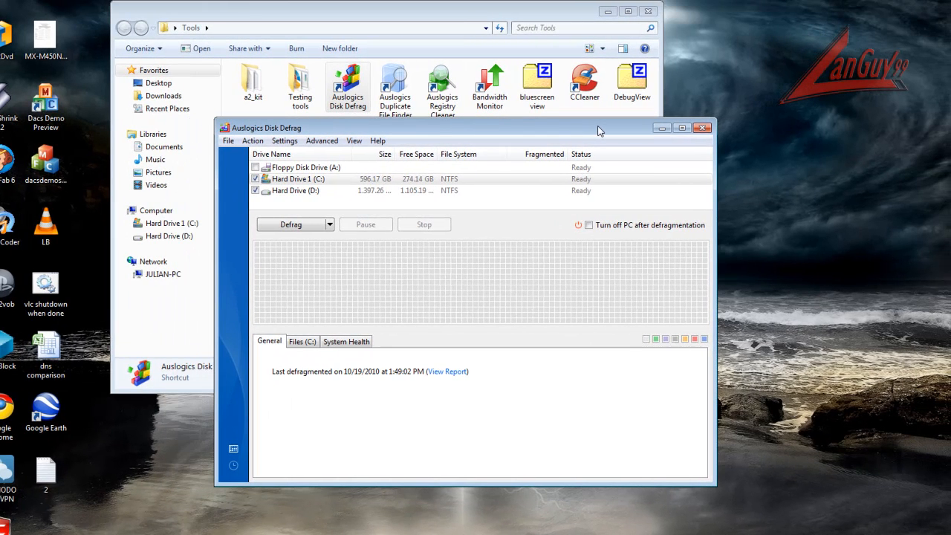
{"action": "mouse_move", "coordinate": [404, 224]}
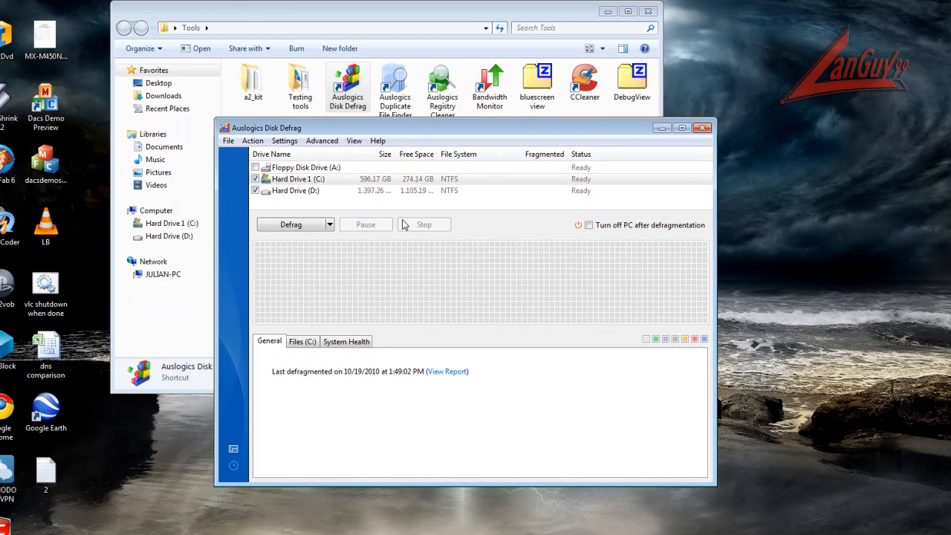
{"action": "left_click", "coordinate": [330, 225]}
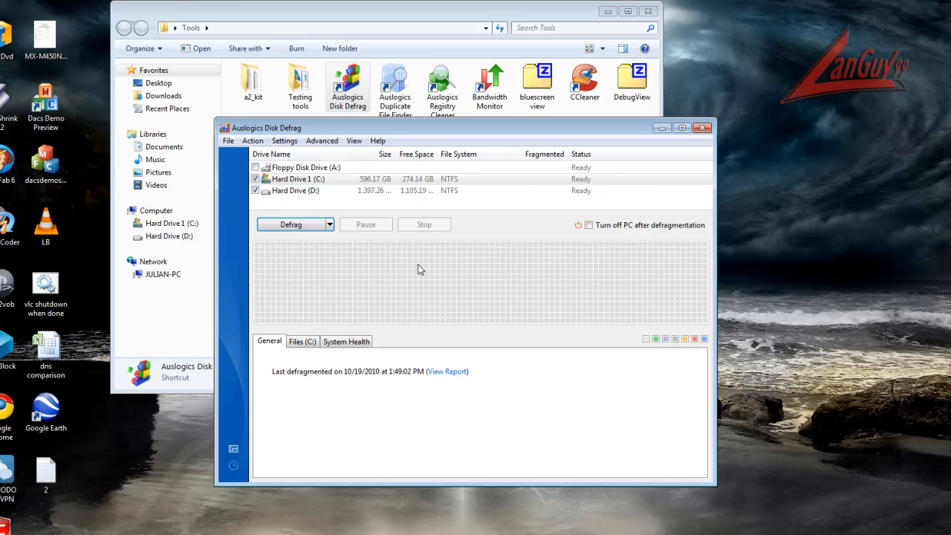
{"action": "mouse_move", "coordinate": [419, 269]}
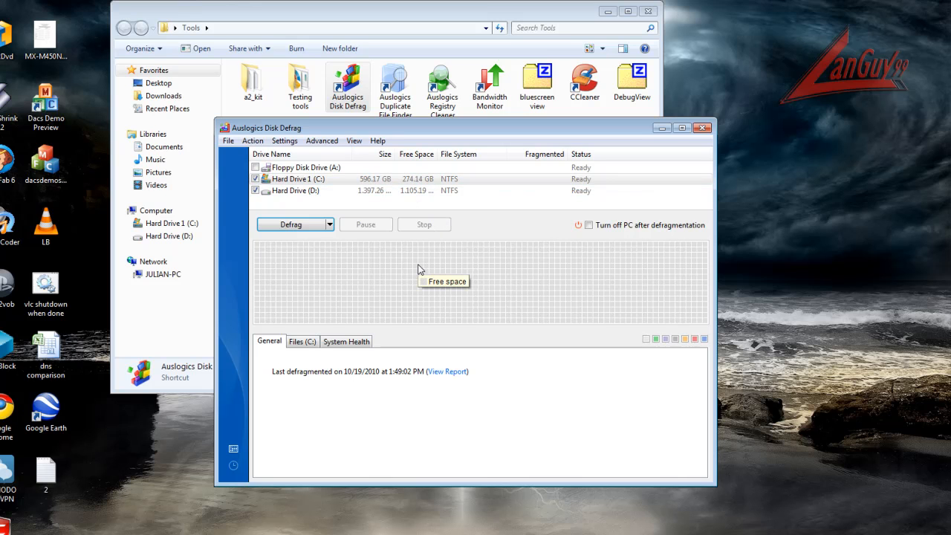
{"action": "mouse_move", "coordinate": [420, 269]}
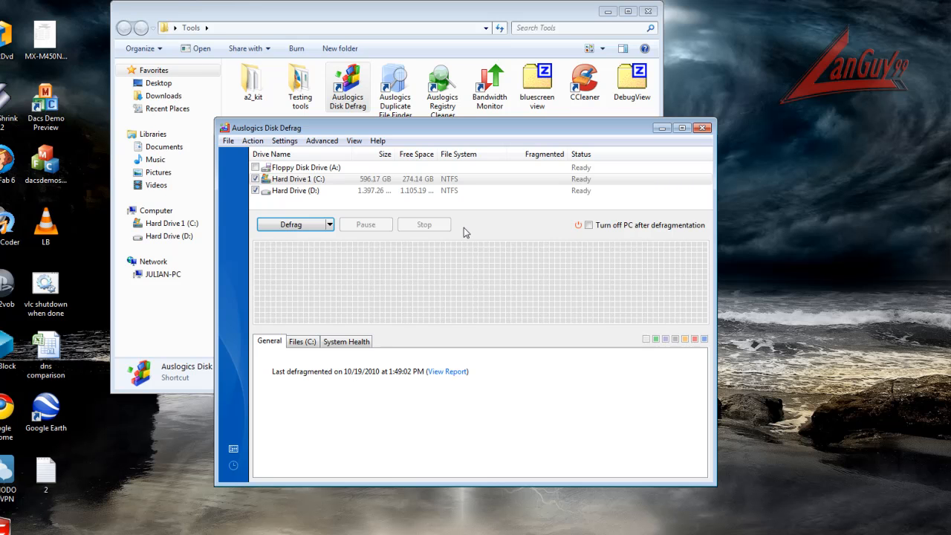
{"action": "left_click", "coordinate": [701, 127]}
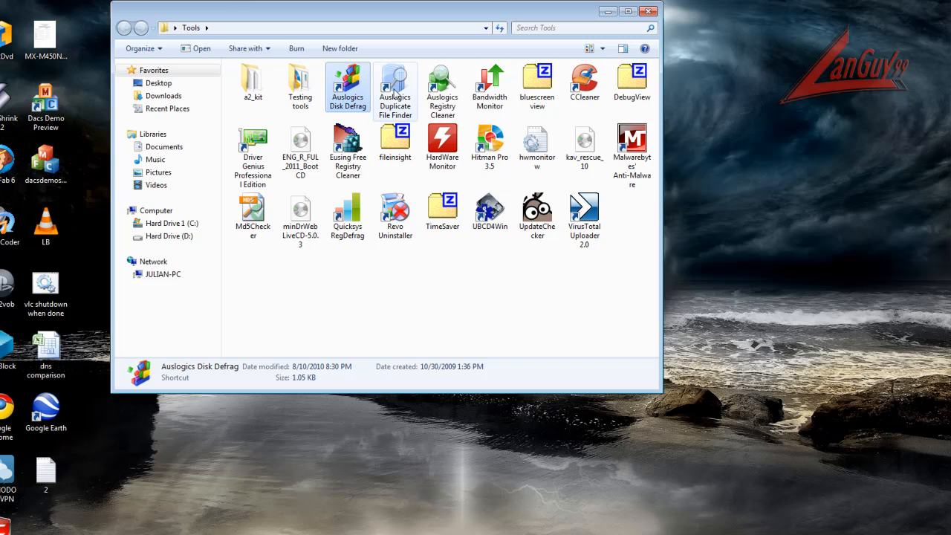
{"action": "left_click", "coordinate": [395, 89]}
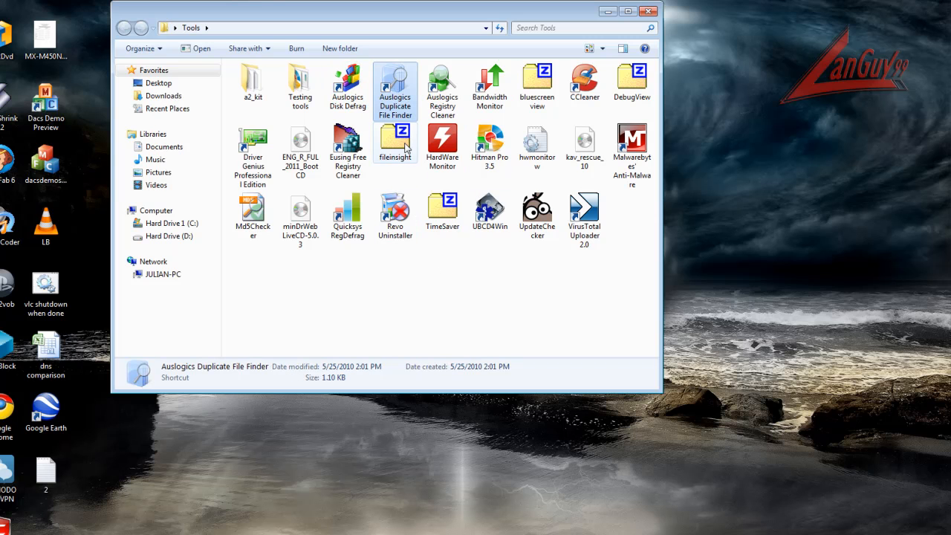
{"action": "mouse_move", "coordinate": [395, 89]}
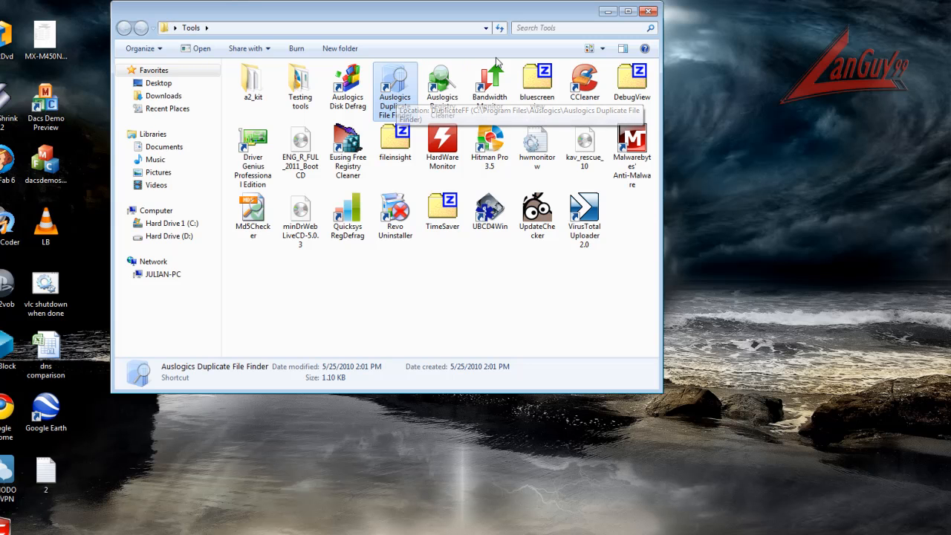
{"action": "mouse_move", "coordinate": [396, 87]}
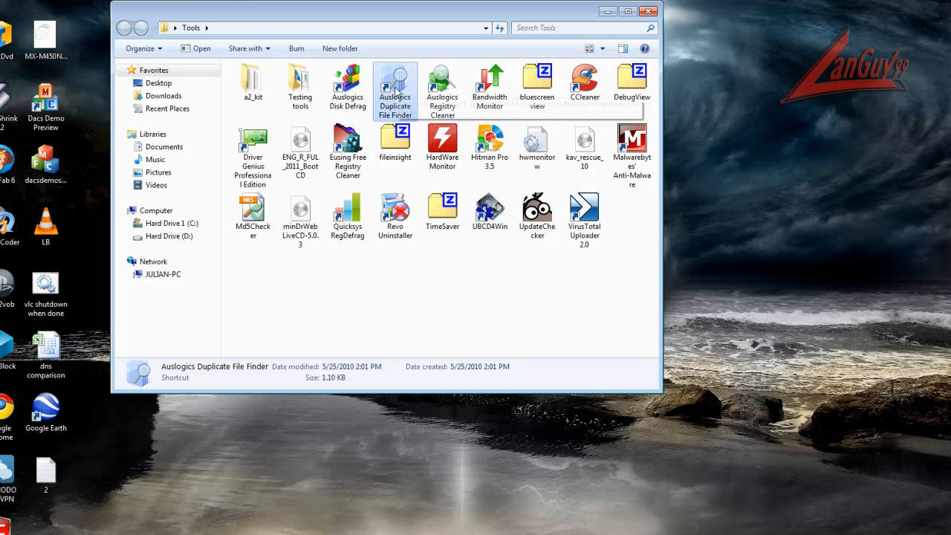
{"action": "mouse_move", "coordinate": [518, 158]}
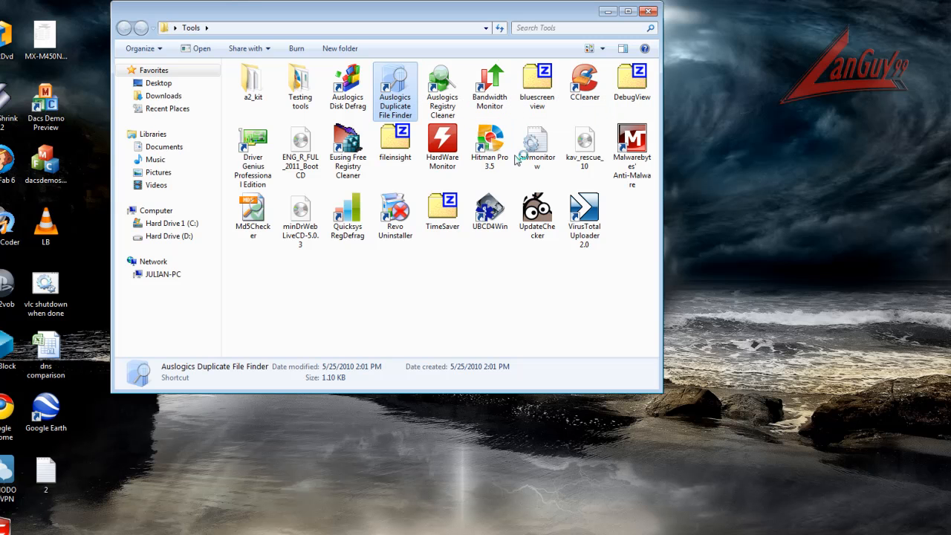
{"action": "double_click", "coordinate": [394, 82]}
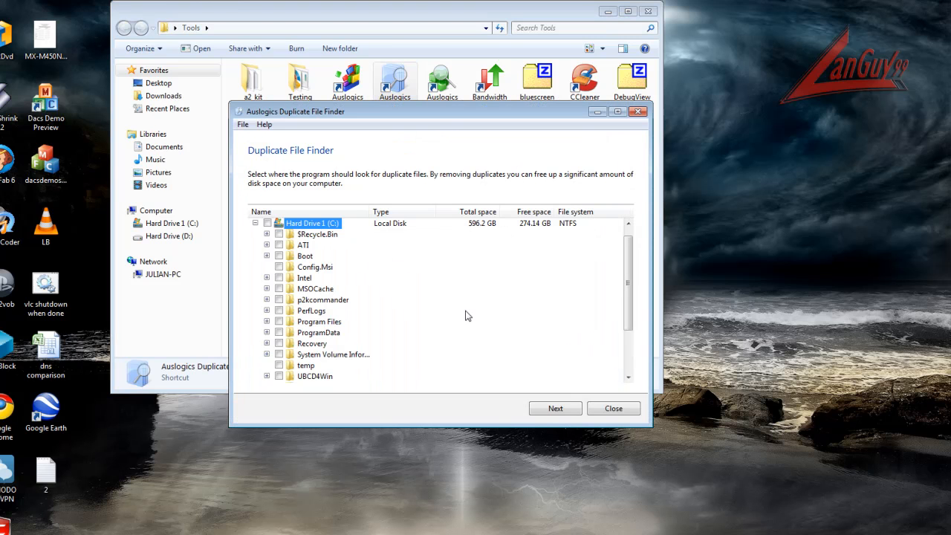
{"action": "scroll", "scroll_direction": "down", "scroll_amount": 3}
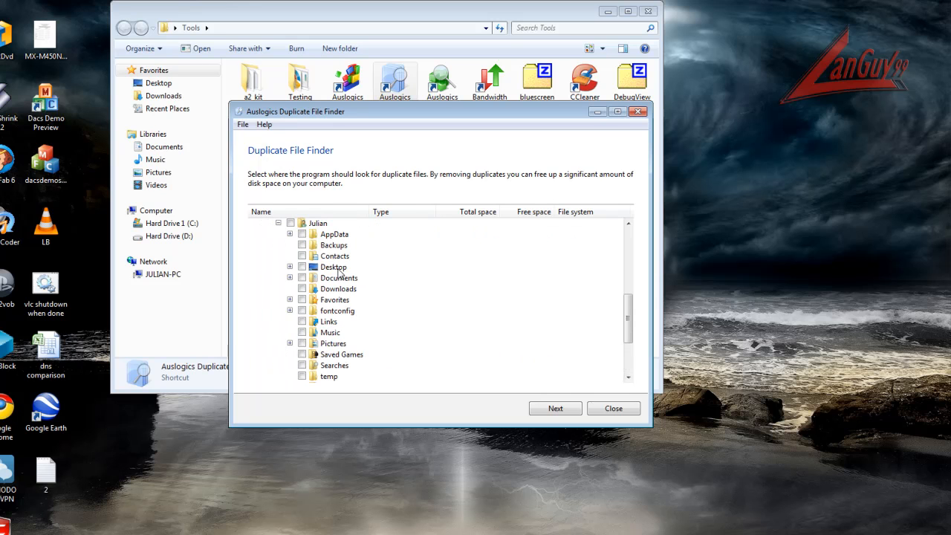
{"action": "left_click", "coordinate": [290, 267]}
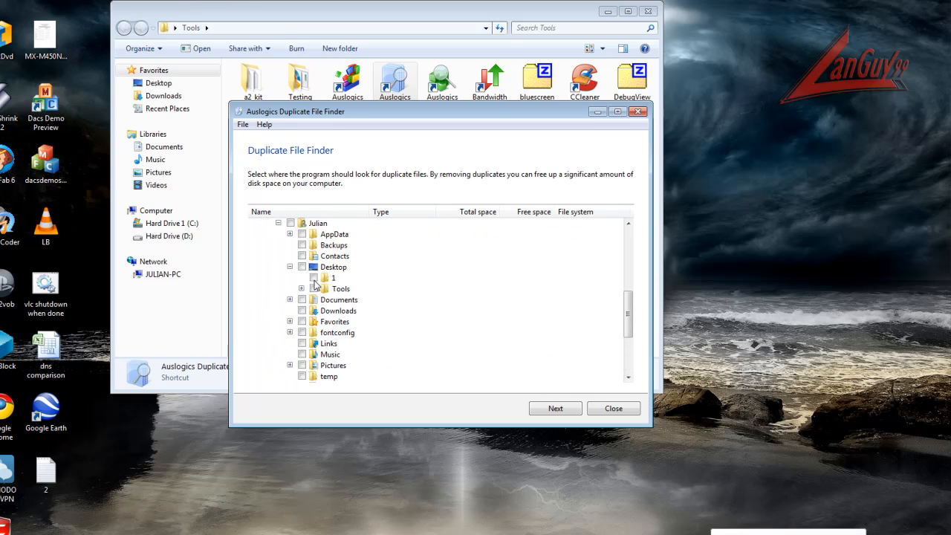
{"action": "left_click", "coordinate": [555, 408]}
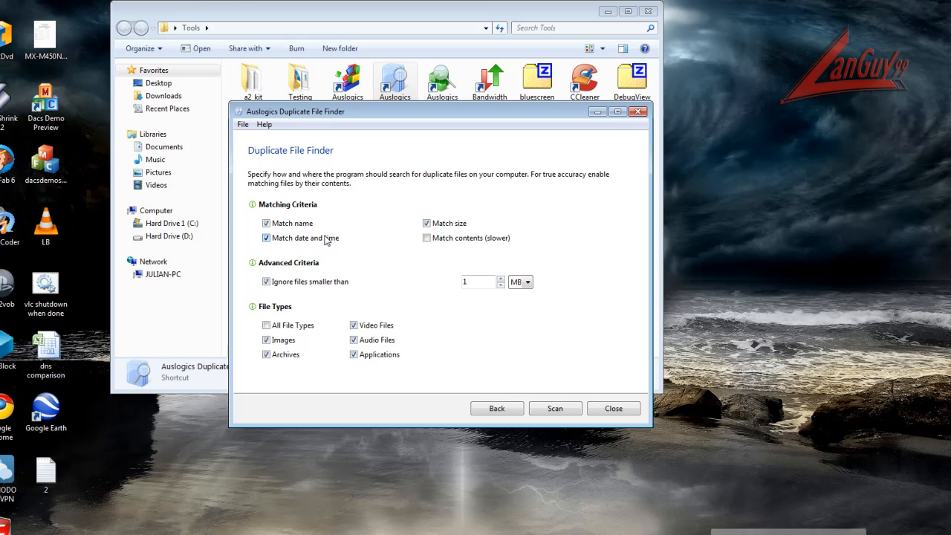
{"action": "left_click", "coordinate": [427, 237]}
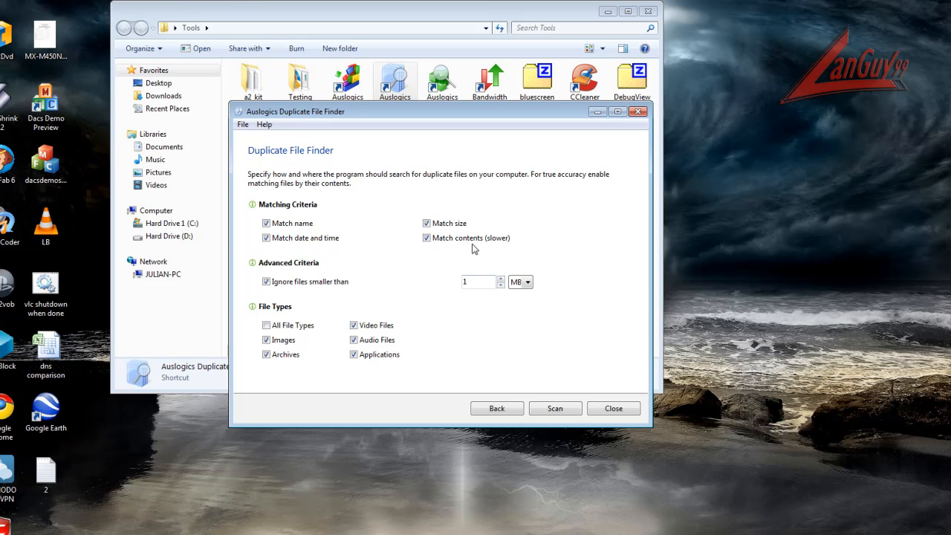
{"action": "mouse_move", "coordinate": [614, 408]}
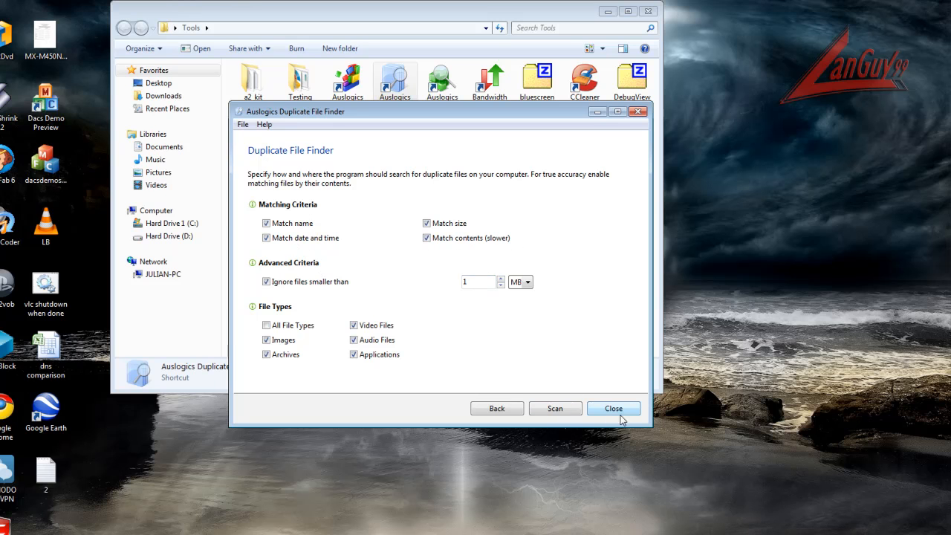
{"action": "left_click", "coordinate": [613, 408]}
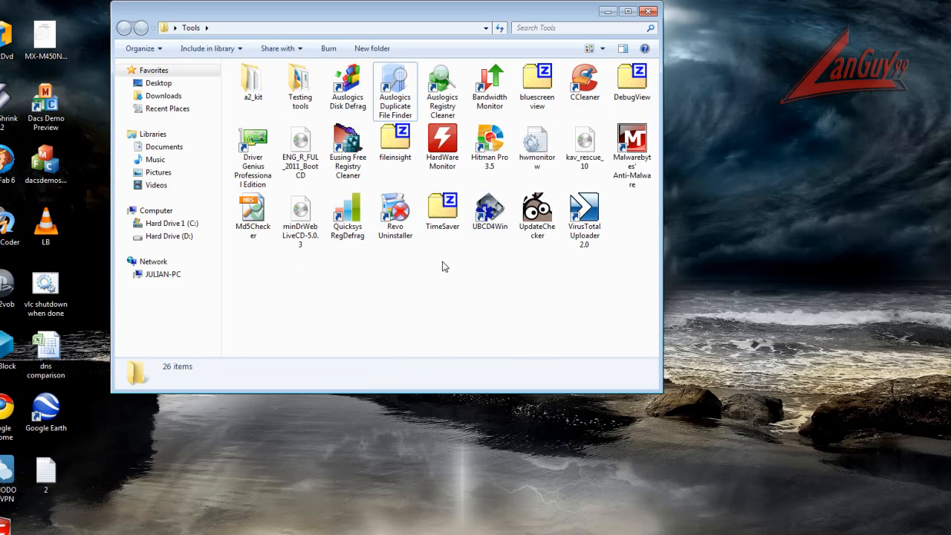
{"action": "left_click", "coordinate": [442, 85]}
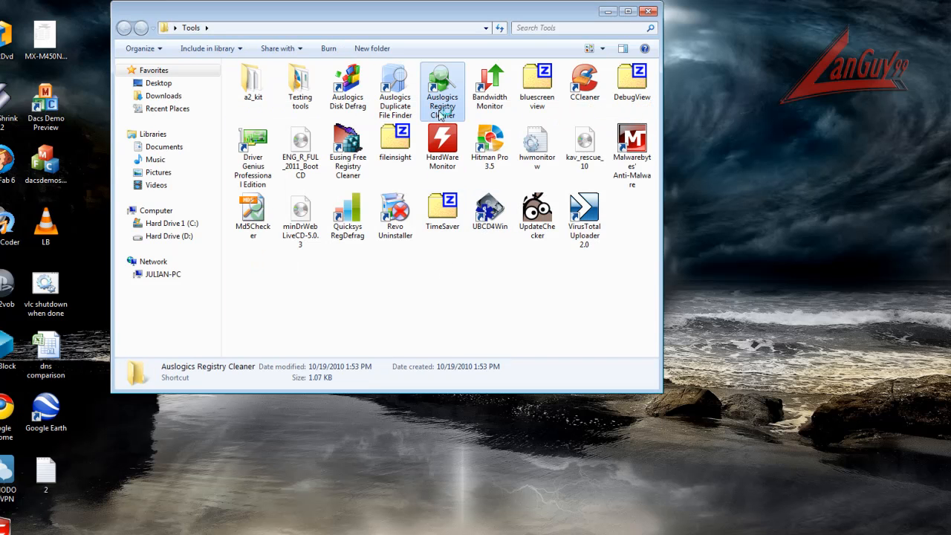
Launch Auslogics Registry Cleaner, browse its Help and File menus, and review the 253 repaired problems.
{"action": "double_click", "coordinate": [442, 85]}
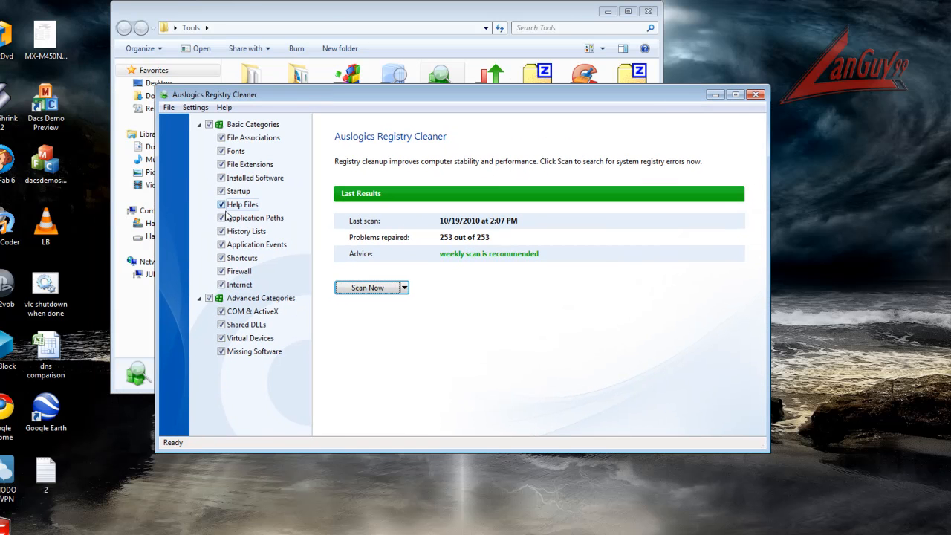
{"action": "mouse_move", "coordinate": [441, 142]}
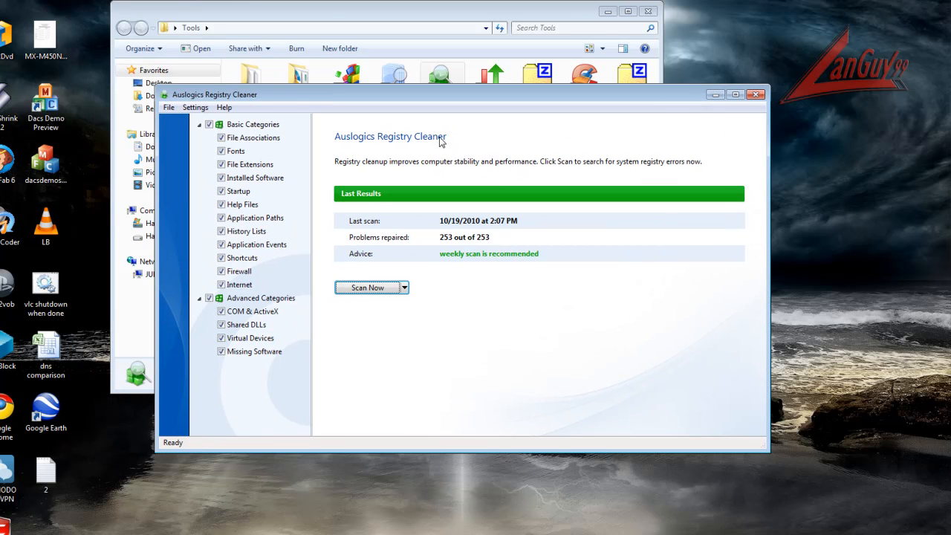
{"action": "left_click", "coordinate": [224, 107]}
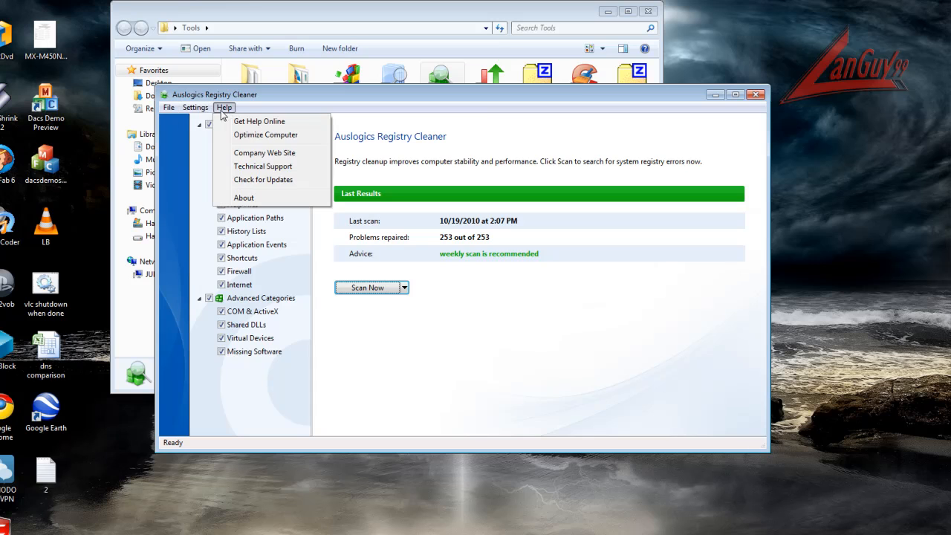
{"action": "left_click", "coordinate": [194, 108]}
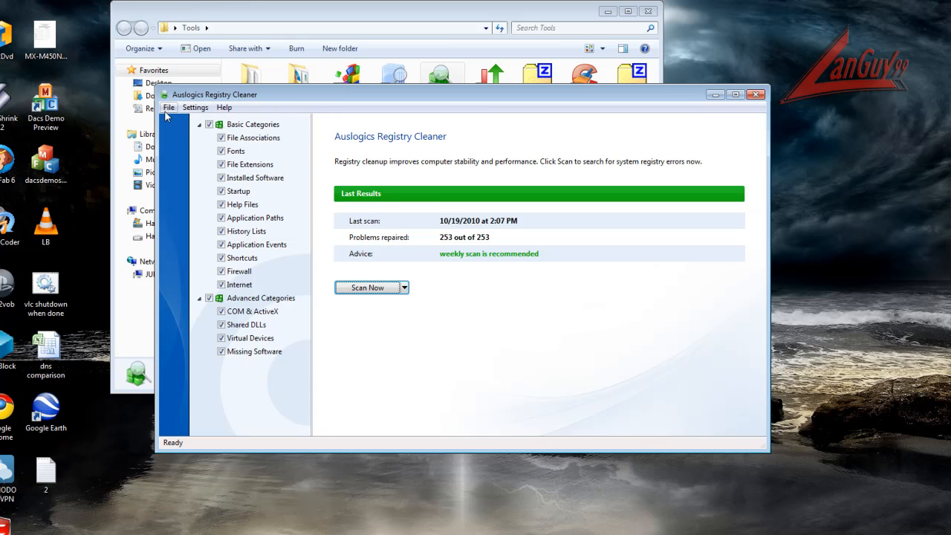
{"action": "left_click", "coordinate": [169, 108]}
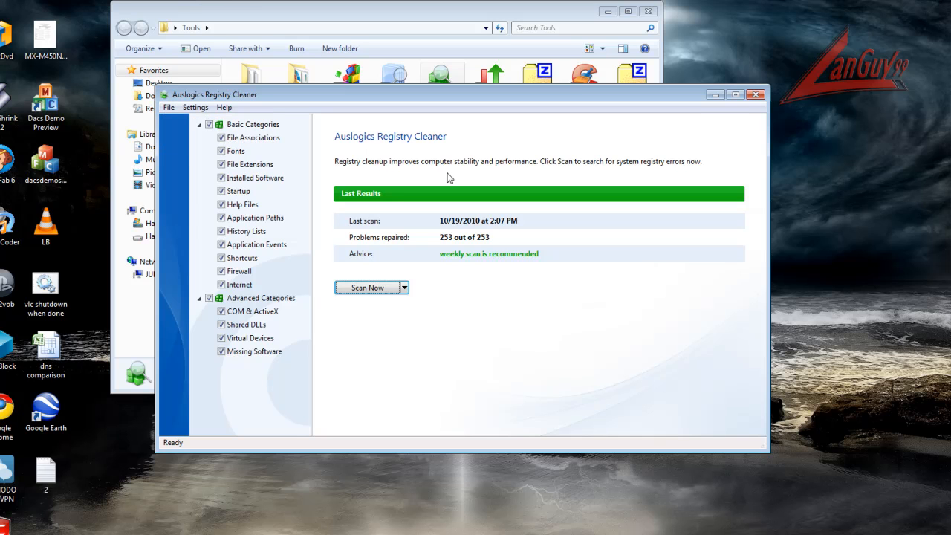
{"action": "mouse_move", "coordinate": [589, 222]}
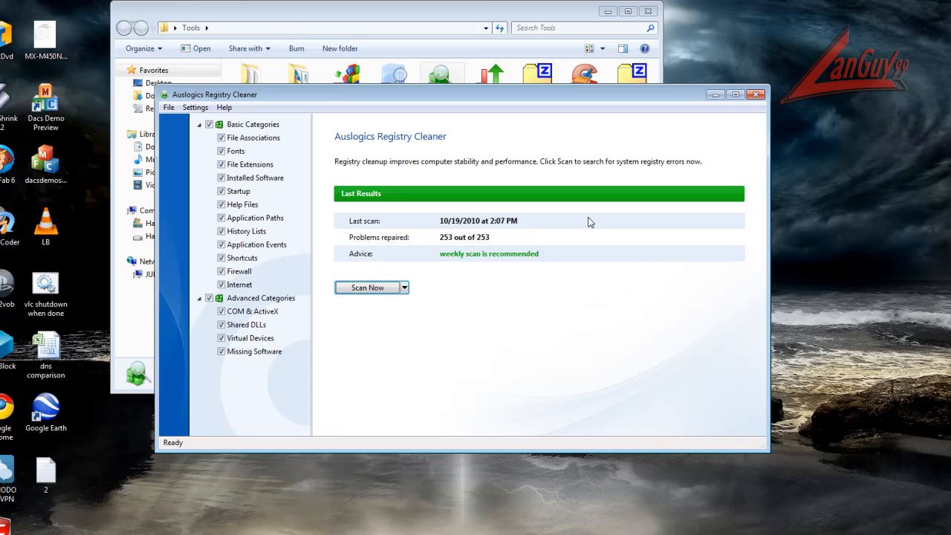
{"action": "mouse_move", "coordinate": [656, 465]}
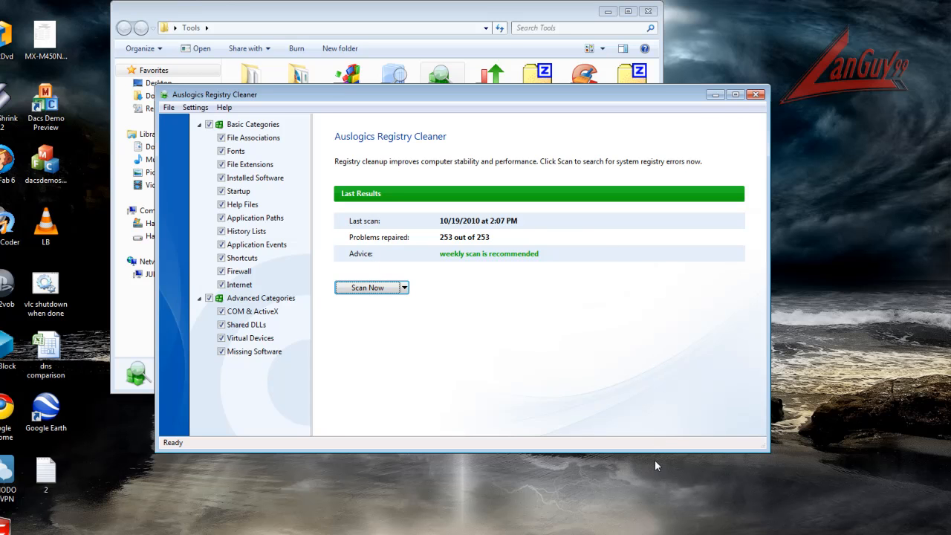
{"action": "mouse_move", "coordinate": [769, 450]}
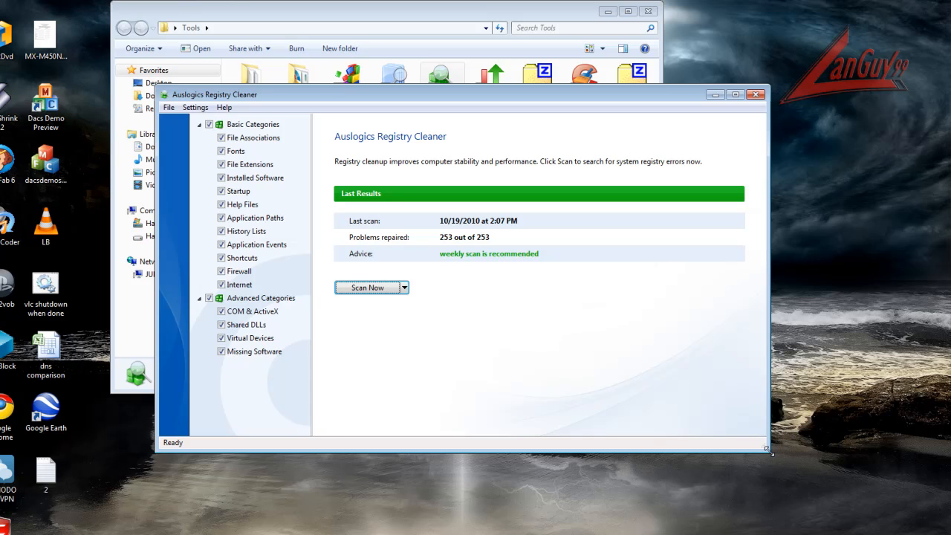
{"action": "mouse_move", "coordinate": [765, 449]}
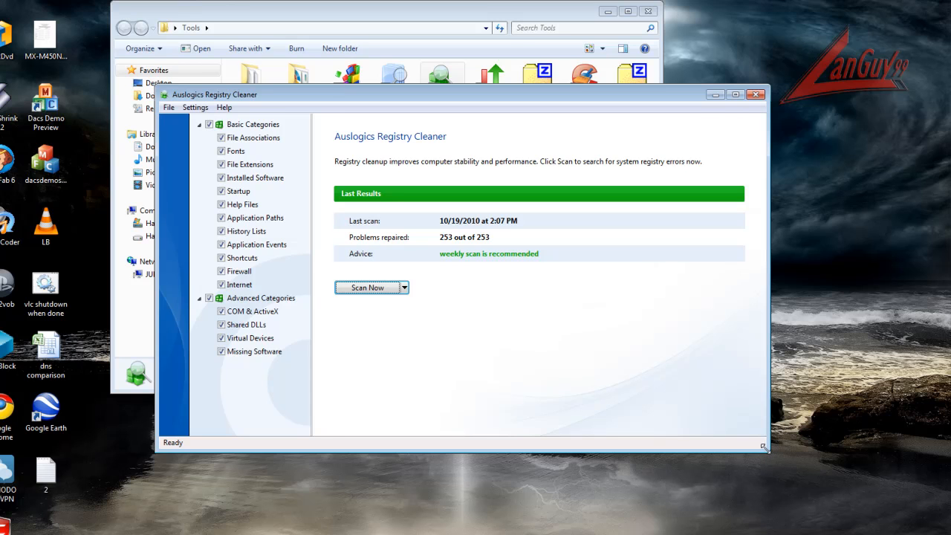
{"action": "mouse_move", "coordinate": [766, 449]}
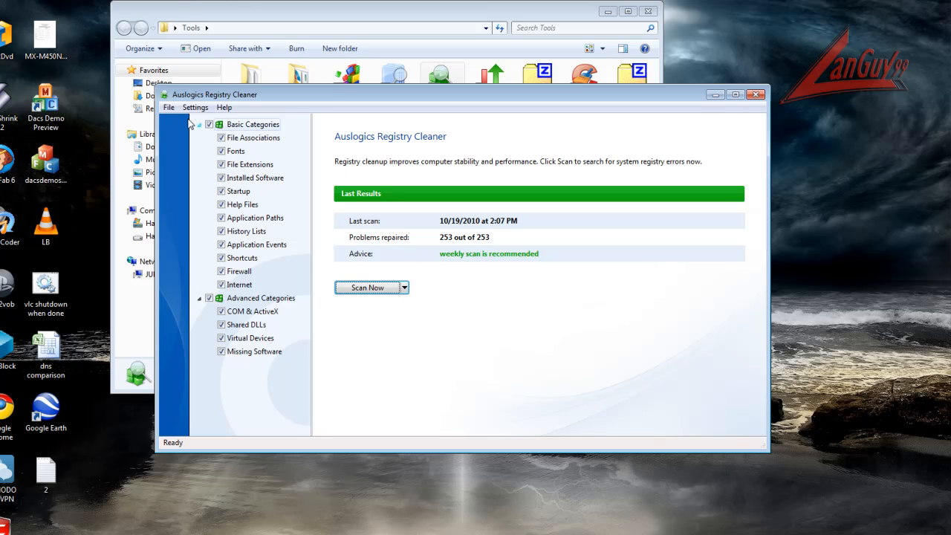
{"action": "left_click", "coordinate": [169, 107]}
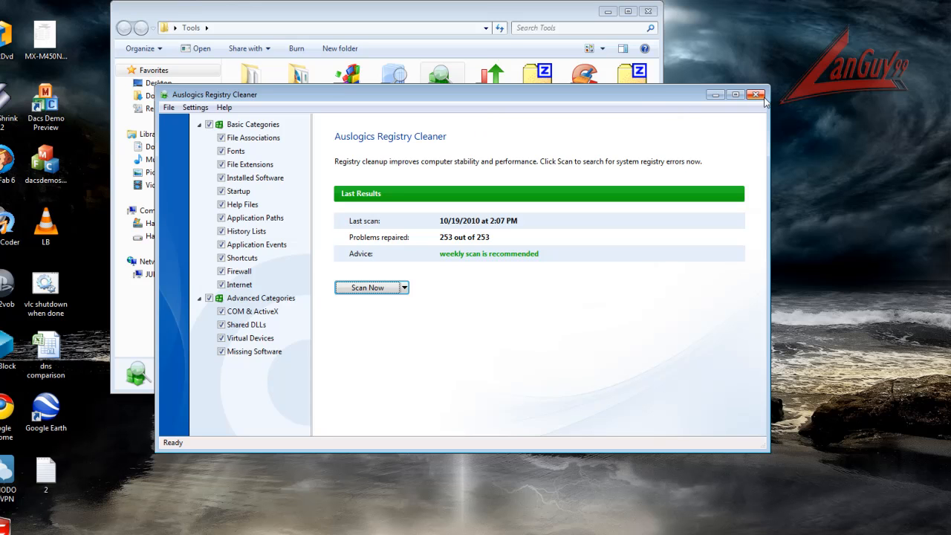
{"action": "mouse_move", "coordinate": [757, 97]}
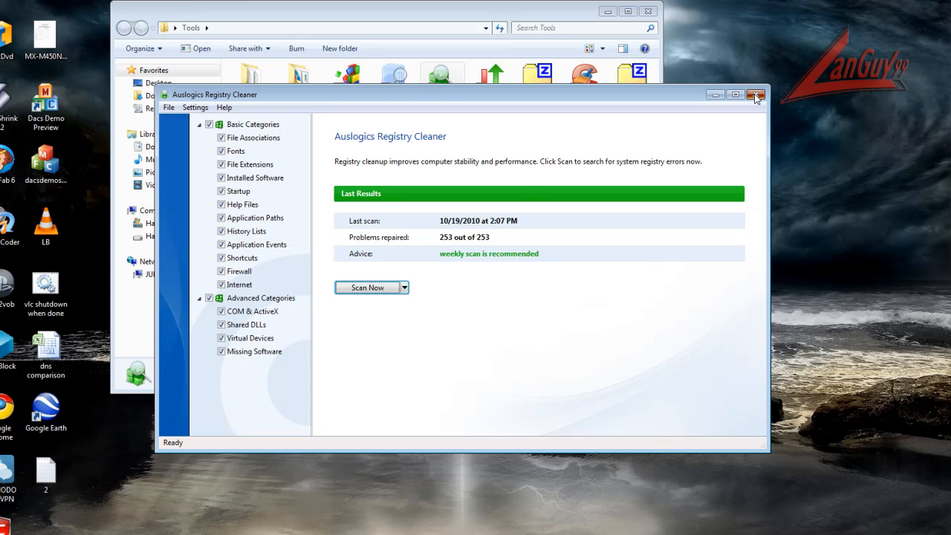
Close the Auslogics Registry Cleaner window.
{"action": "left_click", "coordinate": [755, 95]}
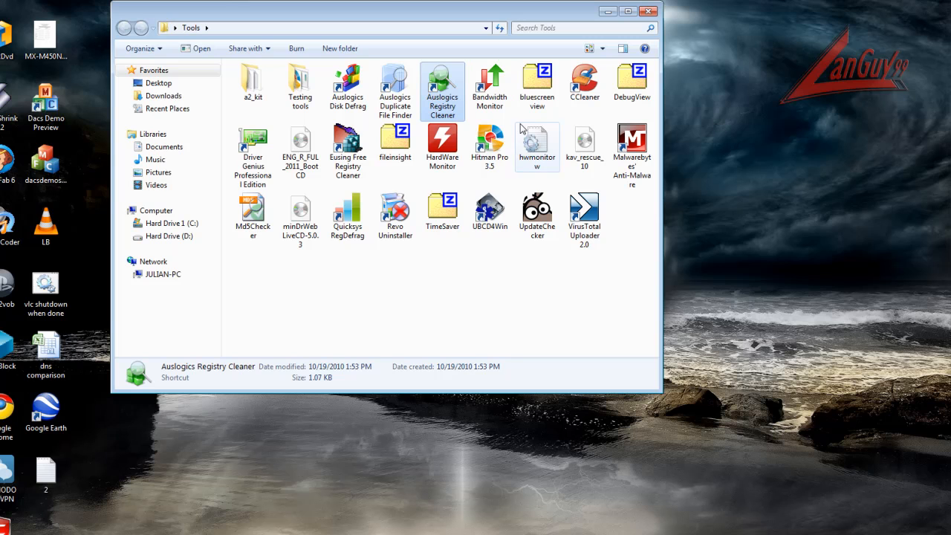
{"action": "mouse_move", "coordinate": [536, 216]}
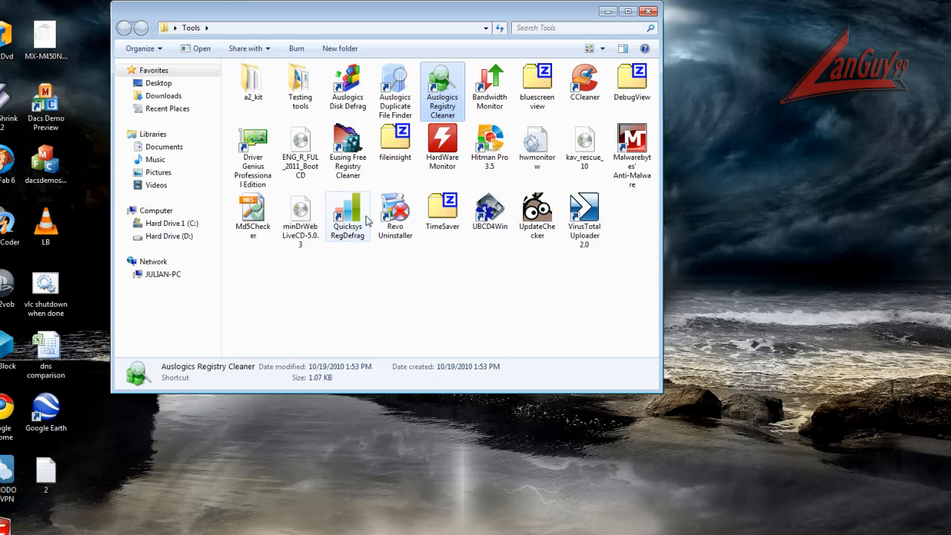
{"action": "mouse_move", "coordinate": [364, 220]}
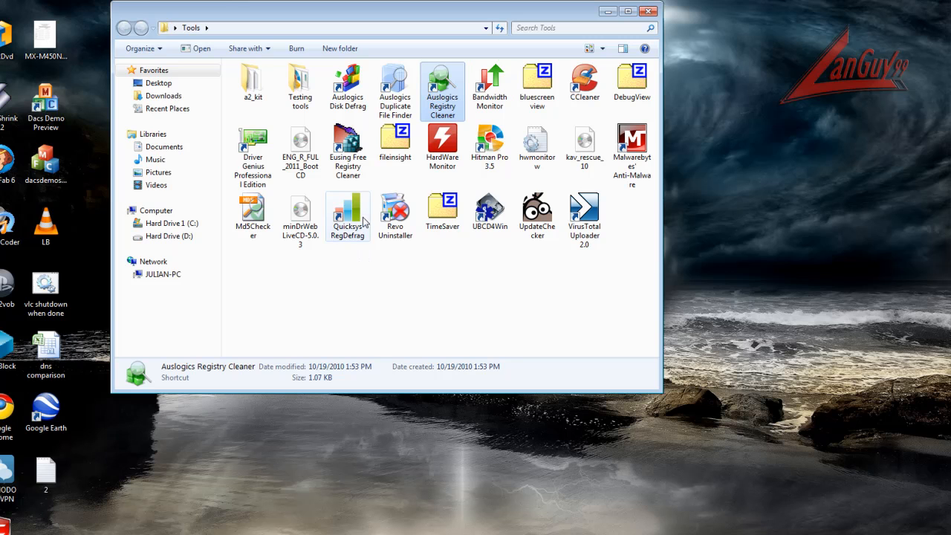
{"action": "mouse_move", "coordinate": [347, 212]}
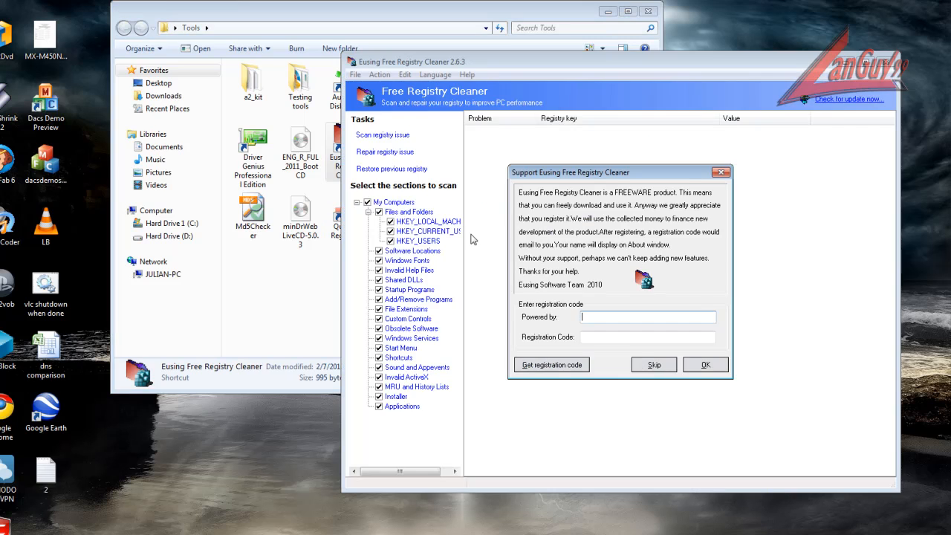
{"action": "left_click", "coordinate": [653, 364]}
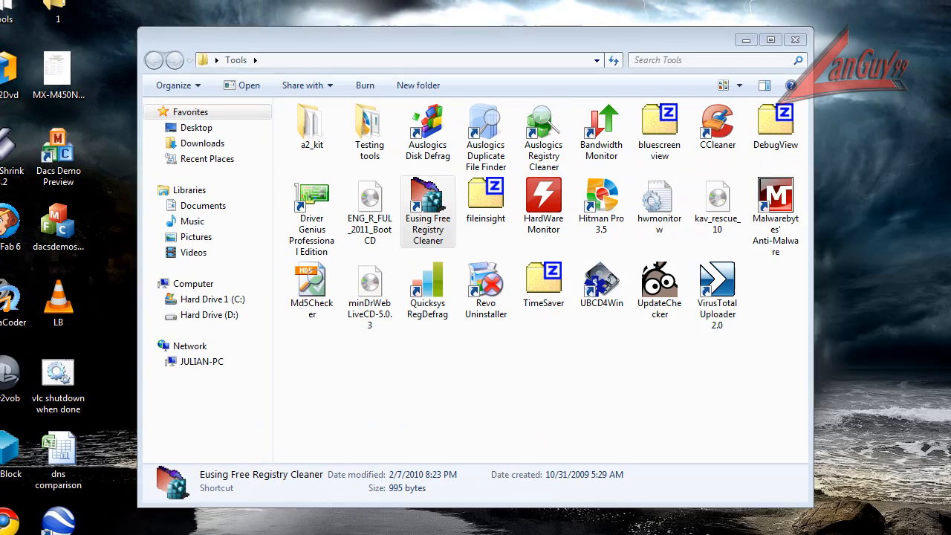
{"action": "mouse_move", "coordinate": [543, 130]}
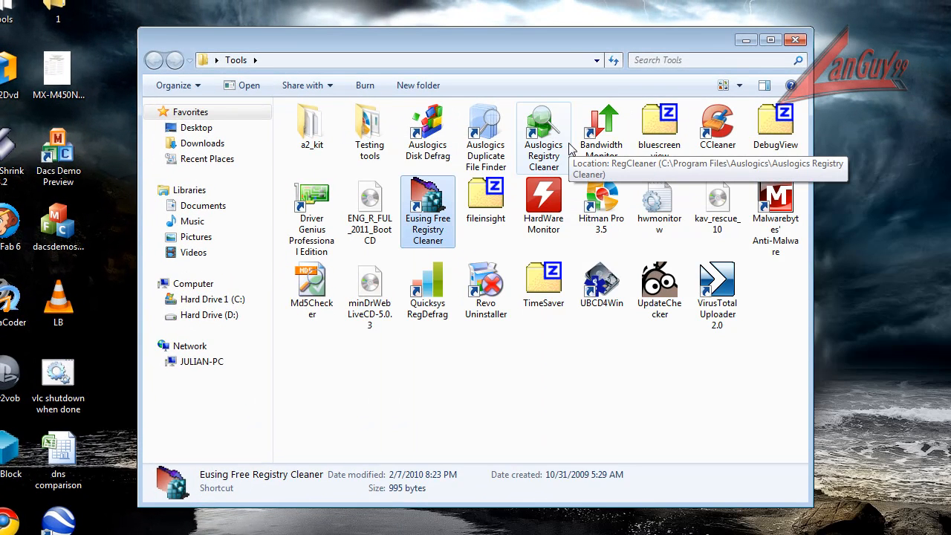
{"action": "mouse_move", "coordinate": [369, 289]}
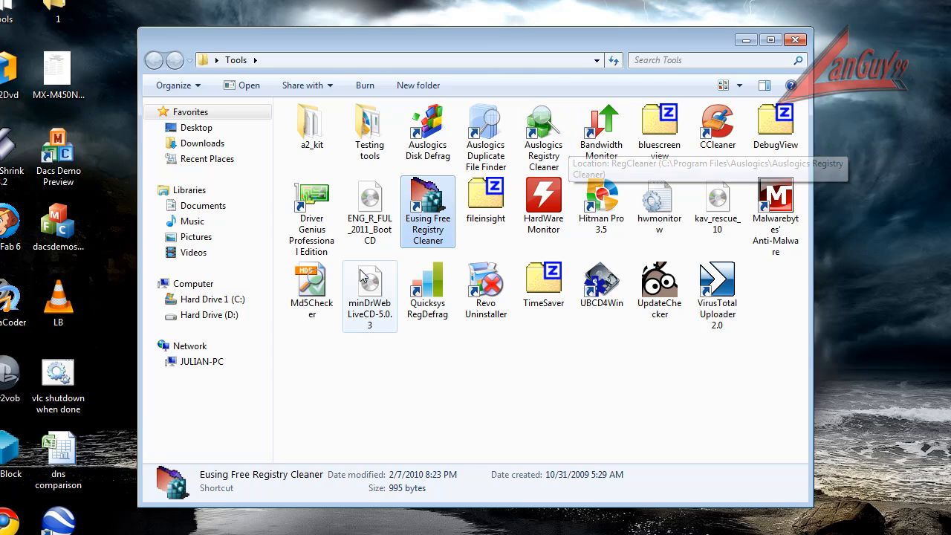
{"action": "left_click", "coordinate": [427, 290]}
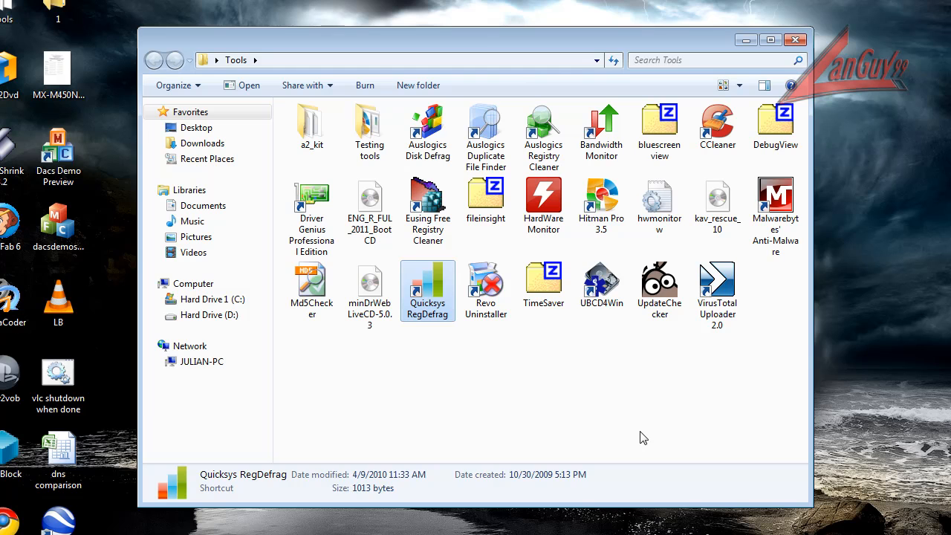
{"action": "double_click", "coordinate": [427, 291]}
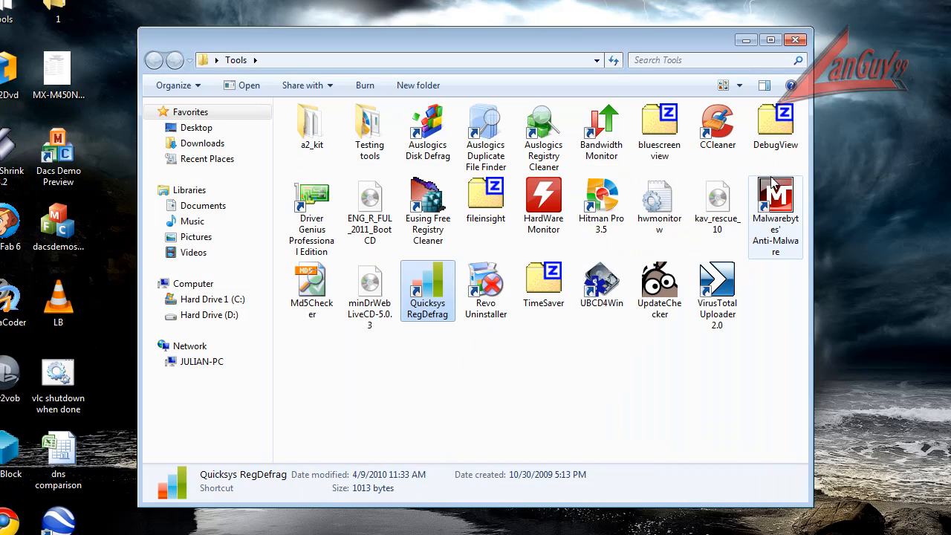
{"action": "mouse_move", "coordinate": [775, 197]}
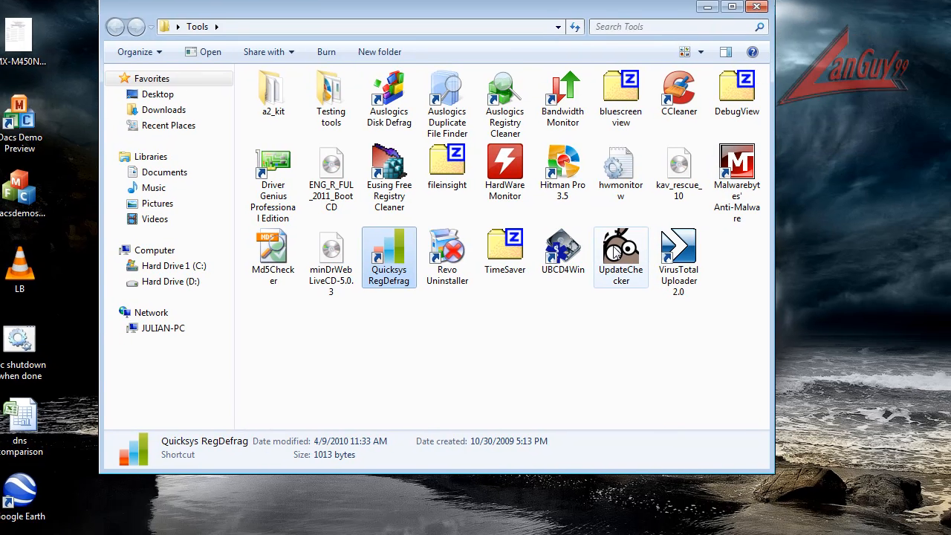
{"action": "double_click", "coordinate": [621, 249]}
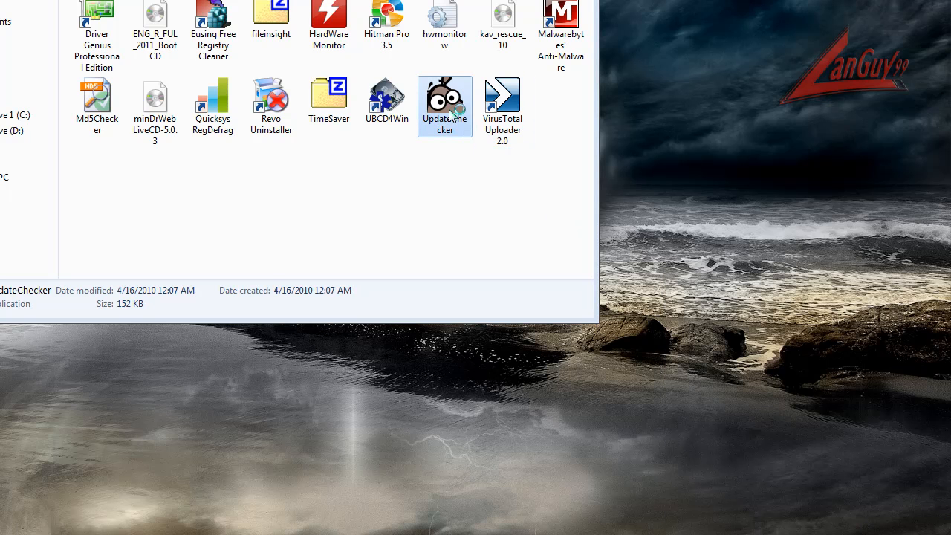
{"action": "double_click", "coordinate": [444, 107]}
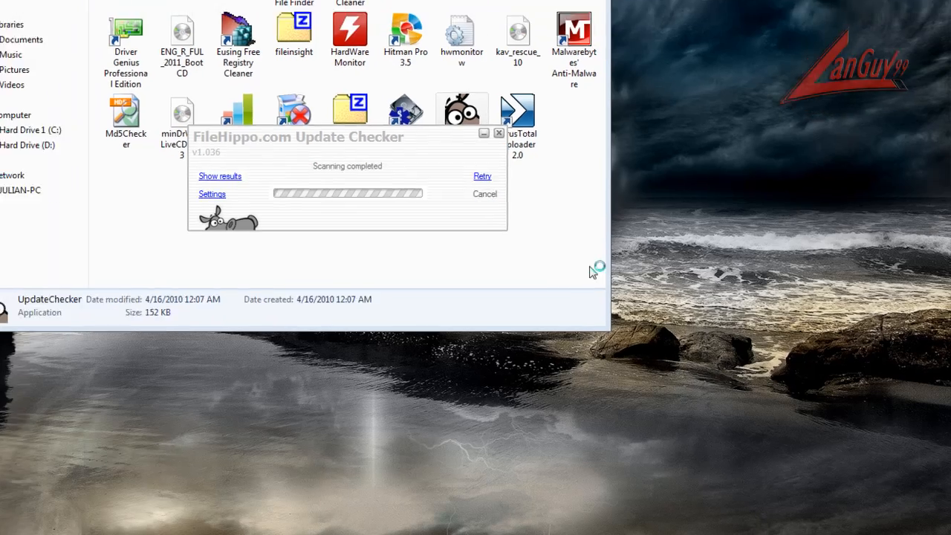
{"action": "left_click", "coordinate": [220, 176]}
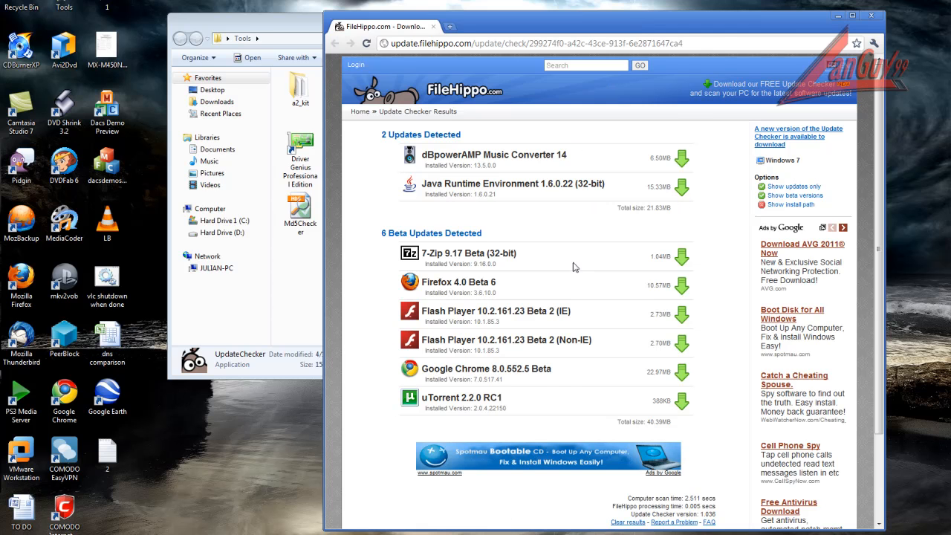
{"action": "mouse_move", "coordinate": [628, 211]}
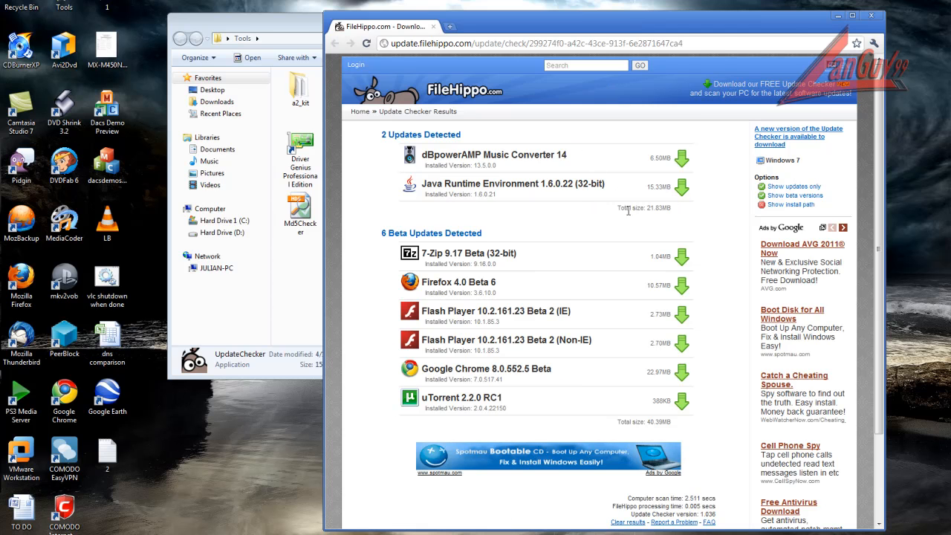
{"action": "mouse_move", "coordinate": [905, 49]}
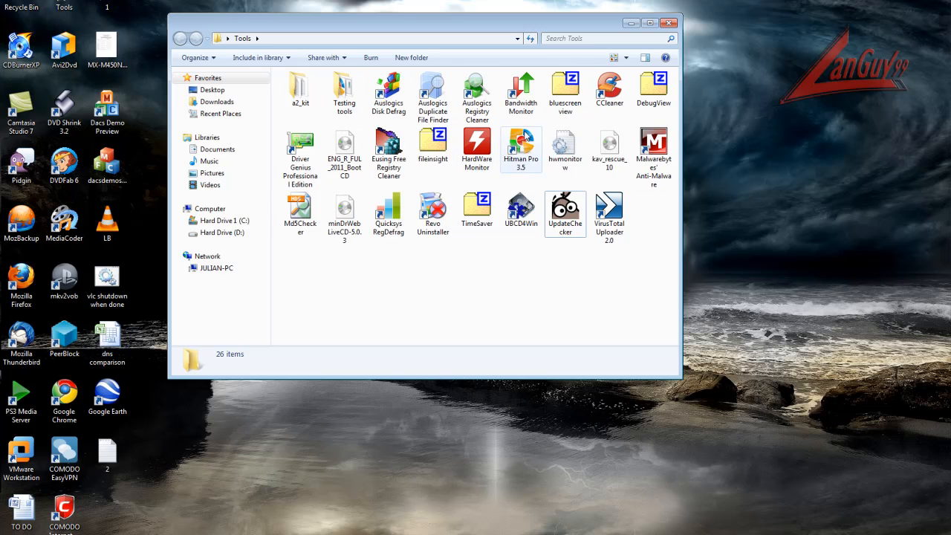
Close the Tools folder window, leaving the desktop visible.
{"action": "left_click", "coordinate": [388, 89]}
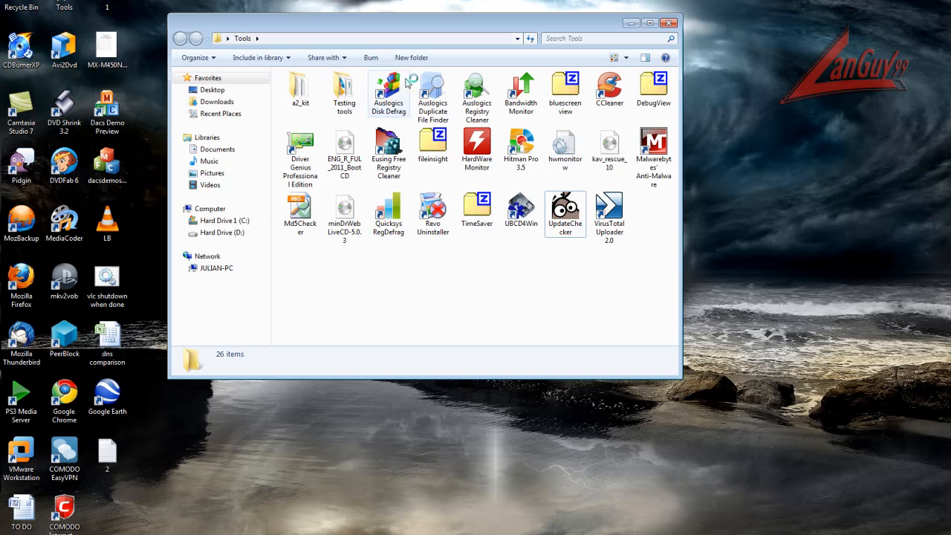
{"action": "mouse_move", "coordinate": [300, 145]}
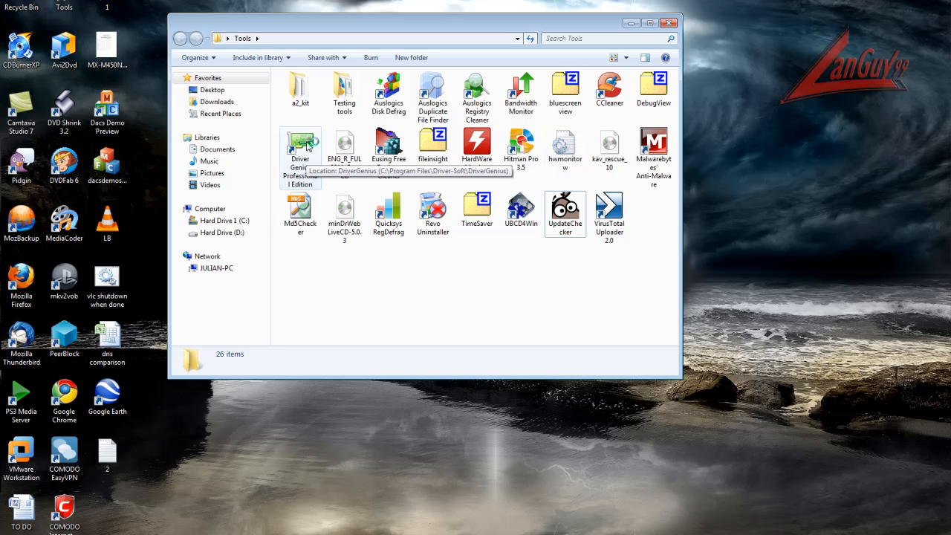
{"action": "mouse_move", "coordinate": [376, 296]}
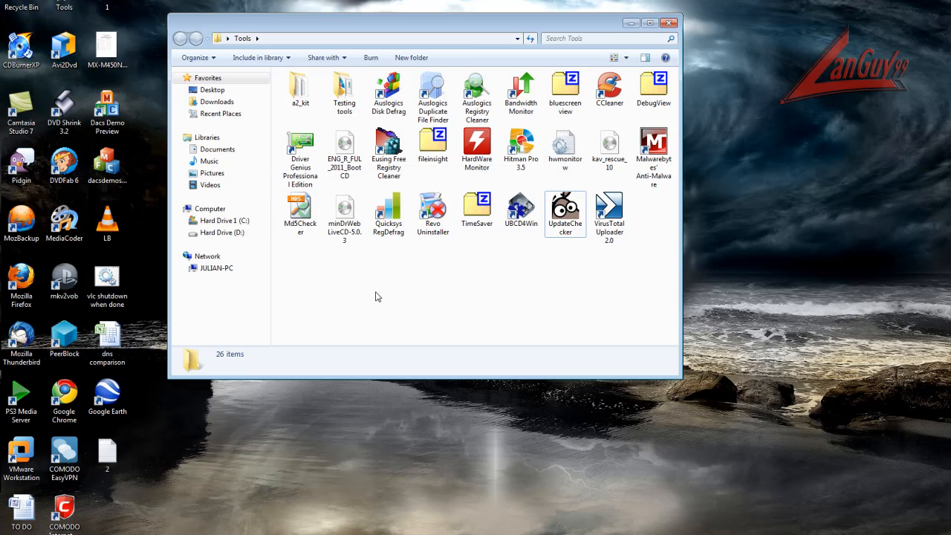
{"action": "mouse_move", "coordinate": [420, 279]}
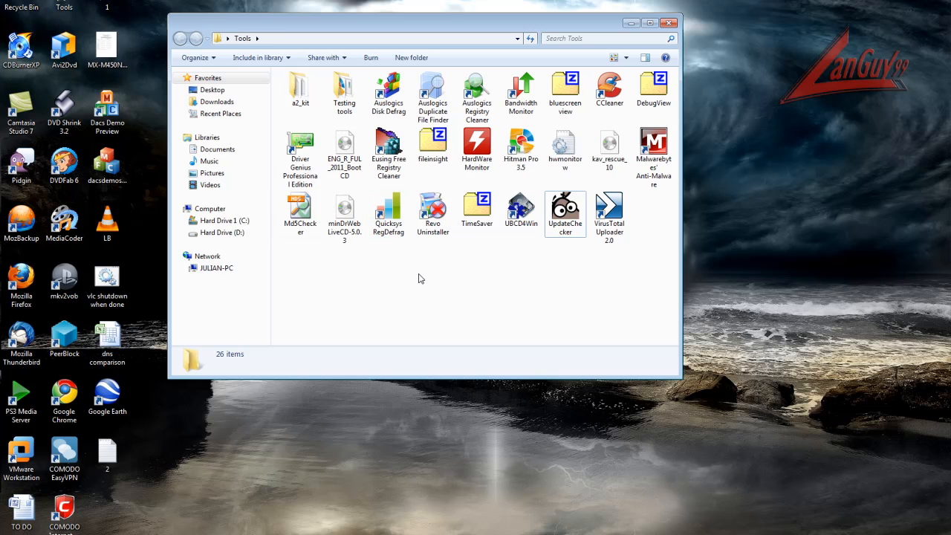
{"action": "mouse_move", "coordinate": [652, 15]}
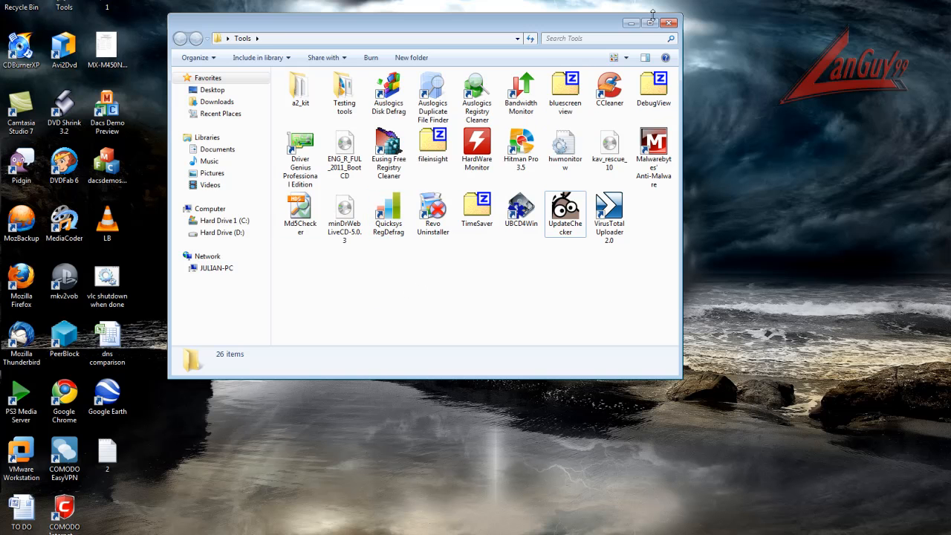
{"action": "left_click", "coordinate": [668, 21]}
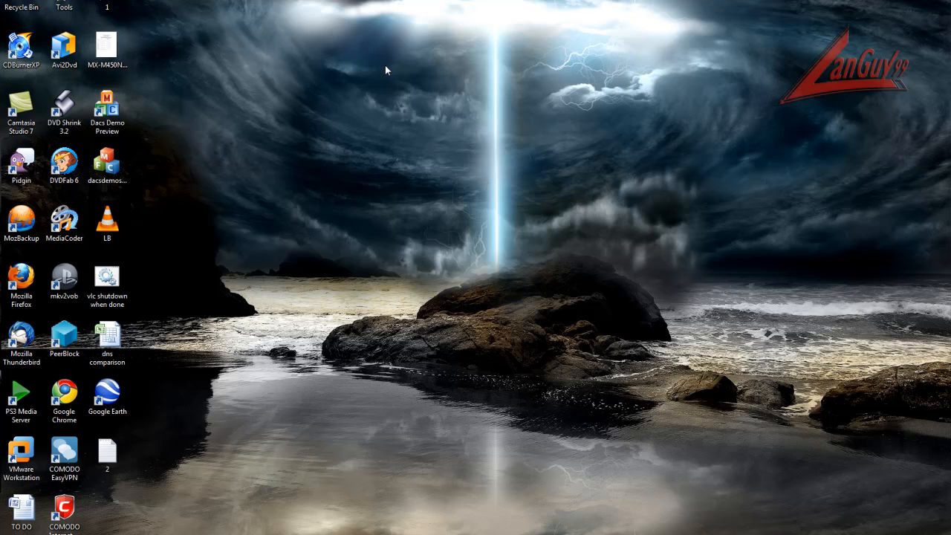
{"action": "mouse_move", "coordinate": [375, 162]}
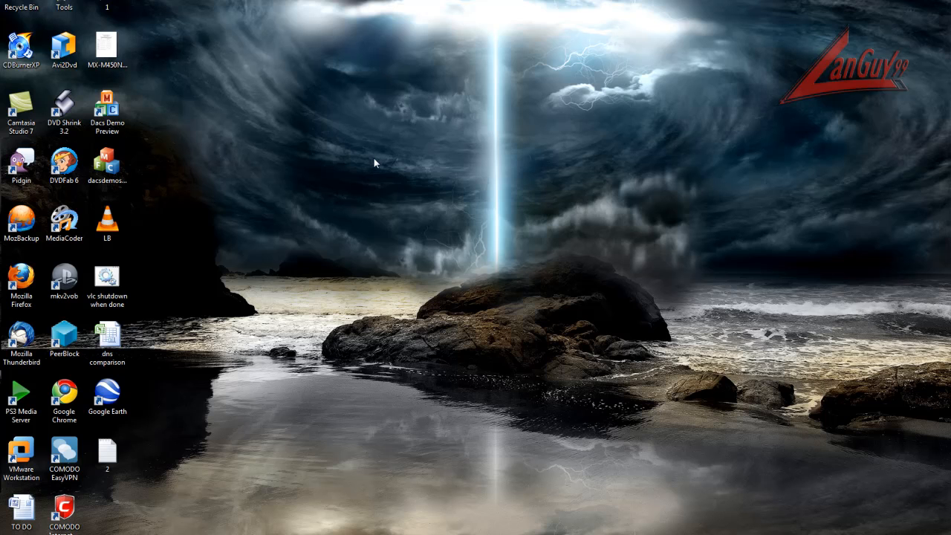
{"action": "mouse_move", "coordinate": [250, 523]}
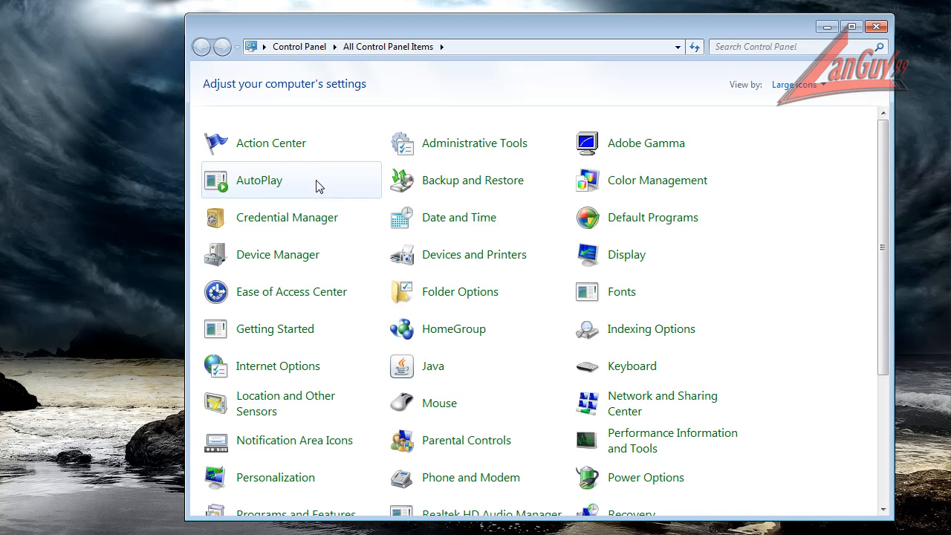
Open Administrative Tools in Control Panel and select the Services shortcut.
{"action": "double_click", "coordinate": [473, 143]}
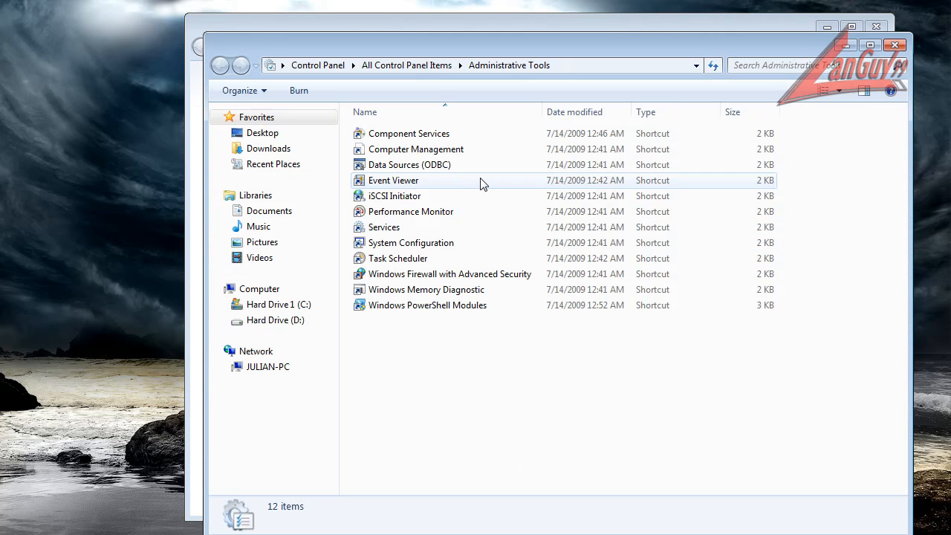
{"action": "left_click", "coordinate": [384, 227]}
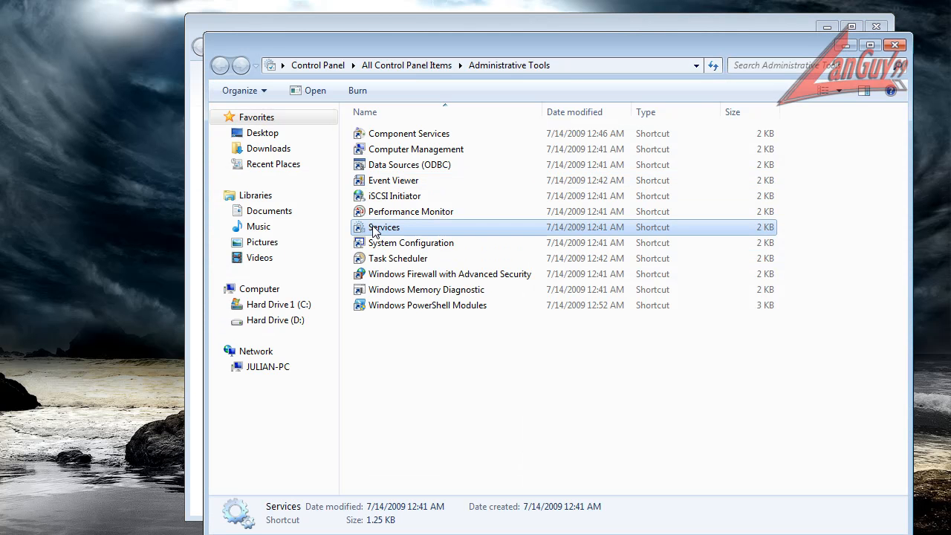
{"action": "mouse_move", "coordinate": [408, 229]}
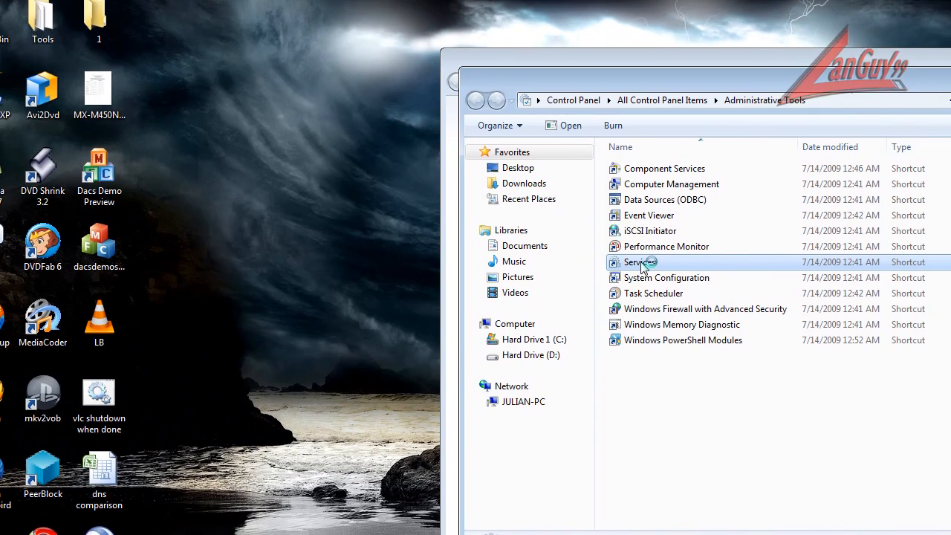
Open Services, widen its window, and browse the list including Human Interface Device Access.
{"action": "double_click", "coordinate": [638, 261]}
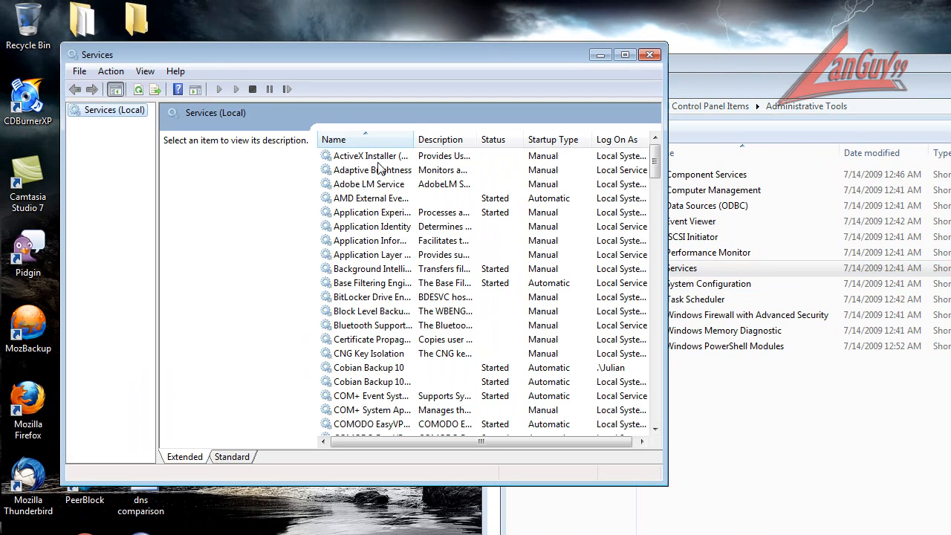
{"action": "mouse_move", "coordinate": [671, 396]}
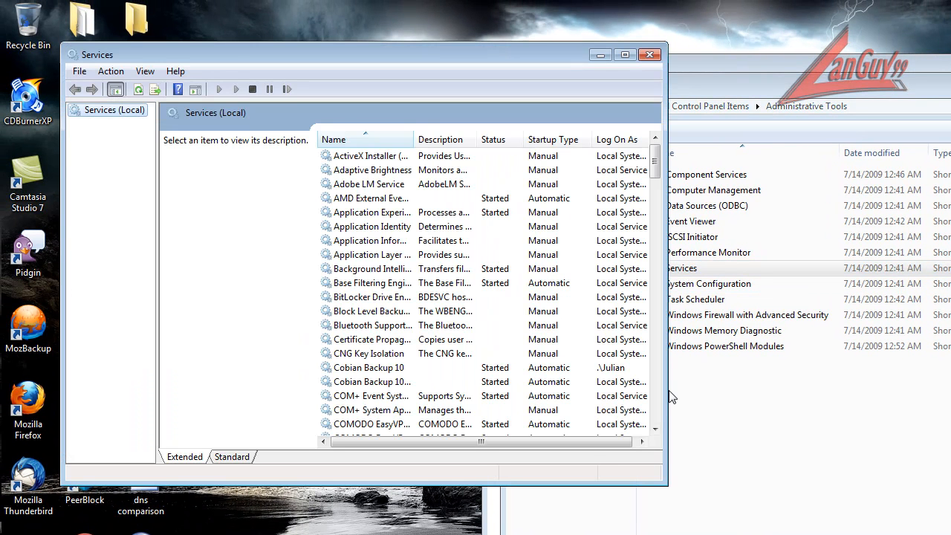
{"action": "left_click_drag", "start_coordinate": [665, 482], "coordinate": [784, 490]}
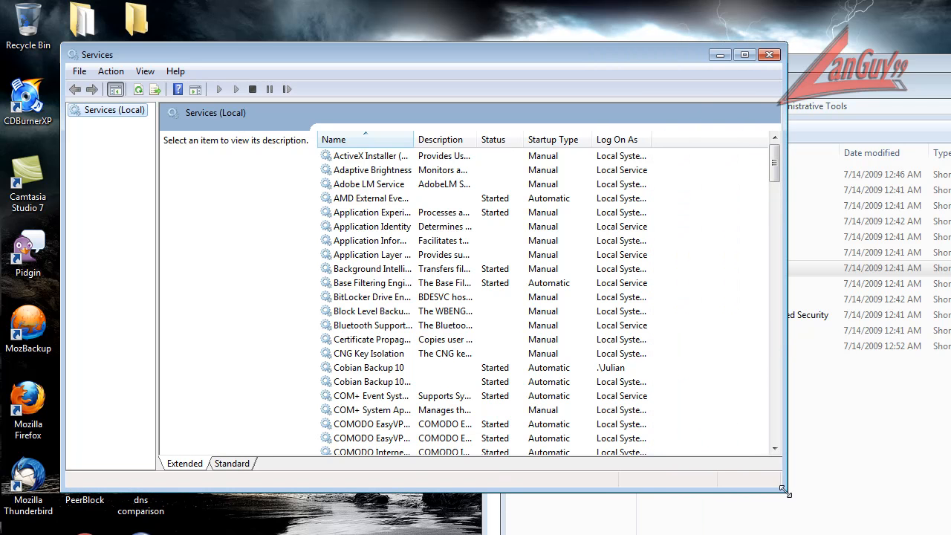
{"action": "scroll", "scroll_direction": "down", "scroll_amount": 3}
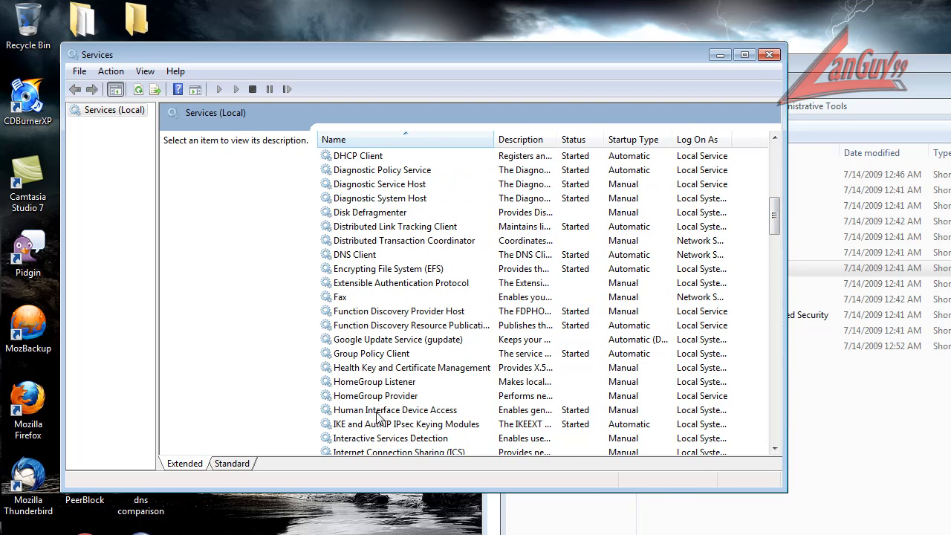
{"action": "right_click", "coordinate": [395, 410]}
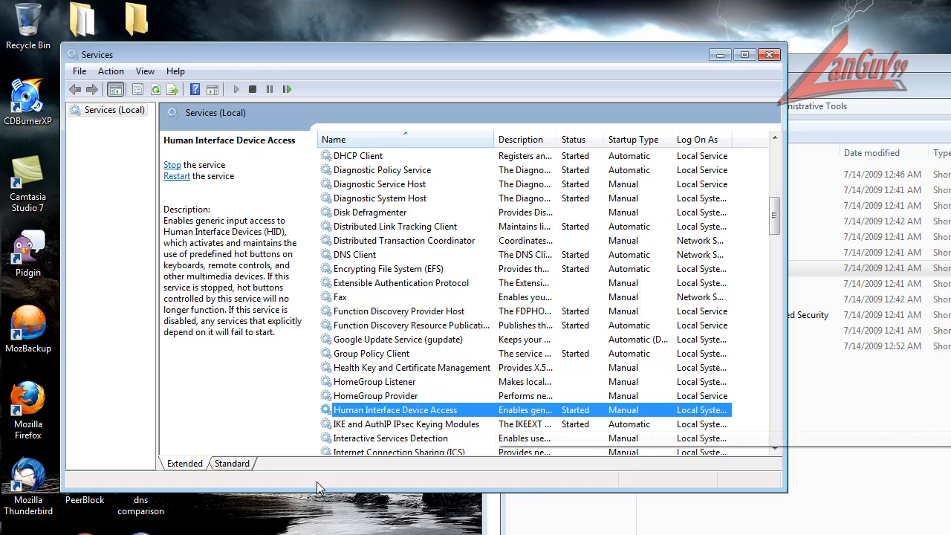
{"action": "mouse_move", "coordinate": [539, 528]}
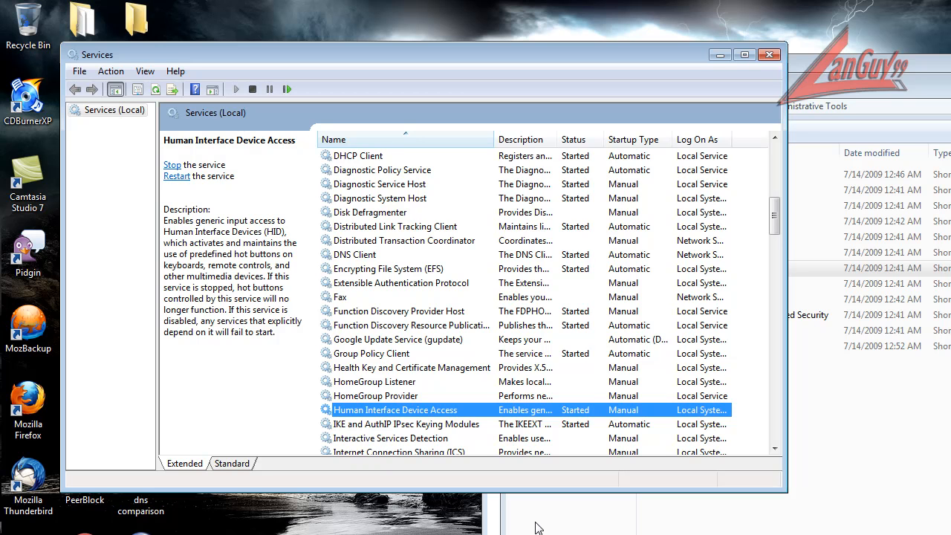
{"action": "mouse_move", "coordinate": [673, 176]}
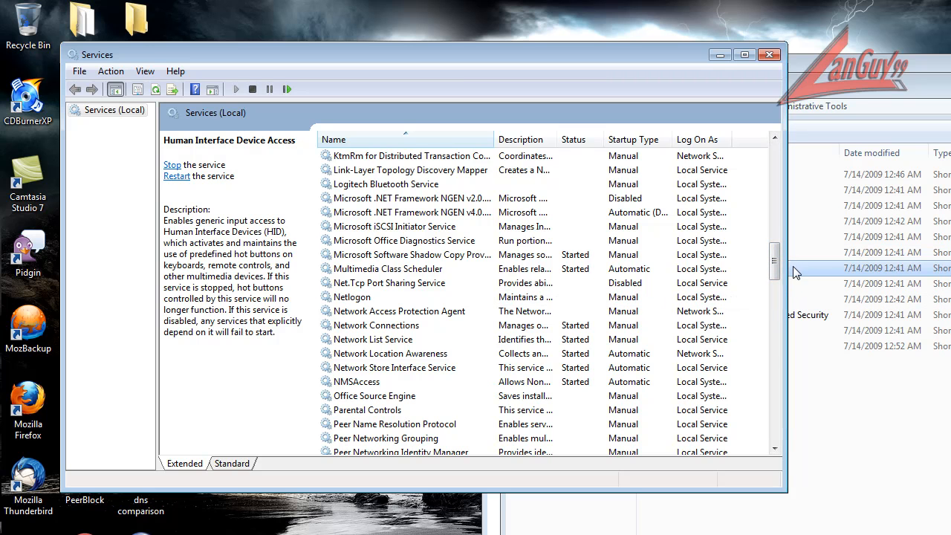
{"action": "scroll", "scroll_direction": "down", "scroll_amount": 3}
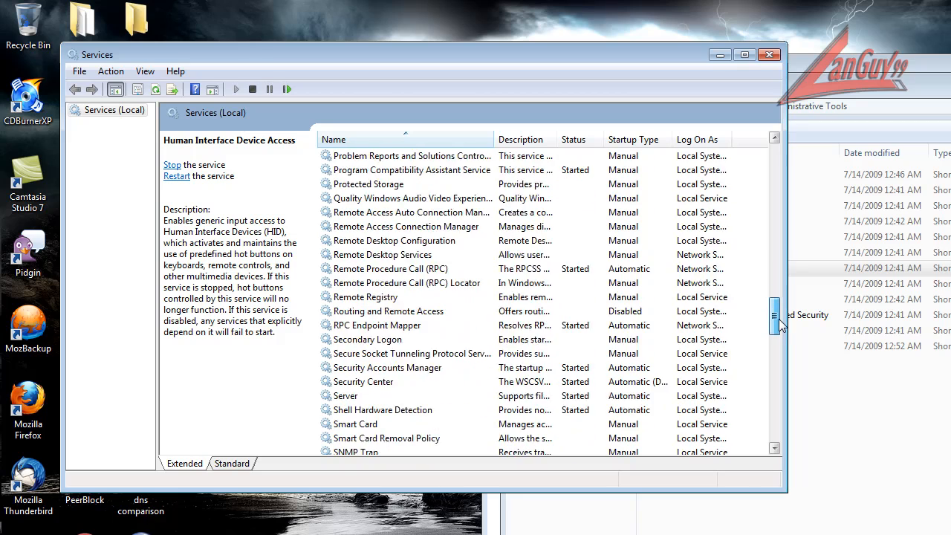
{"action": "scroll", "scroll_direction": "down", "scroll_amount": 3}
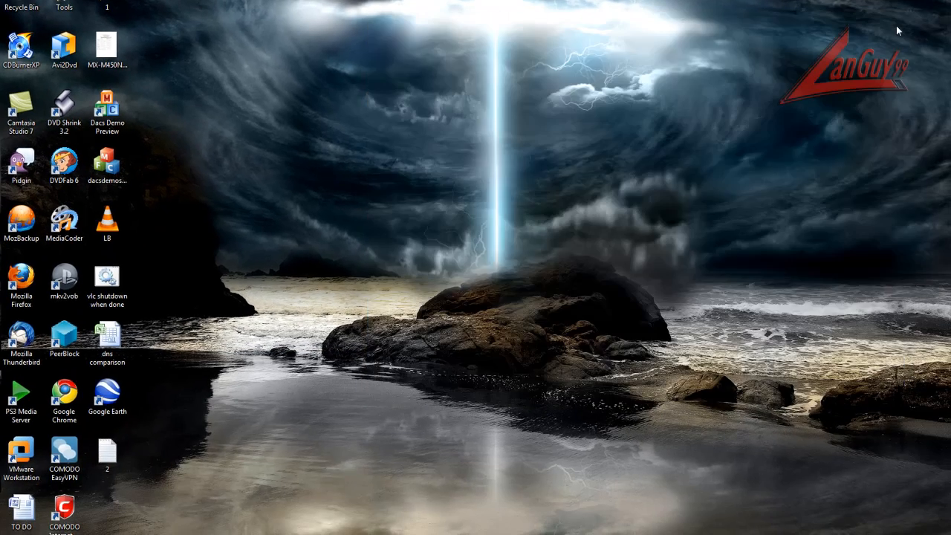
{"action": "mouse_move", "coordinate": [909, 139]}
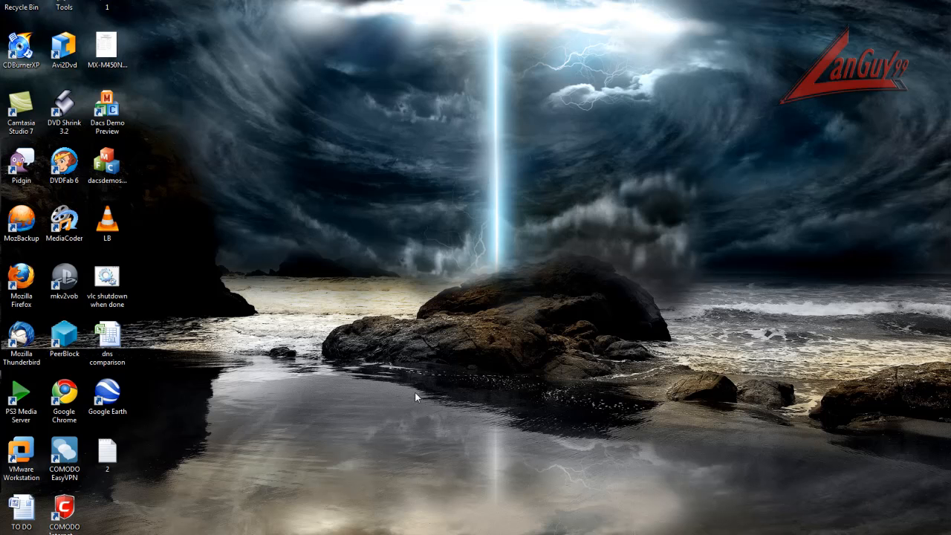
{"action": "mouse_move", "coordinate": [187, 399]}
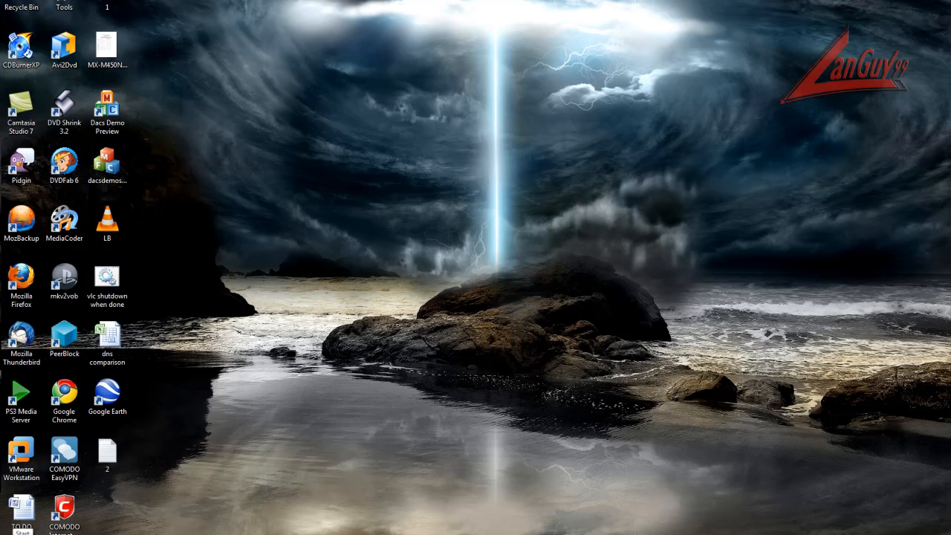
{"action": "mouse_move", "coordinate": [108, 453]}
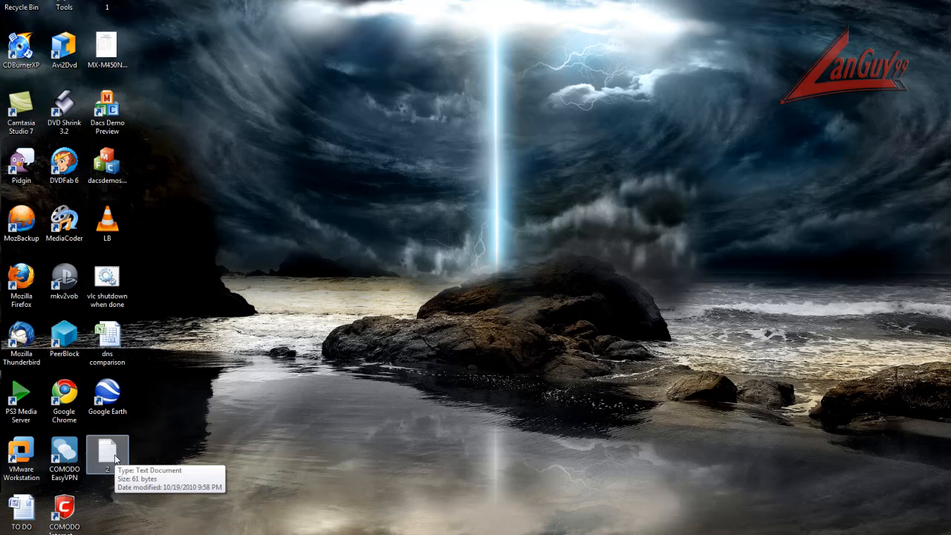
Open the desktop text note '2' in Notepad and move its window aside.
{"action": "double_click", "coordinate": [107, 454]}
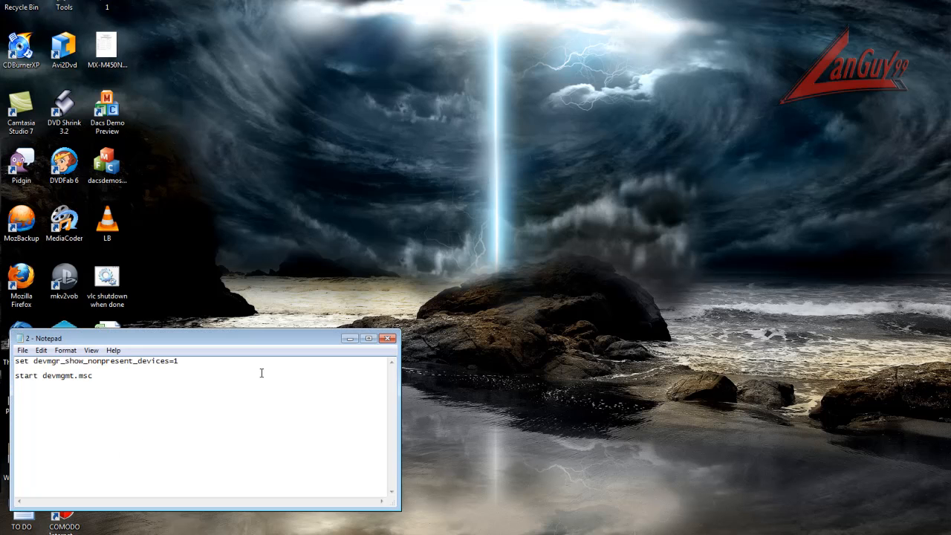
{"action": "left_click_drag", "start_coordinate": [201, 338], "coordinate": [331, 351]}
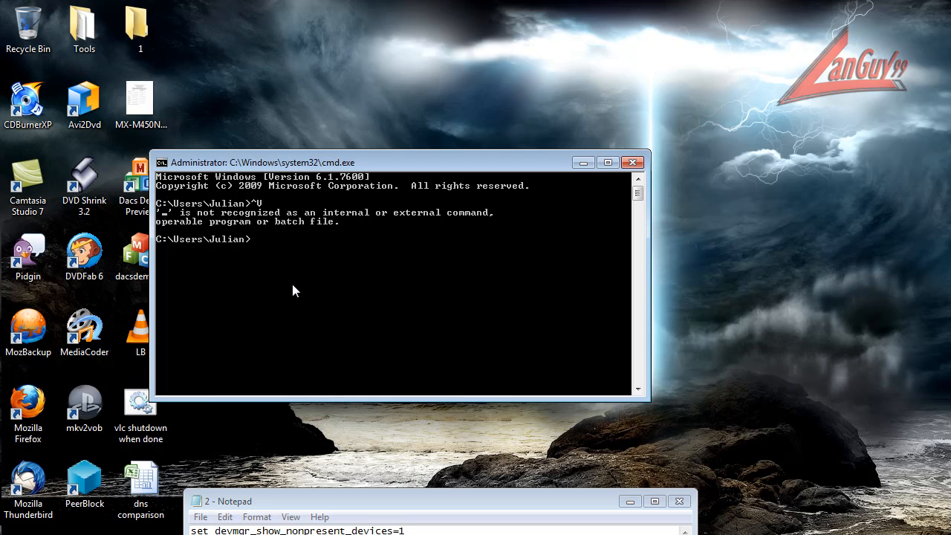
Run 'set devmgr_show_nonpresent_devices=1' and 'start devmgmt.msc' in the admin Command Prompt.
{"action": "type", "text": "set de"}
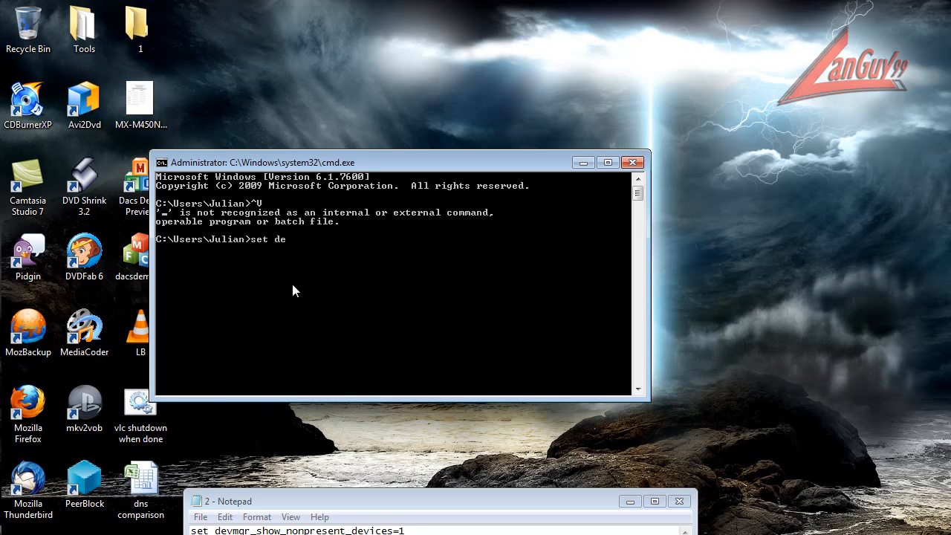
{"action": "type", "text": "v"}
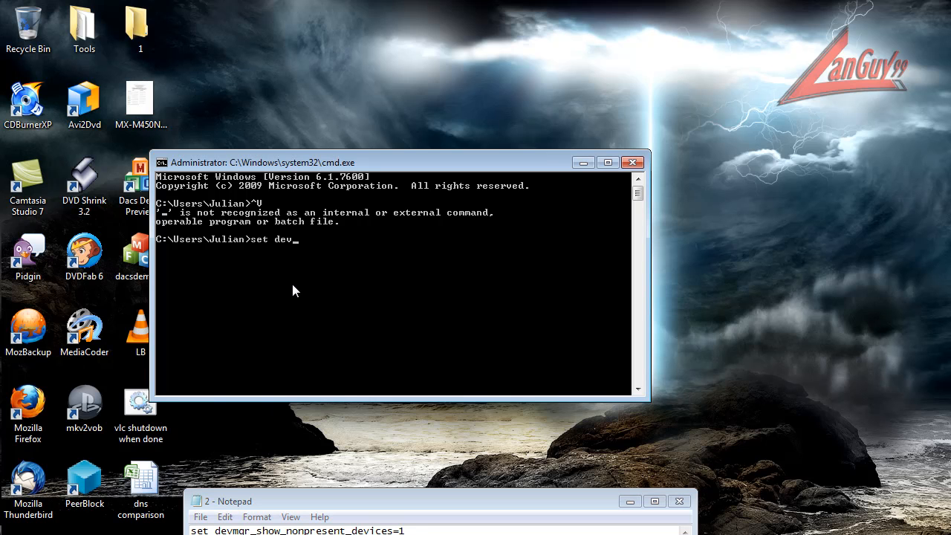
{"action": "type", "text": "mgr"}
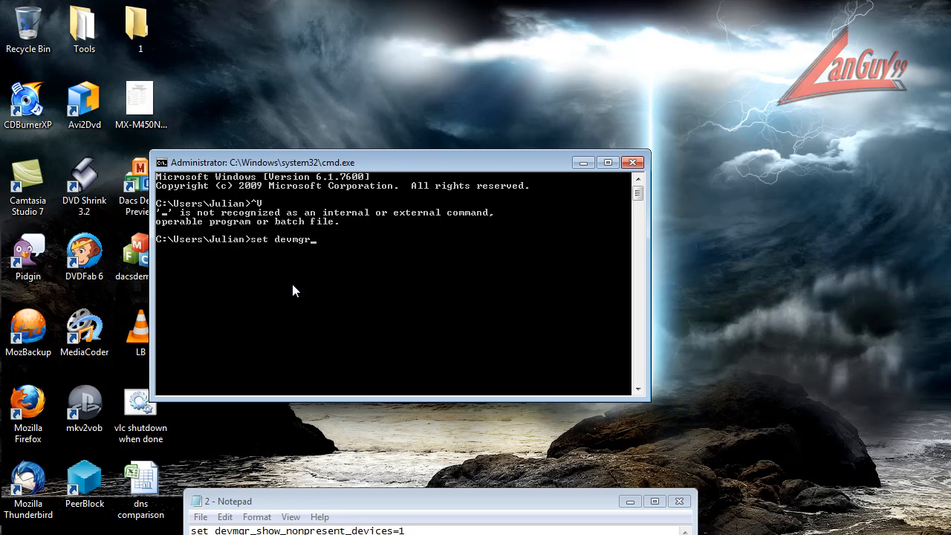
{"action": "type", "text": "_show"}
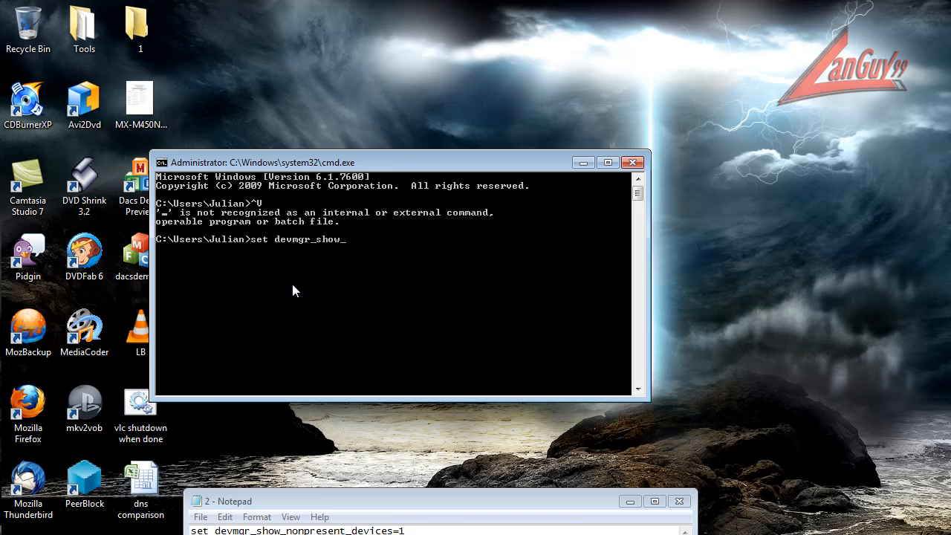
{"action": "type", "text": "nonpresent_devices=1"}
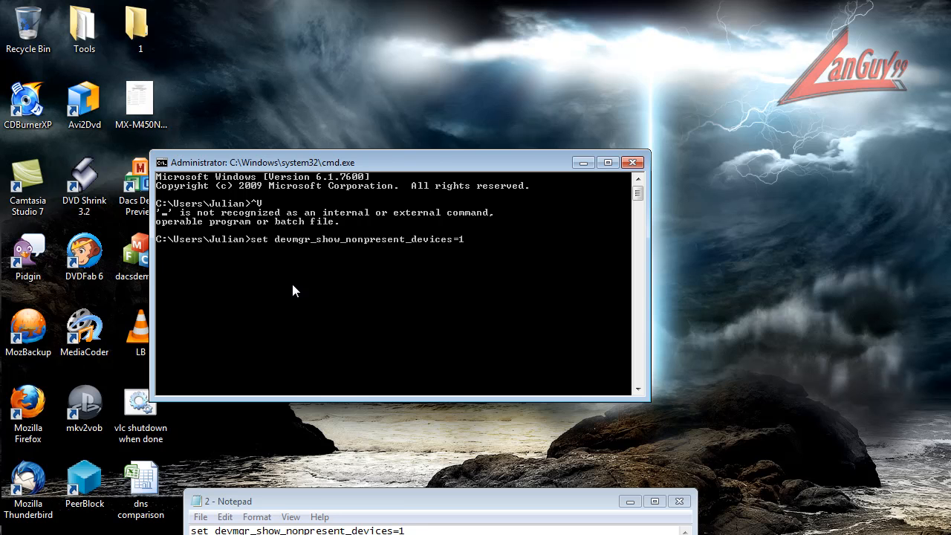
{"action": "type", "text": "start devmg"}
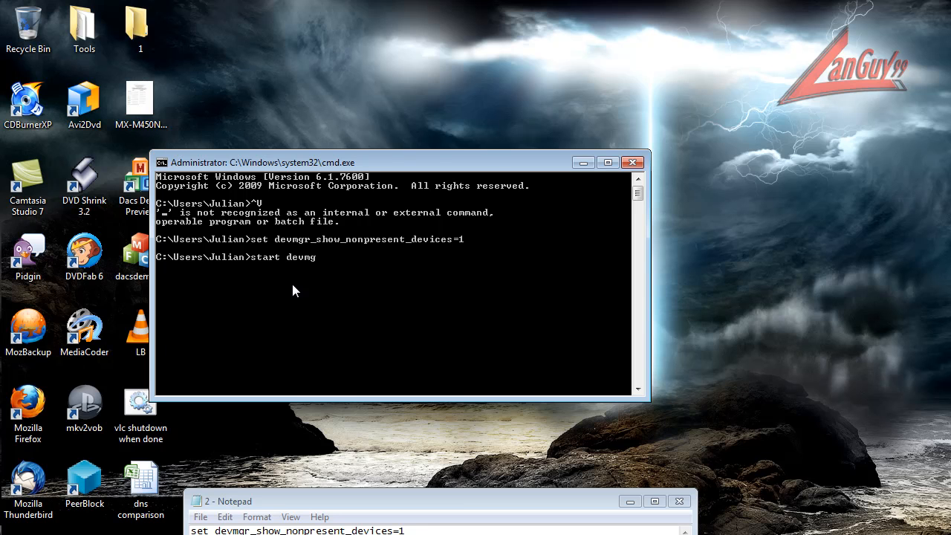
{"action": "type", "text": "mt.ms"}
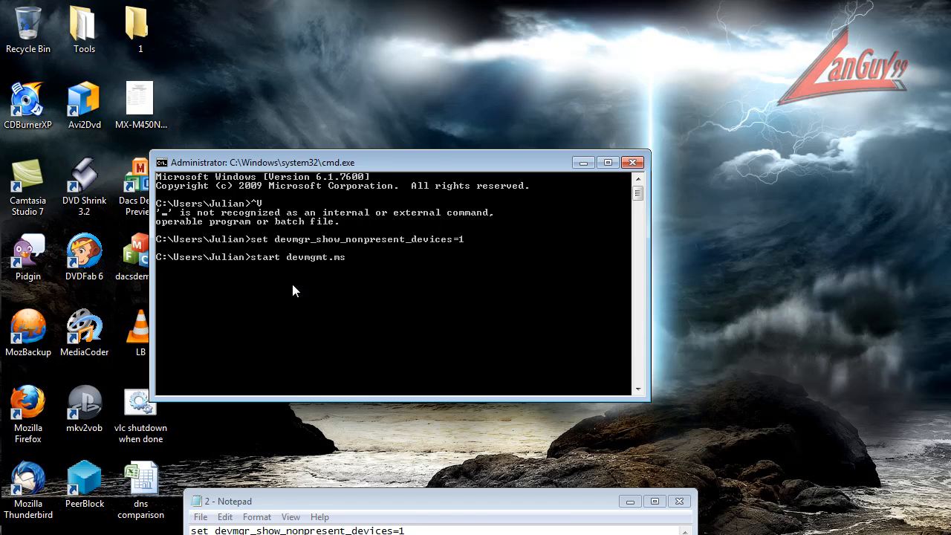
{"action": "key", "text": "enter"}
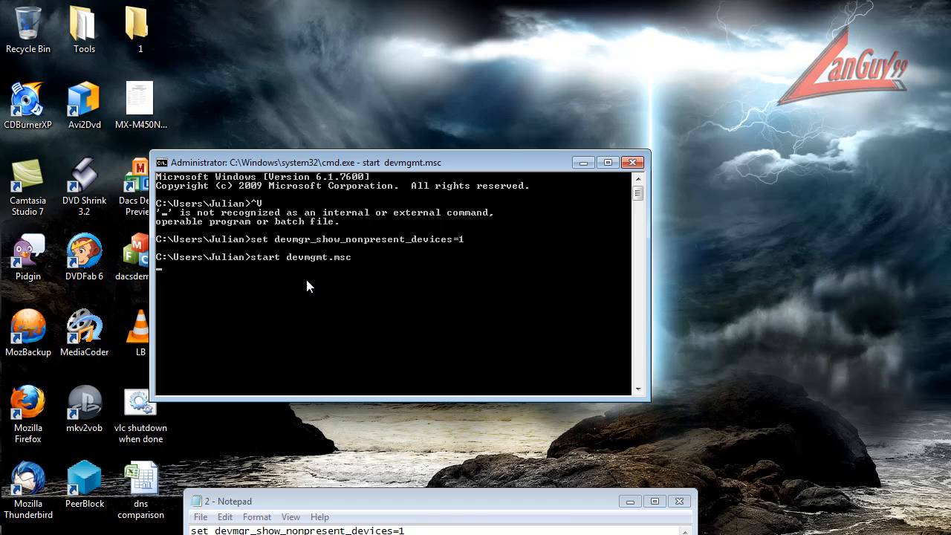
{"action": "key", "text": "enter"}
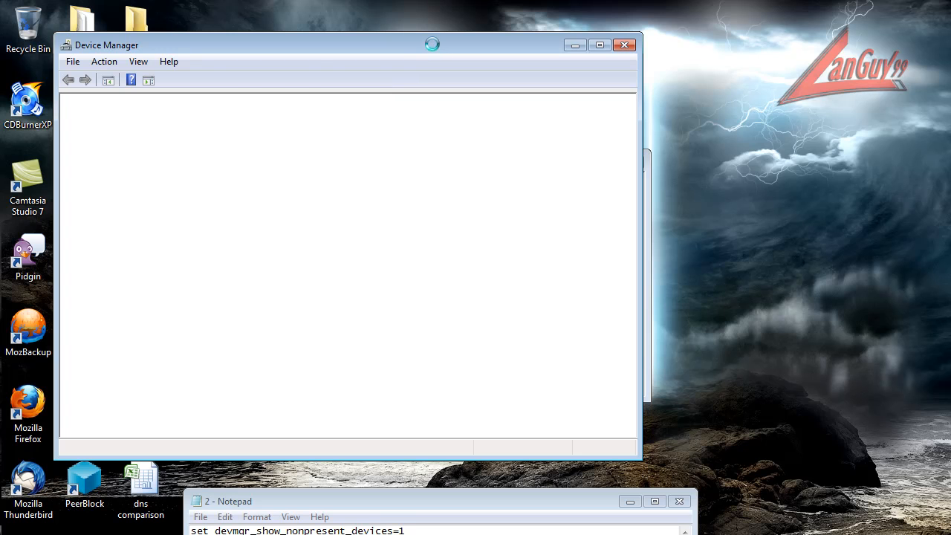
Show hidden devices and scroll through Disk drives listing previously connected USB drives and cameras.
{"action": "left_click", "coordinate": [338, 84]}
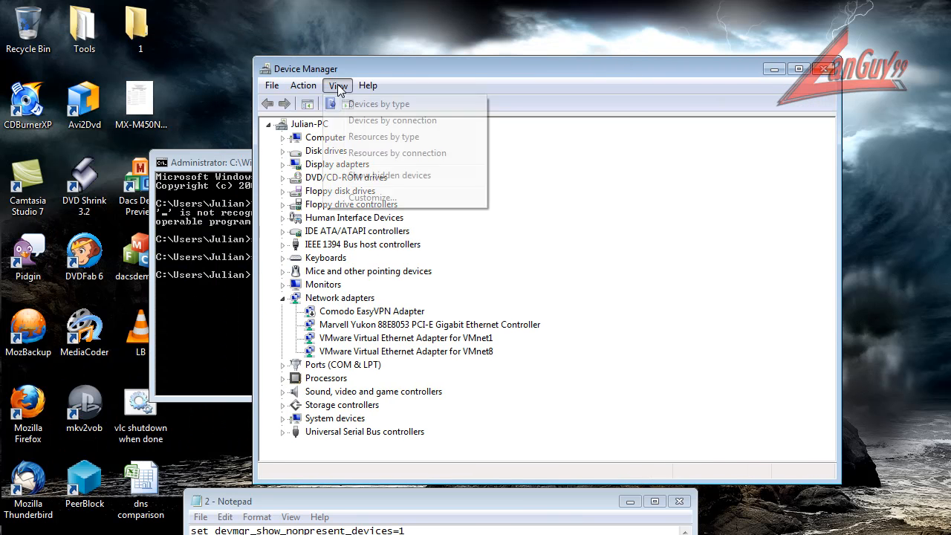
{"action": "left_click", "coordinate": [389, 175]}
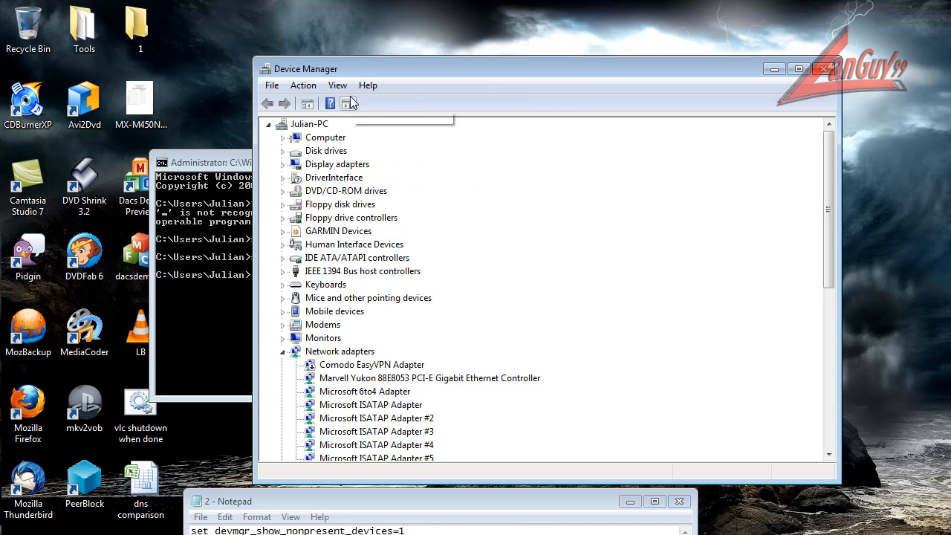
{"action": "left_click", "coordinate": [338, 85]}
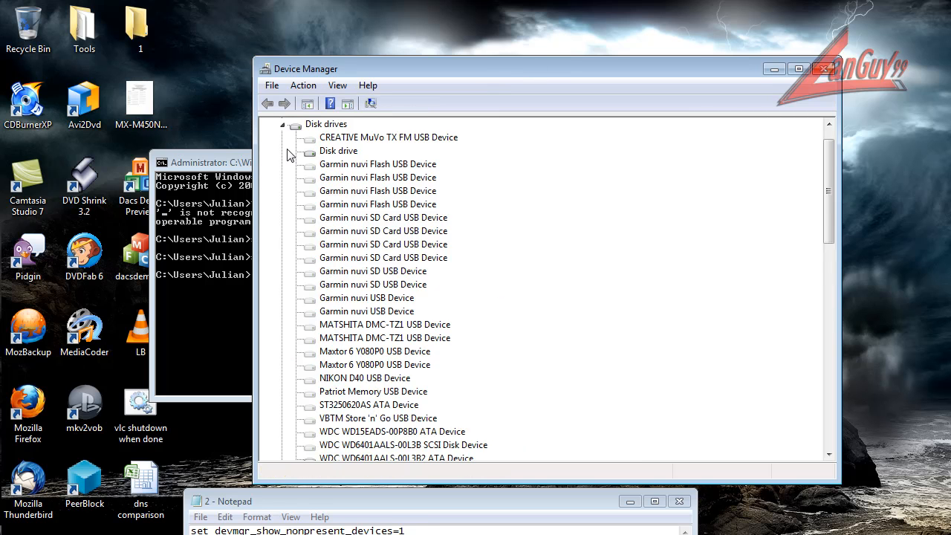
{"action": "scroll", "scroll_direction": "down", "scroll_amount": 3}
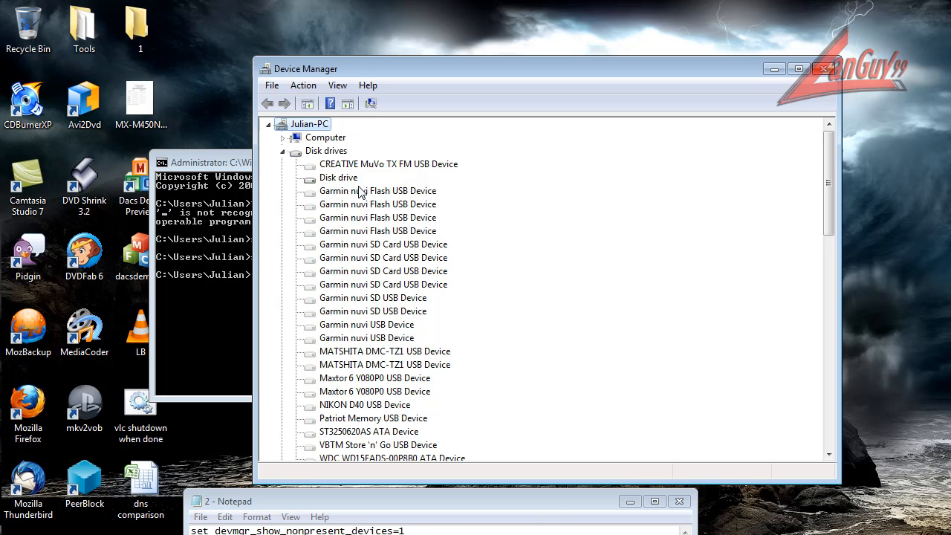
{"action": "scroll", "scroll_direction": "down", "scroll_amount": 3}
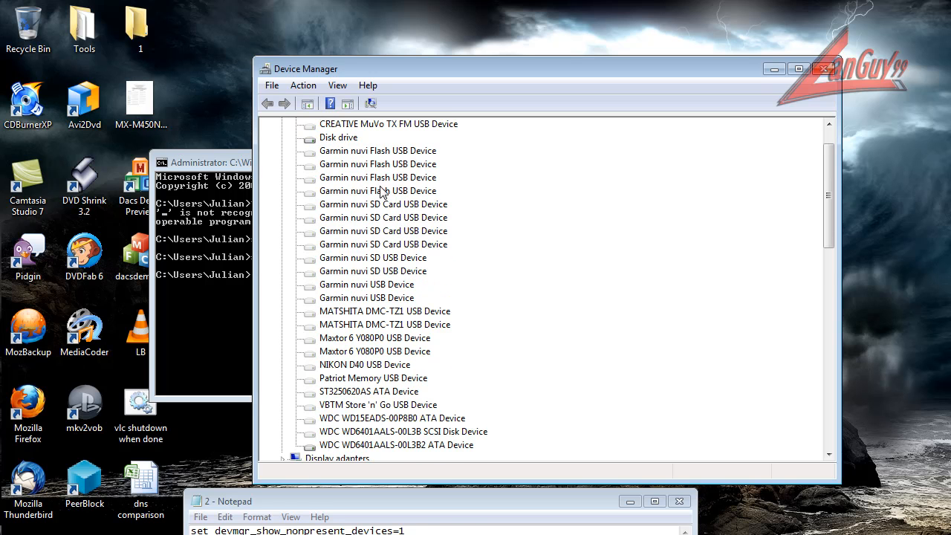
{"action": "scroll", "scroll_direction": "down", "scroll_amount": 3}
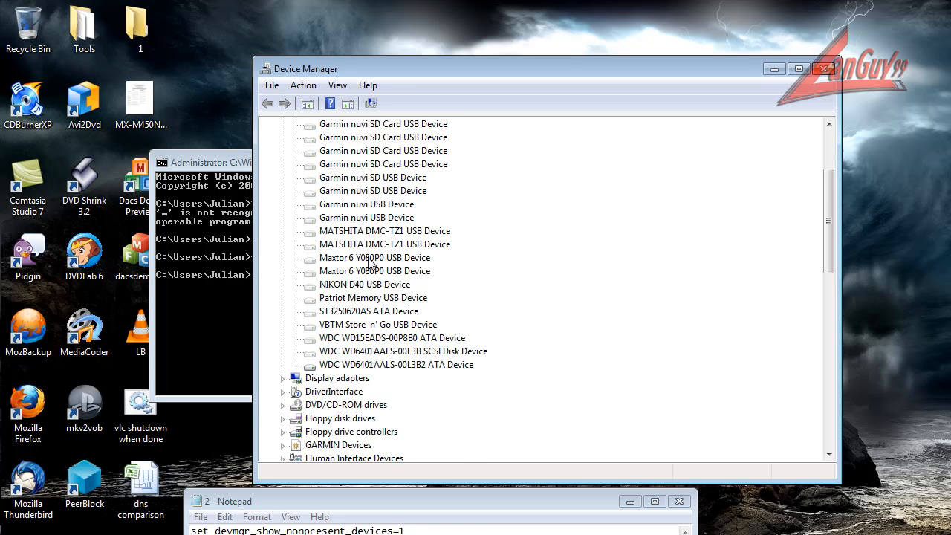
{"action": "right_click", "coordinate": [368, 311]}
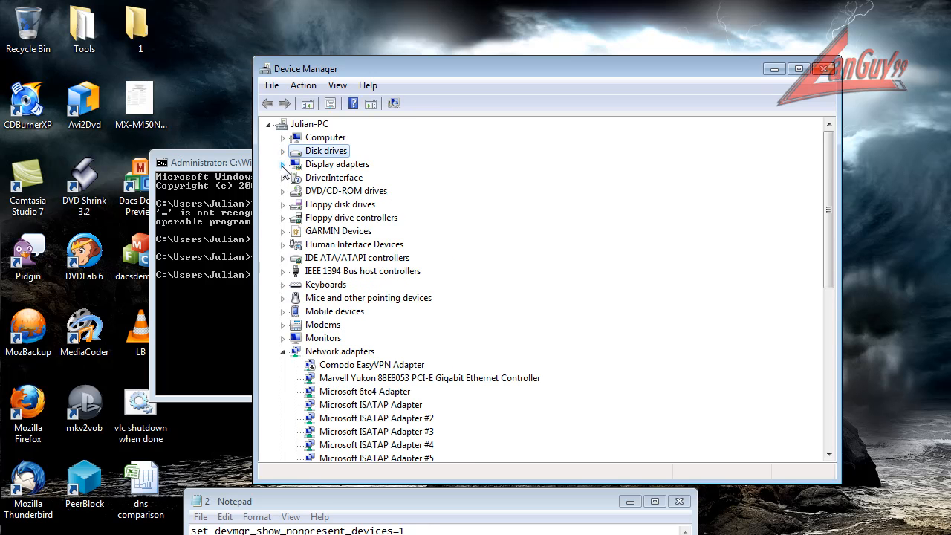
Expand and collapse Display adapters to check the graphics card.
{"action": "left_click", "coordinate": [283, 164]}
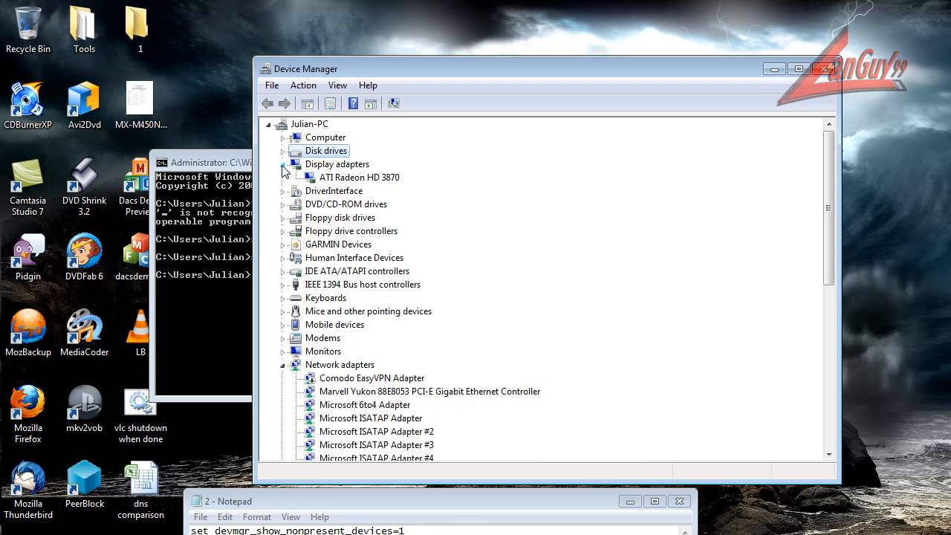
{"action": "left_click", "coordinate": [284, 164]}
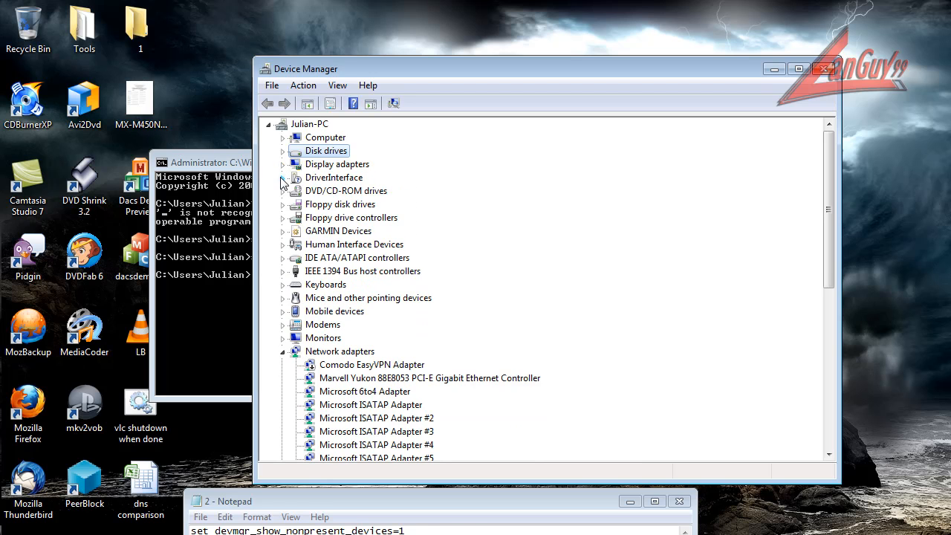
{"action": "scroll", "scroll_direction": "down", "scroll_amount": 3}
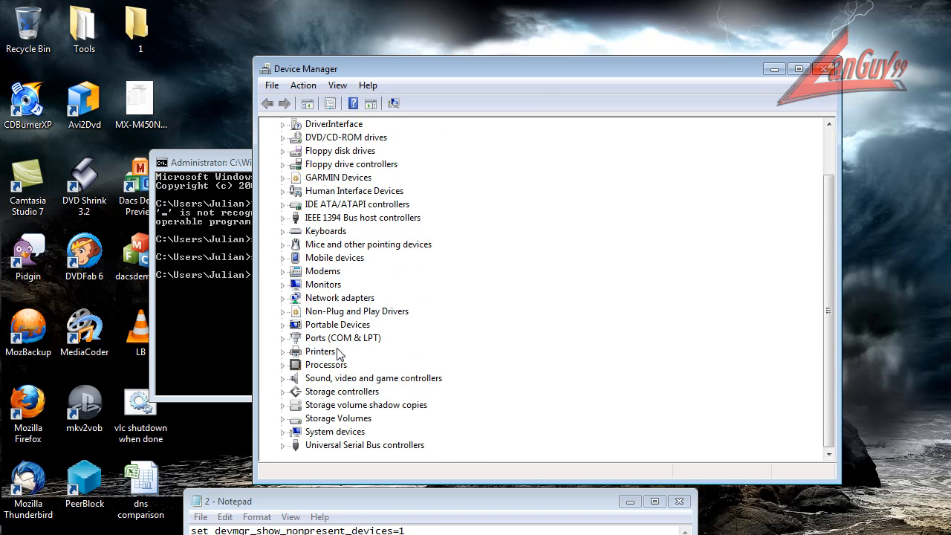
Expand Non-Plug and Play Drivers and scroll through hidden entries like Fs_Rec and KProcessHacker.
{"action": "left_click", "coordinate": [283, 311]}
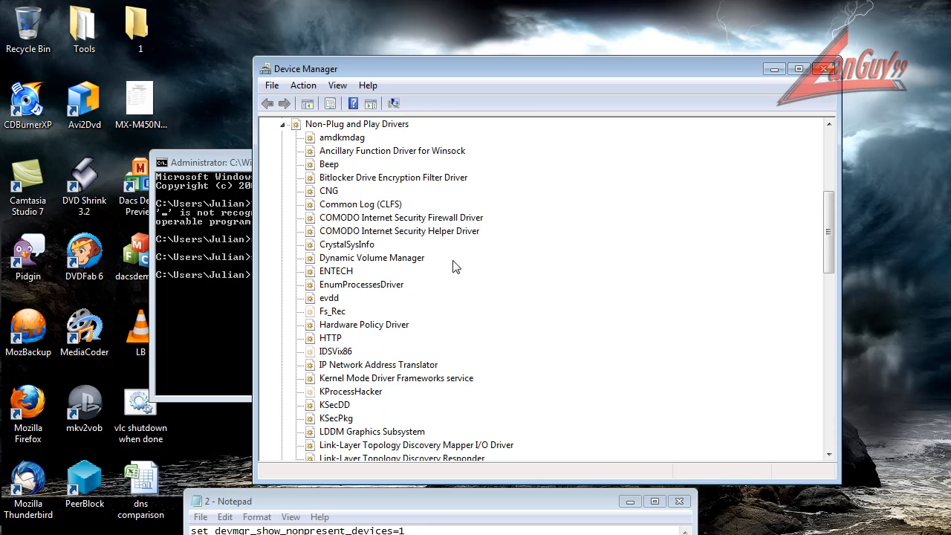
{"action": "scroll", "scroll_direction": "down", "scroll_amount": 3}
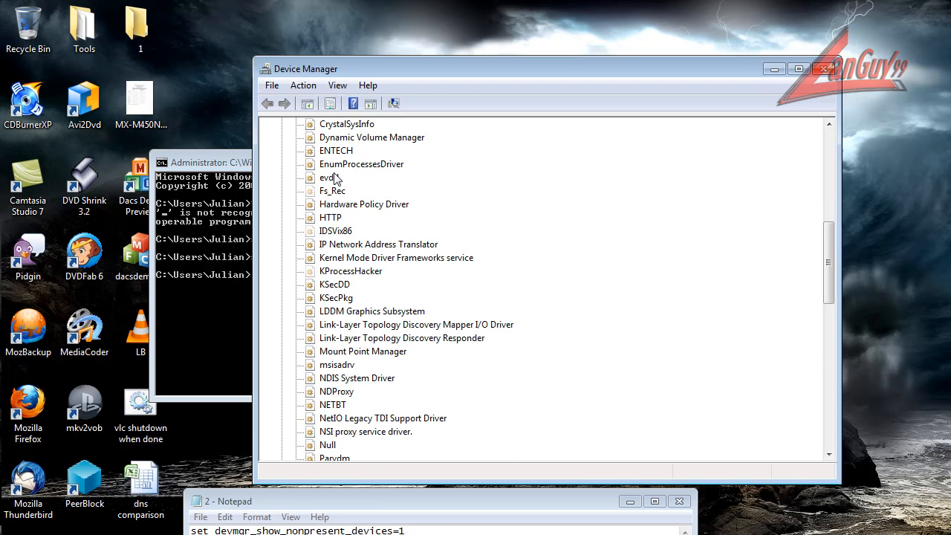
{"action": "scroll", "scroll_direction": "down", "scroll_amount": 3}
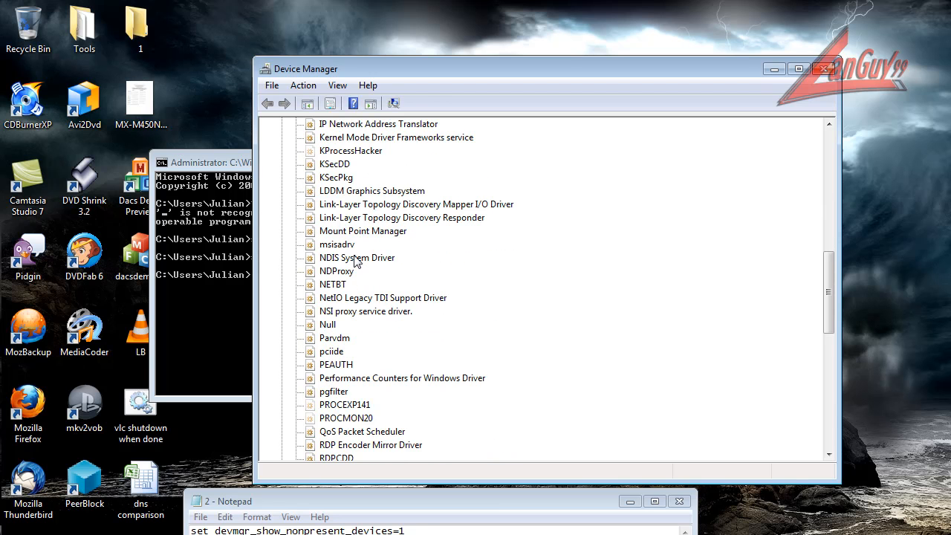
{"action": "scroll", "scroll_direction": "down", "scroll_amount": 3}
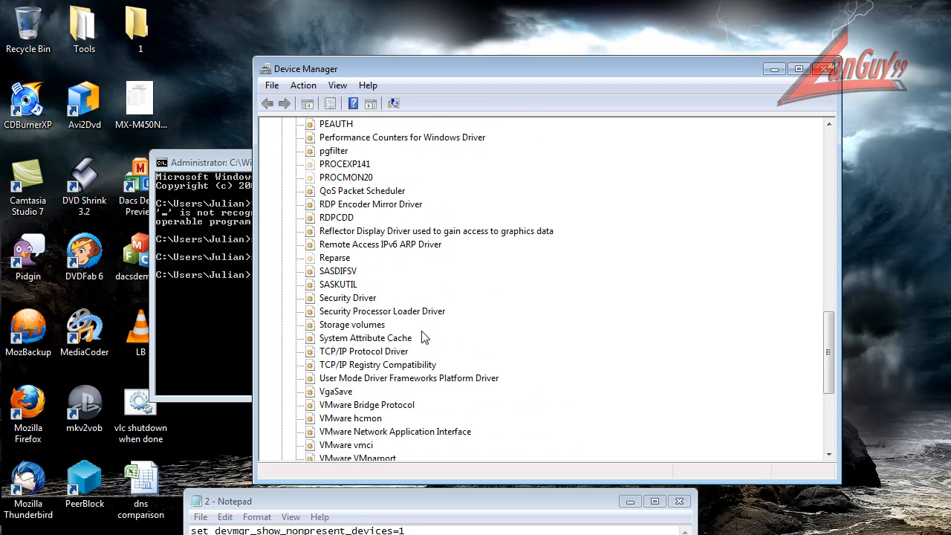
{"action": "mouse_move", "coordinate": [392, 257]}
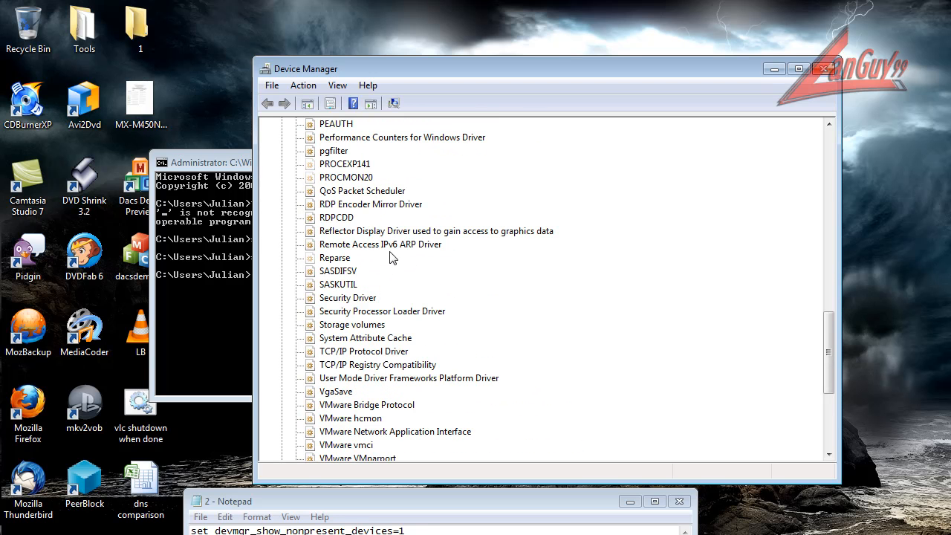
{"action": "mouse_move", "coordinate": [420, 268]}
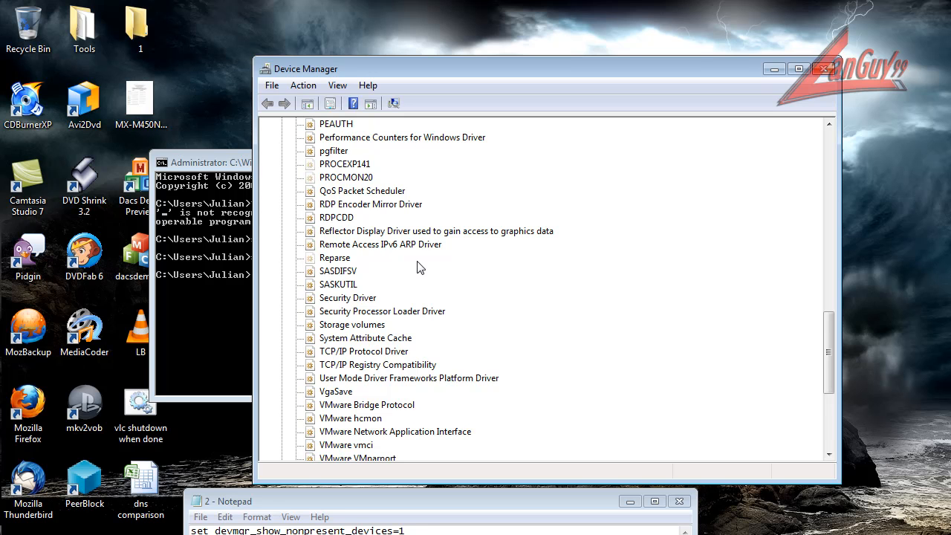
{"action": "mouse_move", "coordinate": [419, 215]}
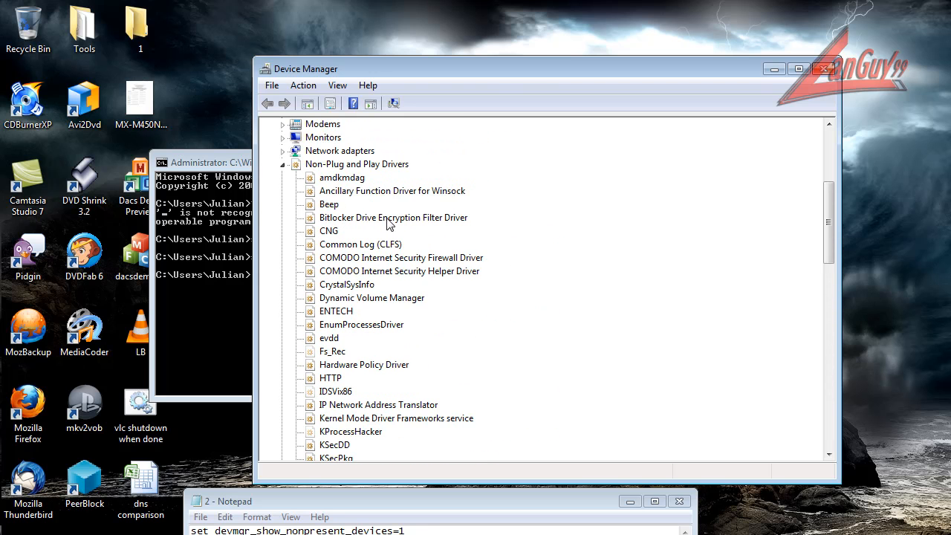
{"action": "scroll", "scroll_direction": "down", "scroll_amount": 3}
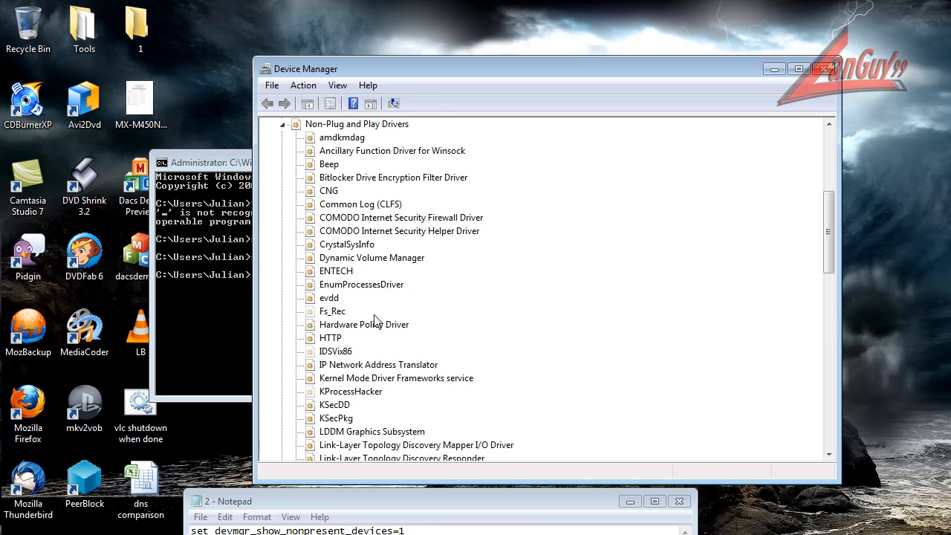
{"action": "right_click", "coordinate": [332, 310]}
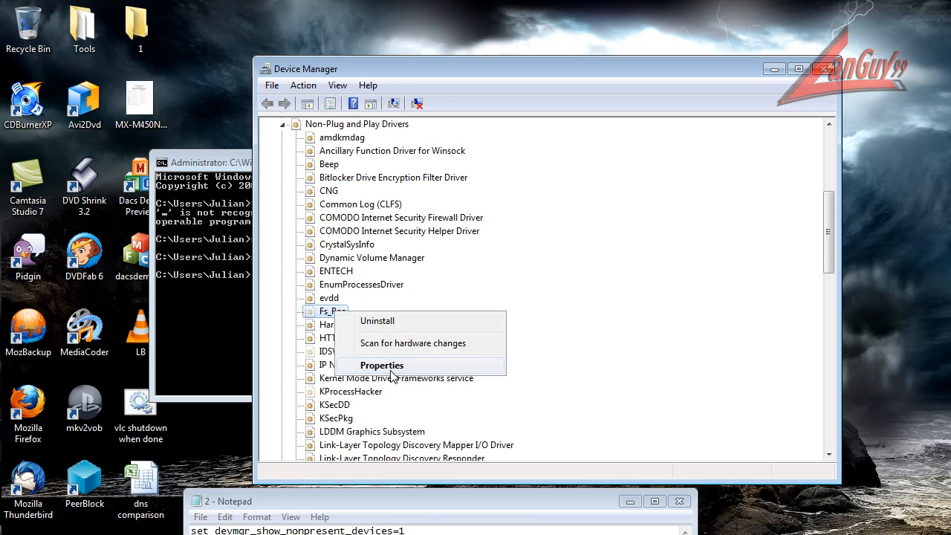
{"action": "left_click", "coordinate": [381, 365]}
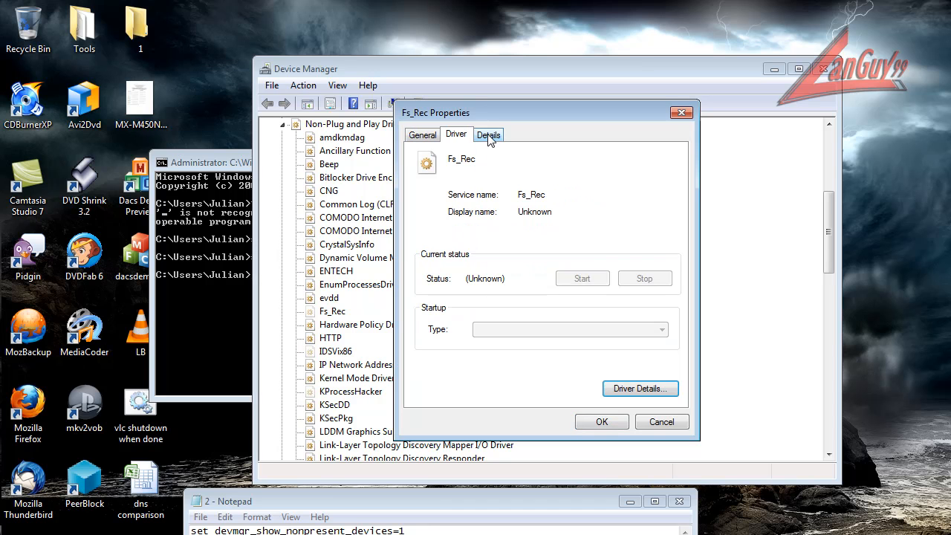
{"action": "left_click", "coordinate": [488, 135]}
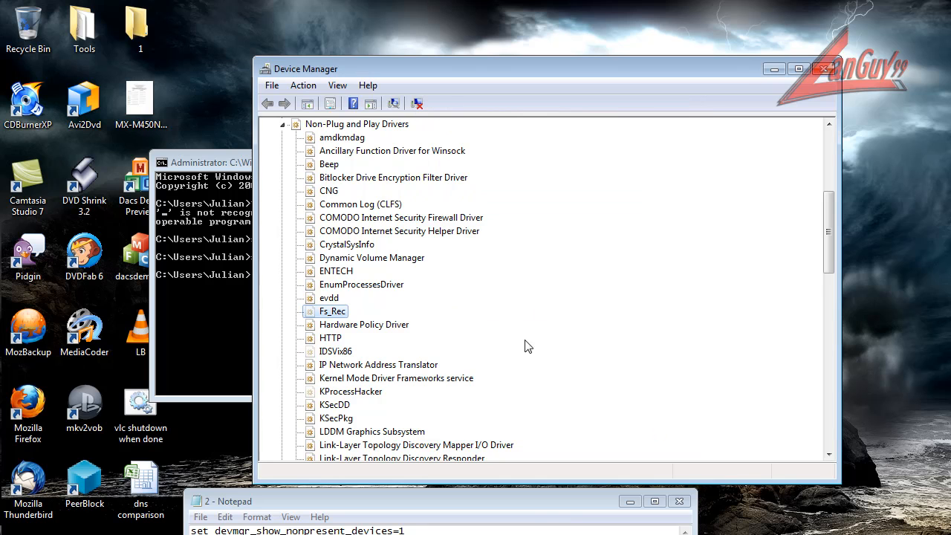
{"action": "mouse_move", "coordinate": [524, 301]}
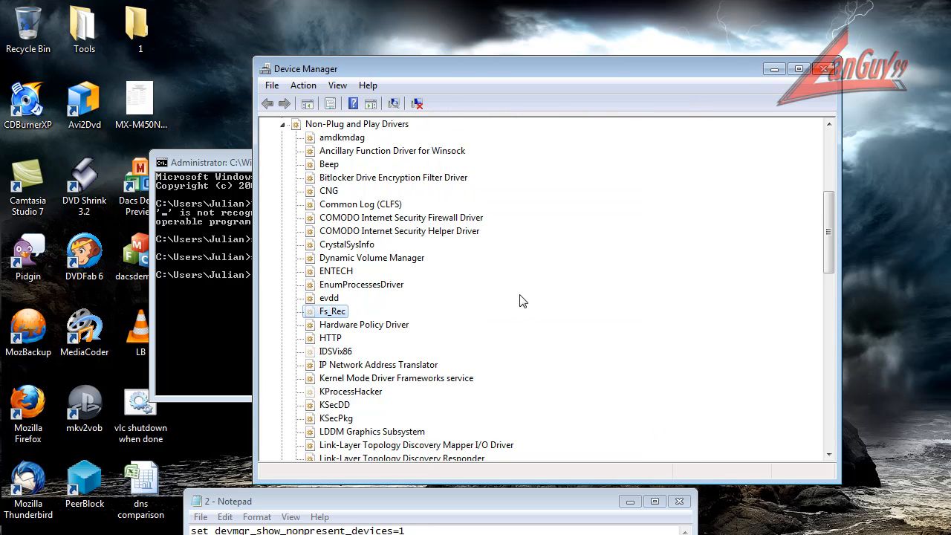
{"action": "mouse_move", "coordinate": [468, 307]}
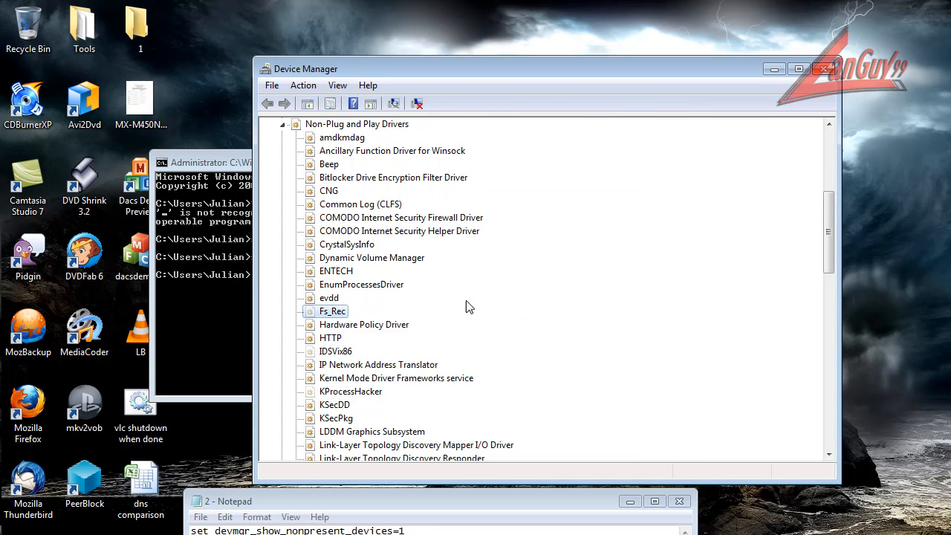
{"action": "mouse_move", "coordinate": [330, 171]}
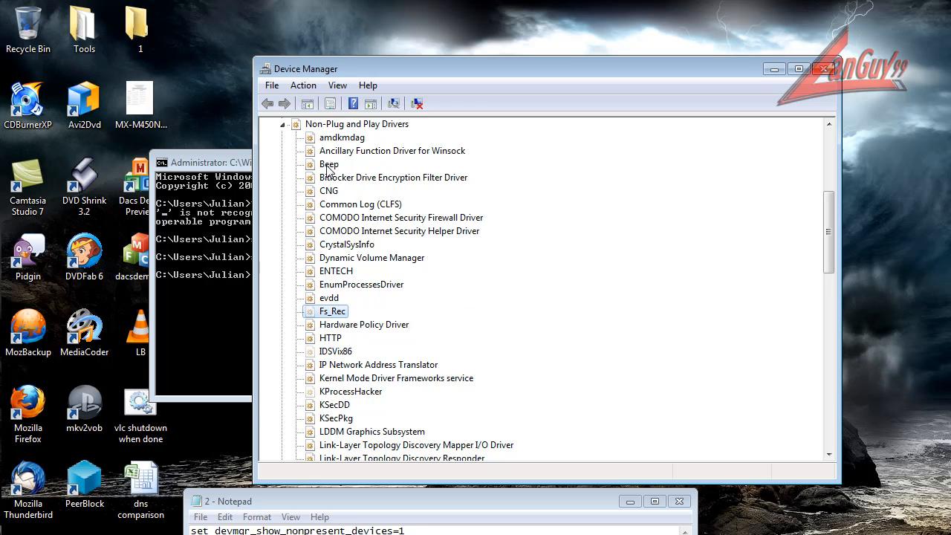
Select the CNG driver and scroll further down the device tree.
{"action": "left_click", "coordinate": [328, 191]}
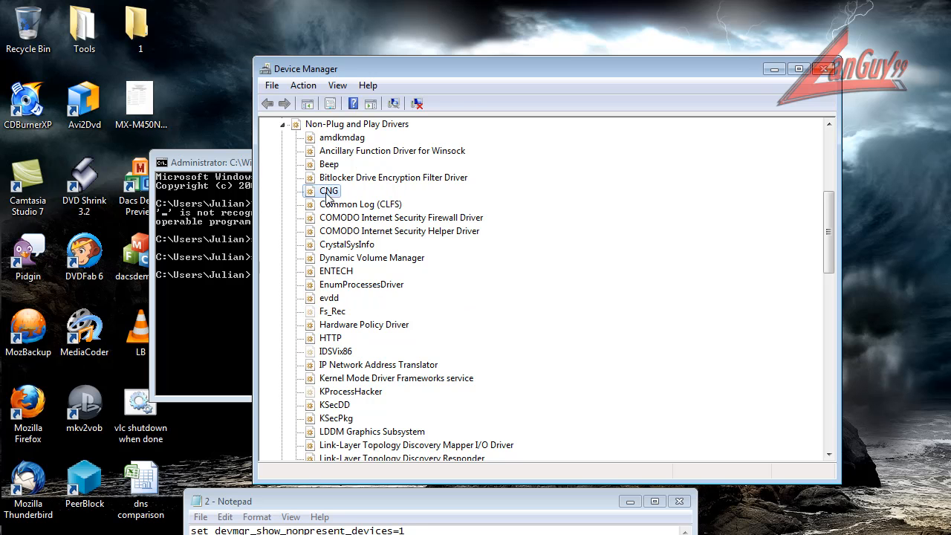
{"action": "mouse_move", "coordinate": [377, 271]}
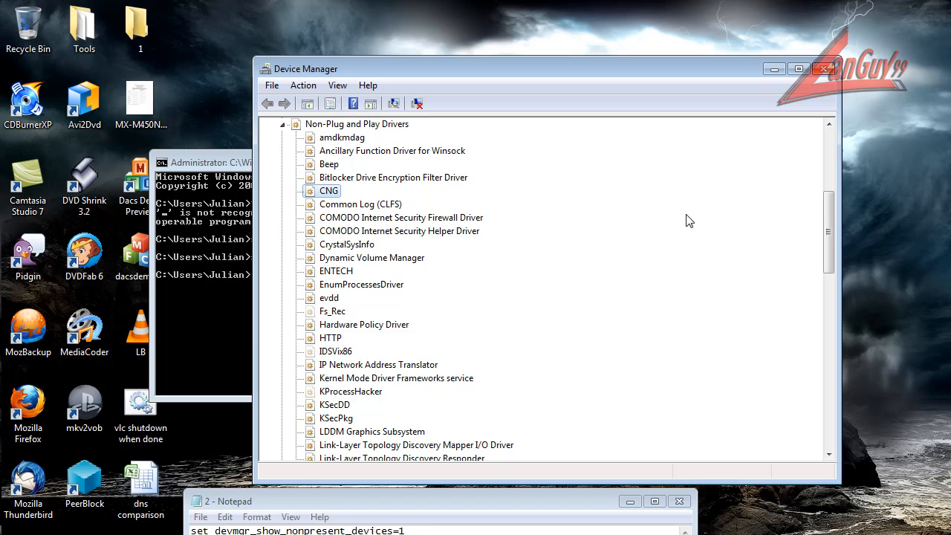
{"action": "scroll", "scroll_direction": "down", "scroll_amount": 3}
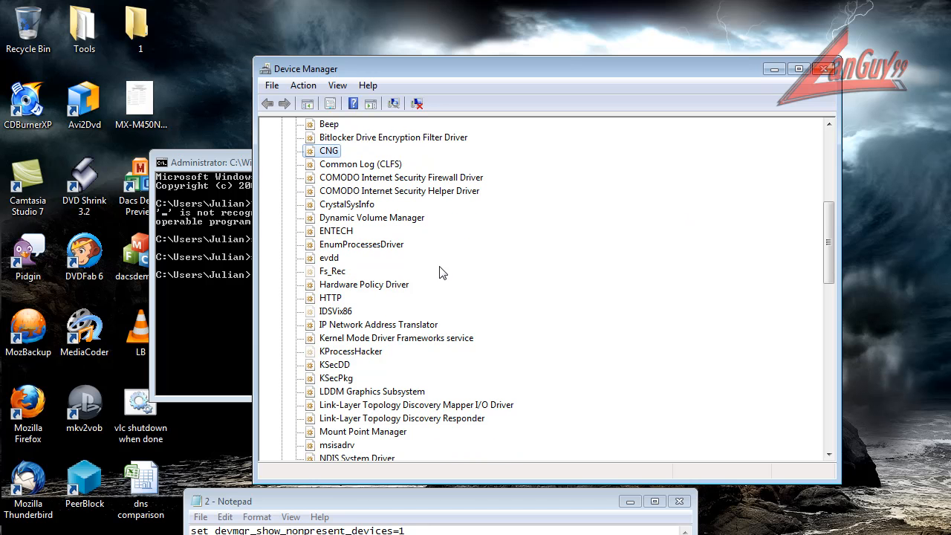
{"action": "scroll", "scroll_direction": "down", "scroll_amount": 3}
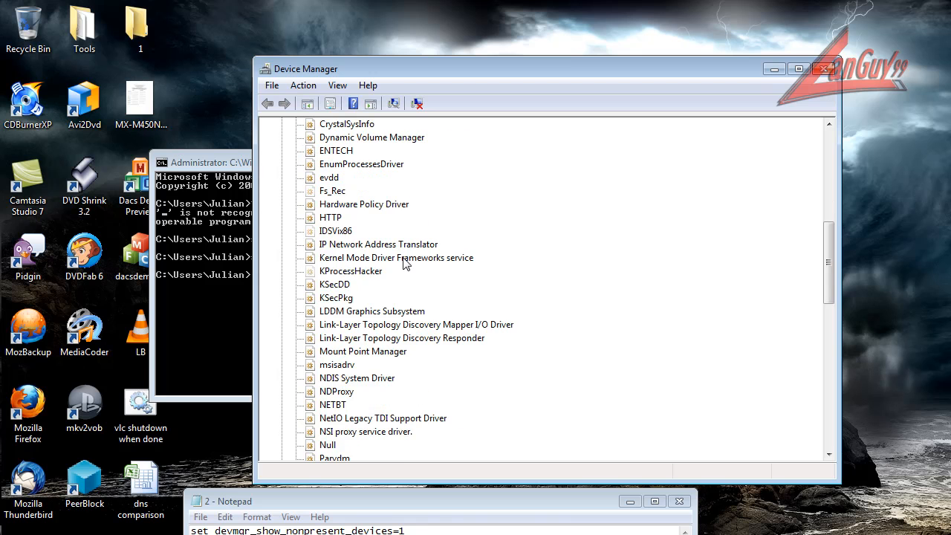
{"action": "scroll", "scroll_direction": "down", "scroll_amount": 3}
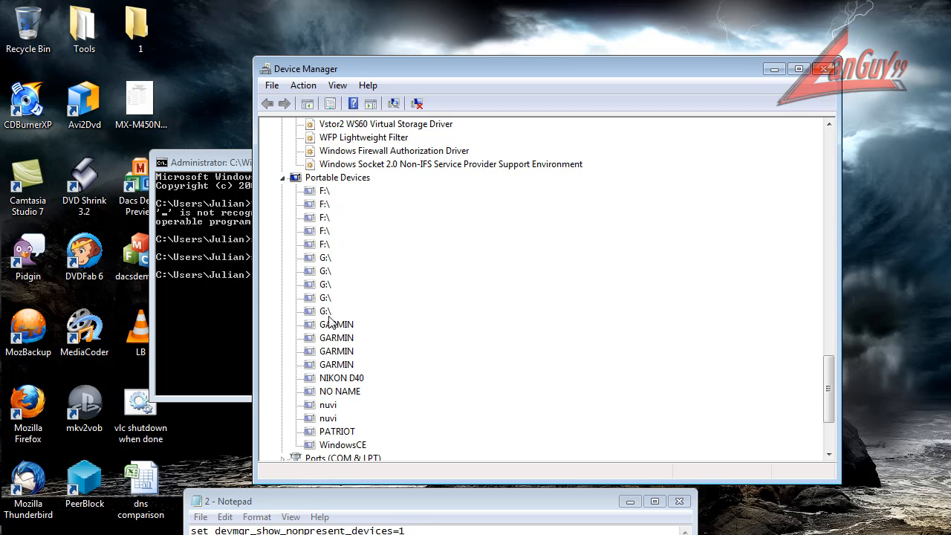
Collapse Portable Devices, expand and collapse Ports (COM & LPT), and collapse Storage controllers.
{"action": "left_click", "coordinate": [282, 177]}
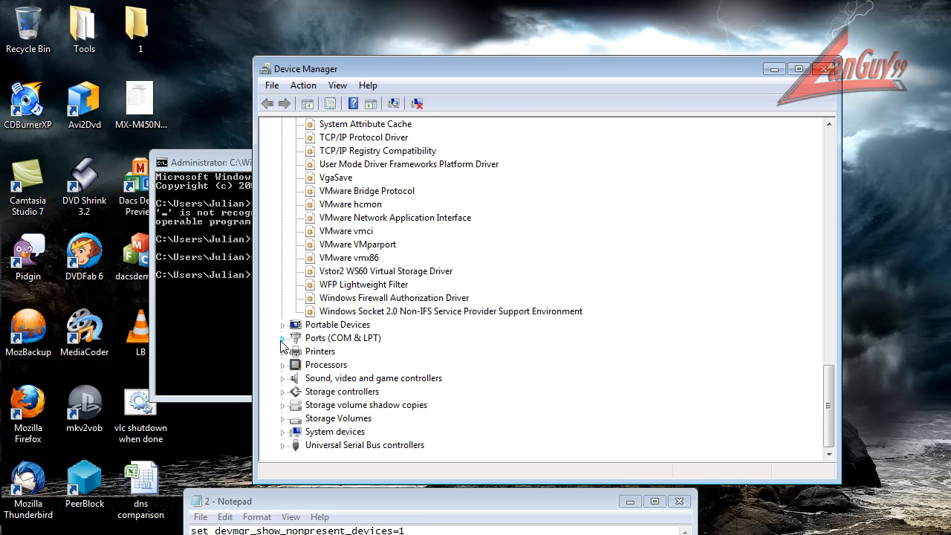
{"action": "left_click", "coordinate": [283, 338]}
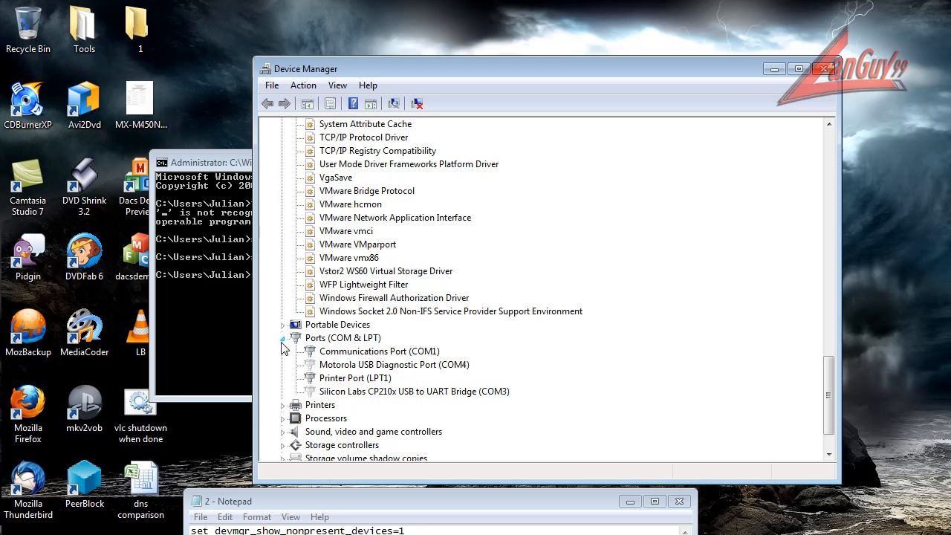
{"action": "left_click", "coordinate": [283, 337]}
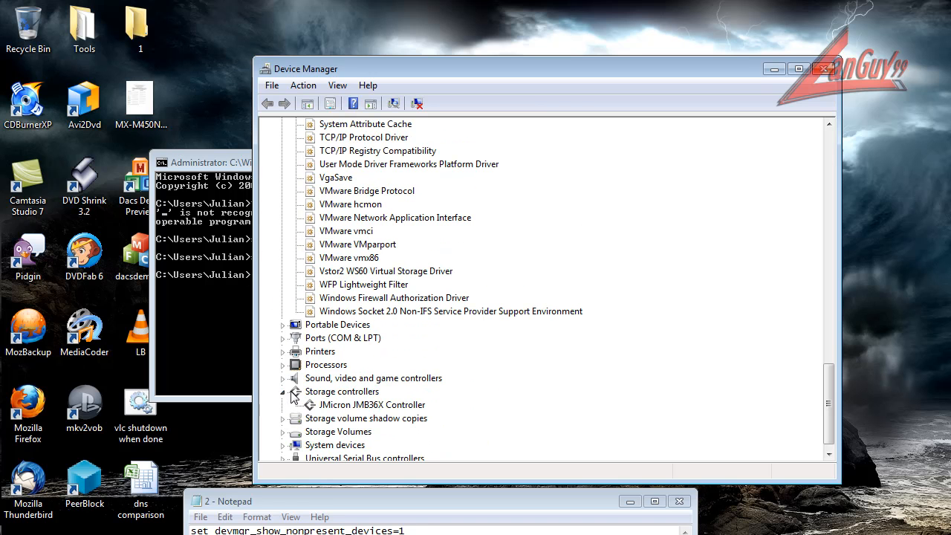
{"action": "left_click", "coordinate": [283, 391]}
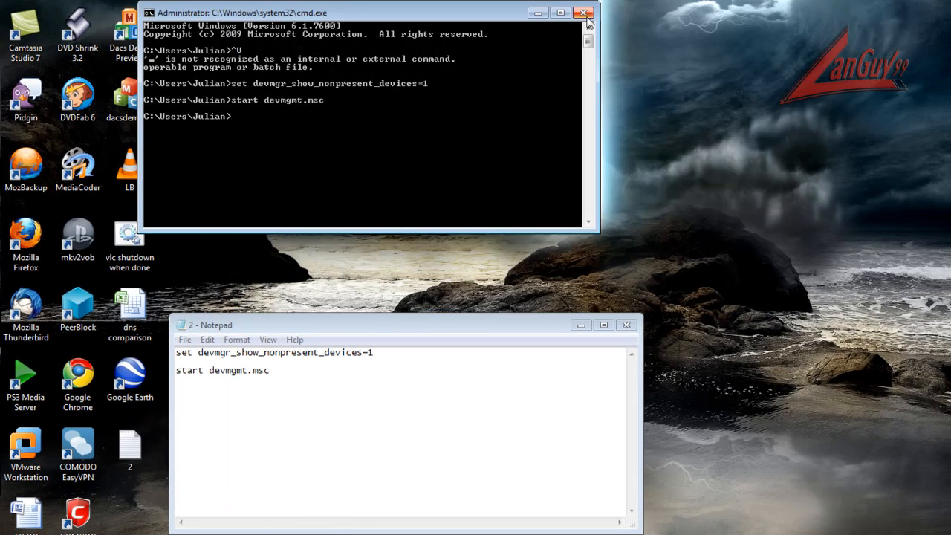
Close the Command Prompt window.
{"action": "left_click", "coordinate": [585, 12]}
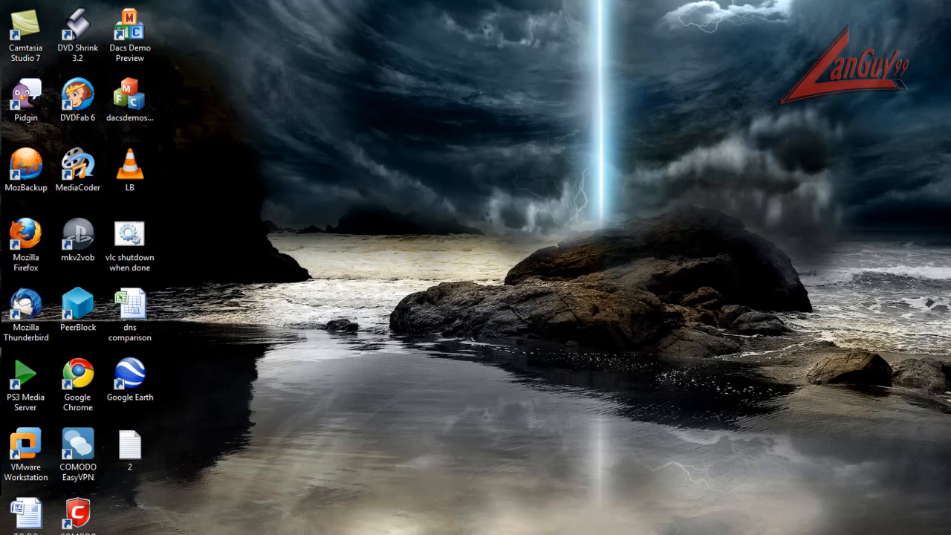
{"action": "mouse_move", "coordinate": [535, 266]}
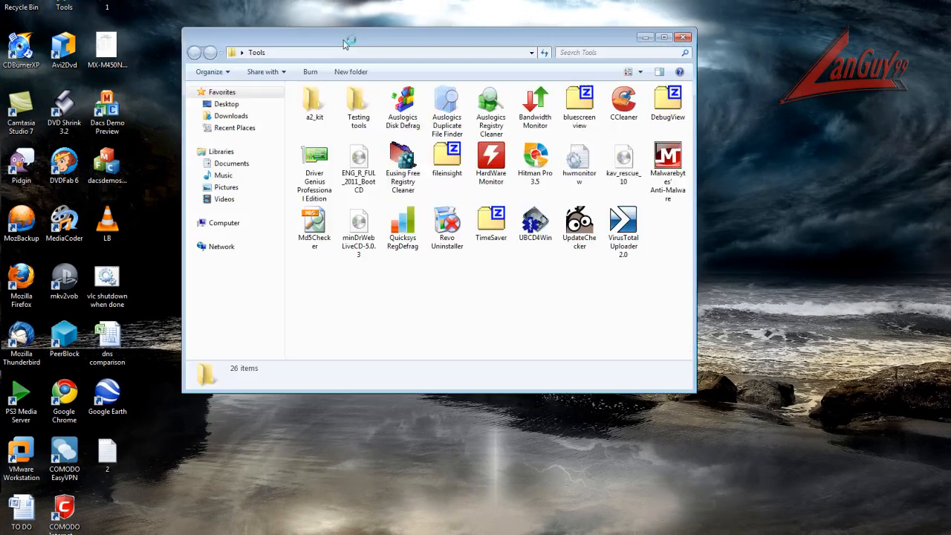
{"action": "mouse_move", "coordinate": [579, 162]}
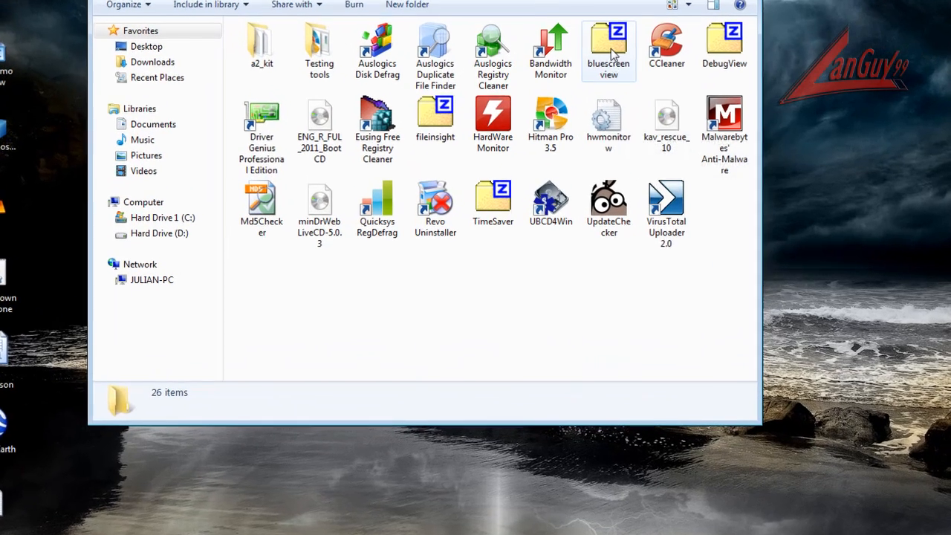
Open bluescreenview.zip from the Tools folder in 7-Zip.
{"action": "double_click", "coordinate": [608, 48]}
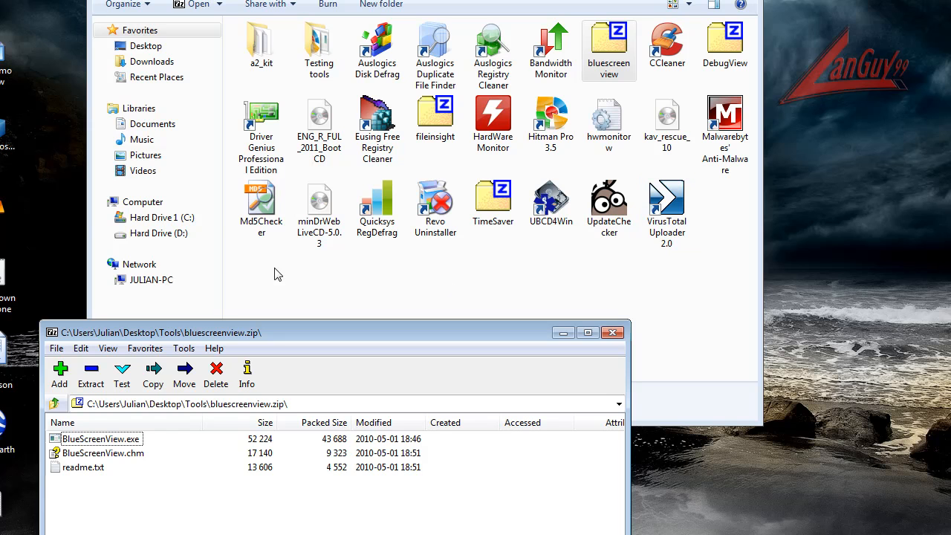
{"action": "mouse_move", "coordinate": [158, 444]}
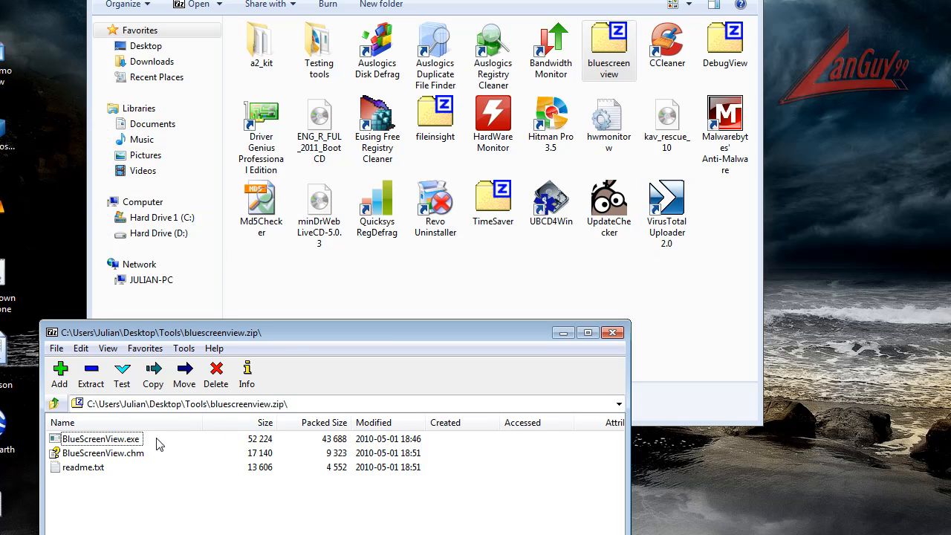
{"action": "mouse_move", "coordinate": [370, 464]}
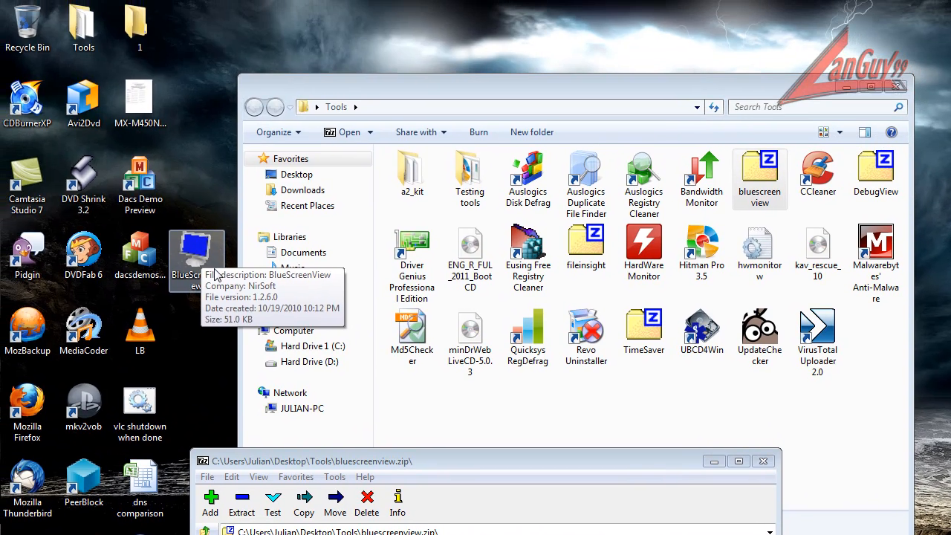
Launch BlueScreenView, confirm 0 crashes in C:\Windows\Minidump, glance at File, then close it.
{"action": "double_click", "coordinate": [196, 257]}
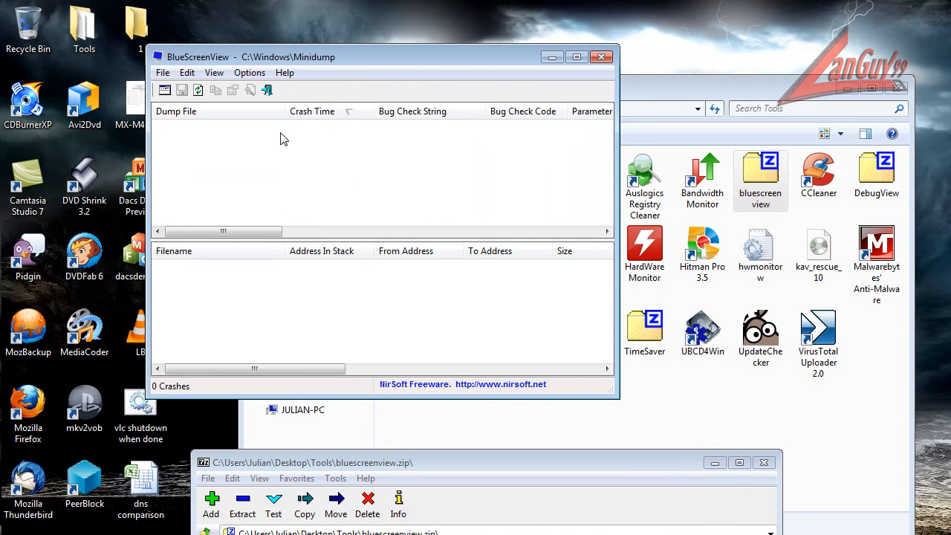
{"action": "mouse_move", "coordinate": [255, 134]}
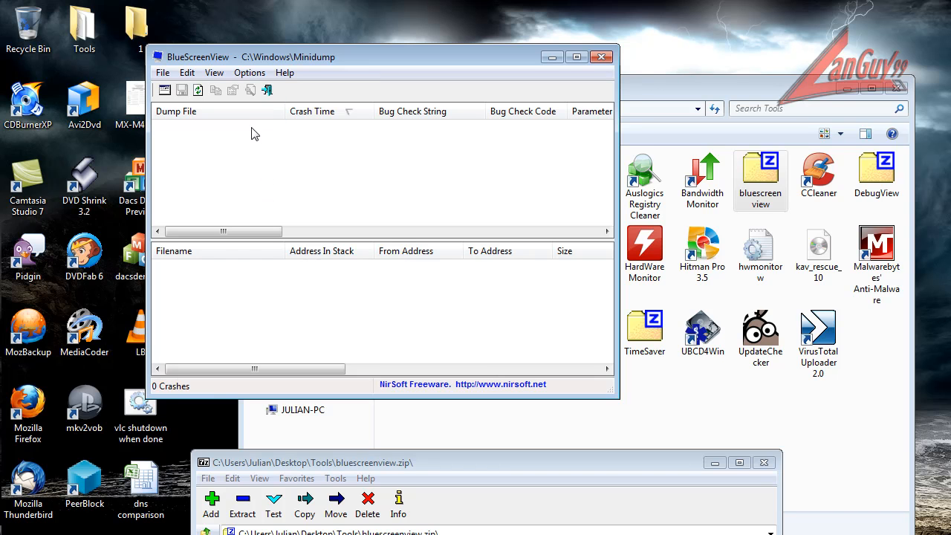
{"action": "mouse_move", "coordinate": [318, 286]}
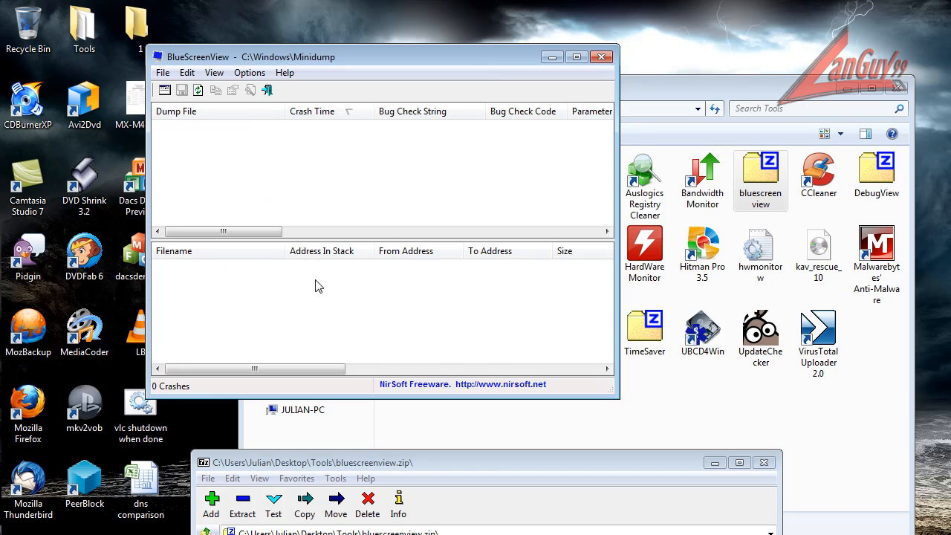
{"action": "mouse_move", "coordinate": [545, 396]}
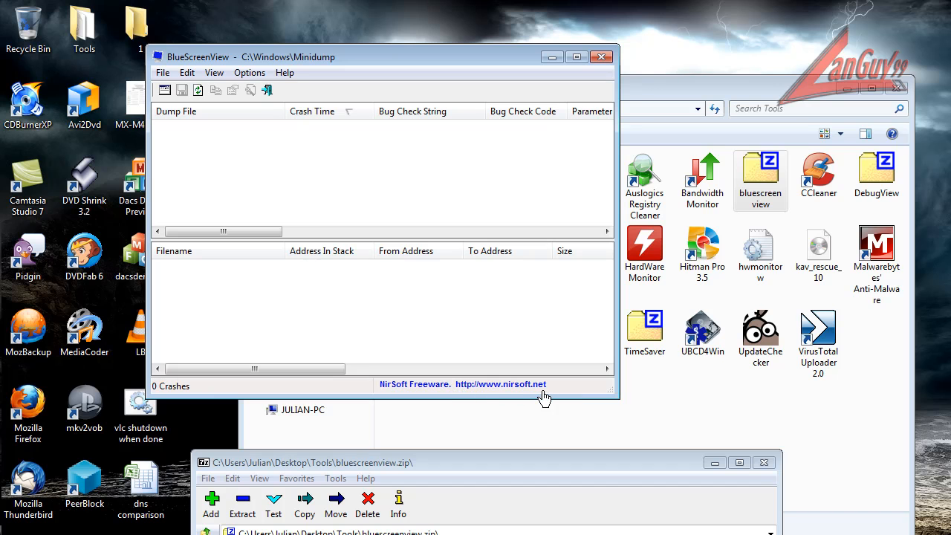
{"action": "mouse_move", "coordinate": [364, 298]}
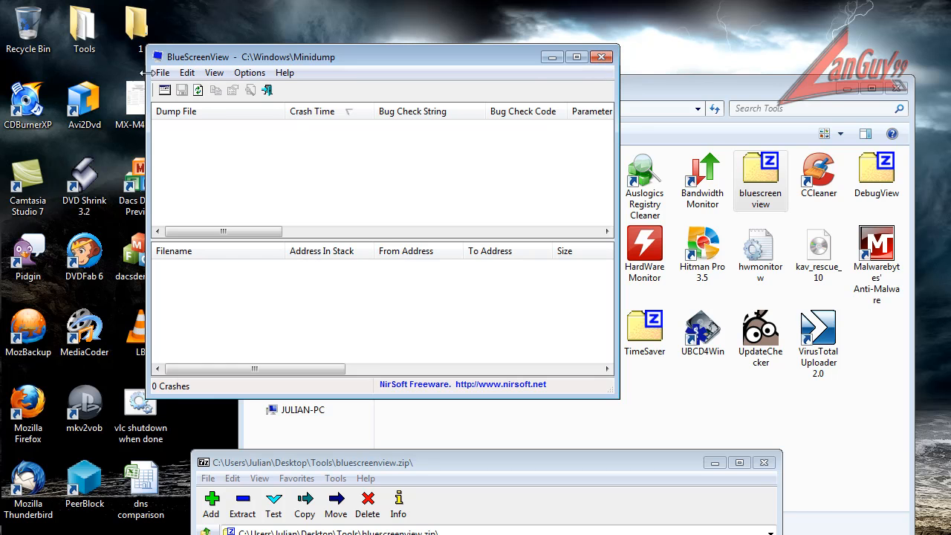
{"action": "left_click", "coordinate": [162, 72]}
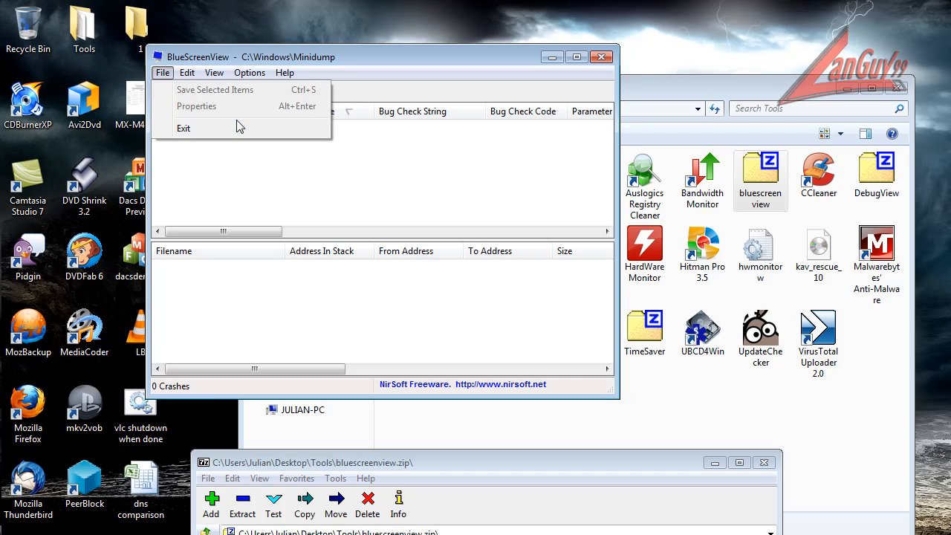
{"action": "left_click", "coordinate": [249, 72]}
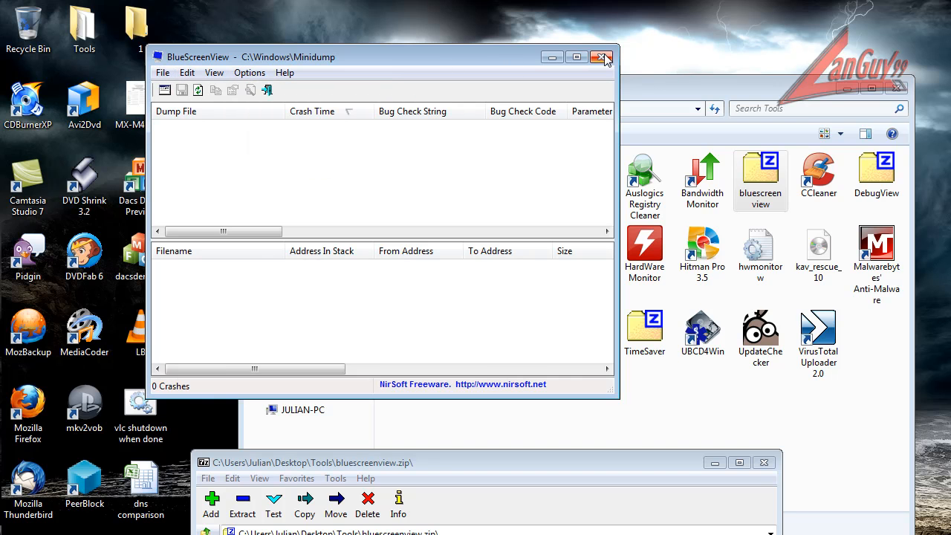
{"action": "left_click", "coordinate": [601, 57]}
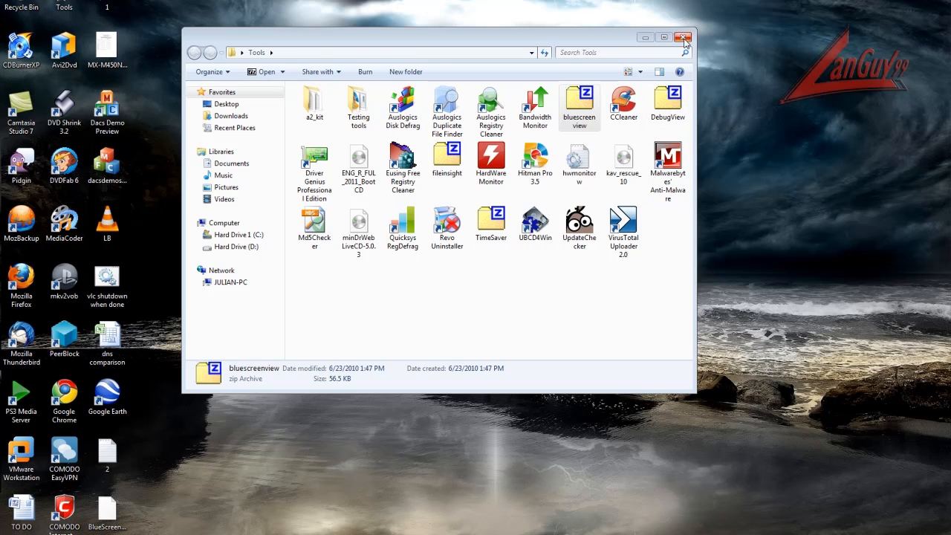
{"action": "mouse_move", "coordinate": [683, 38]}
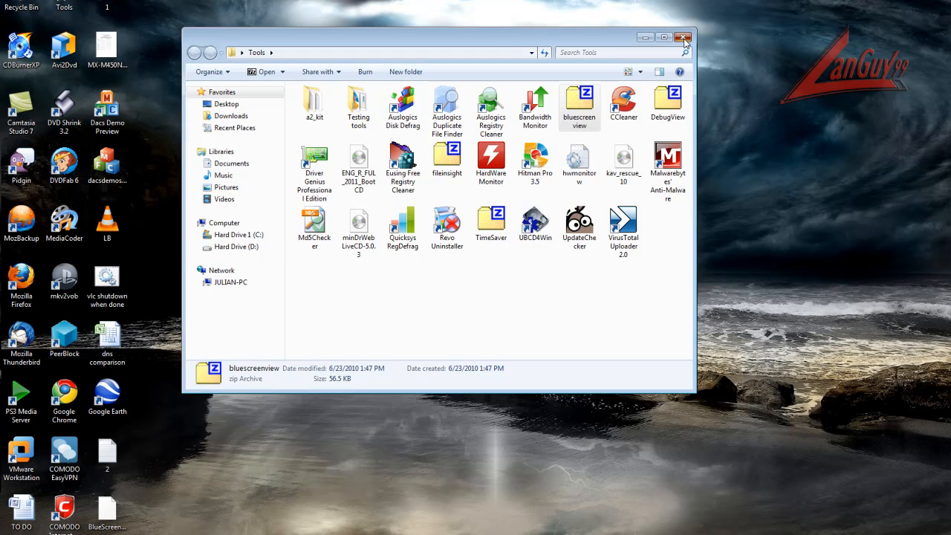
Close and reopen the desktop Tools folder, then select the Revo Uninstaller shortcut.
{"action": "left_click", "coordinate": [683, 38]}
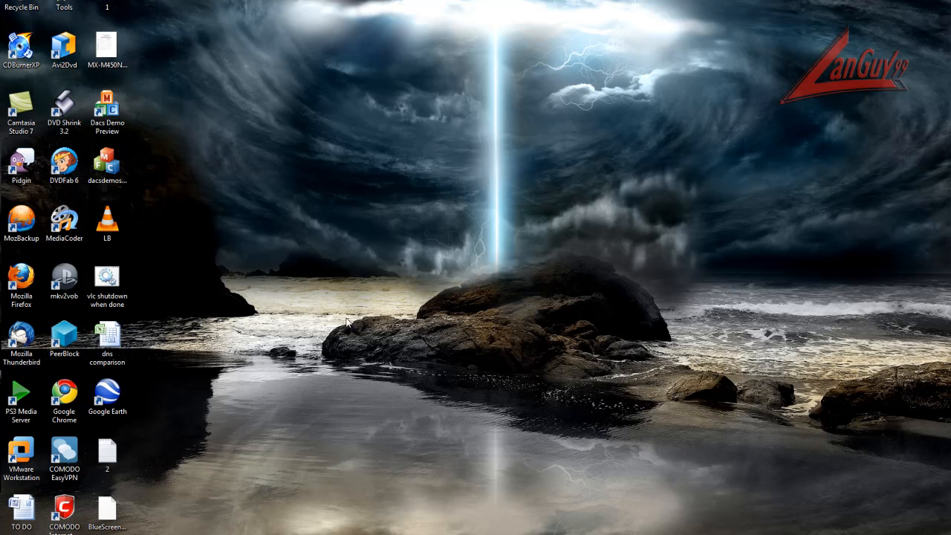
{"action": "mouse_move", "coordinate": [350, 267]}
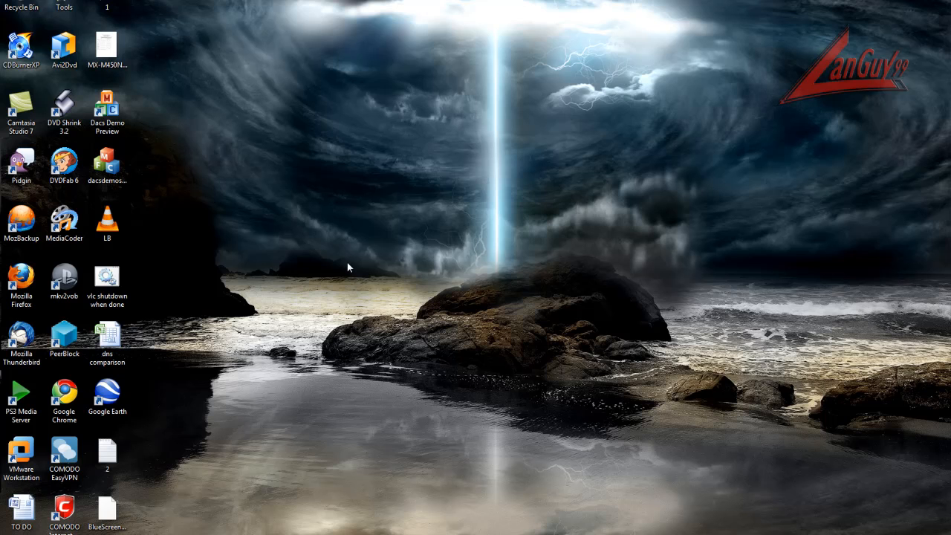
{"action": "left_click", "coordinate": [107, 46]}
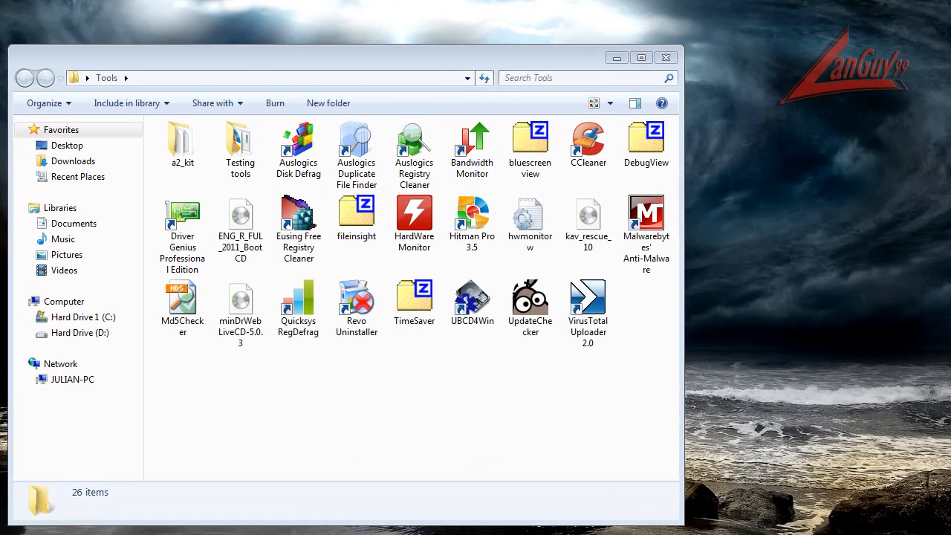
{"action": "left_click", "coordinate": [356, 303]}
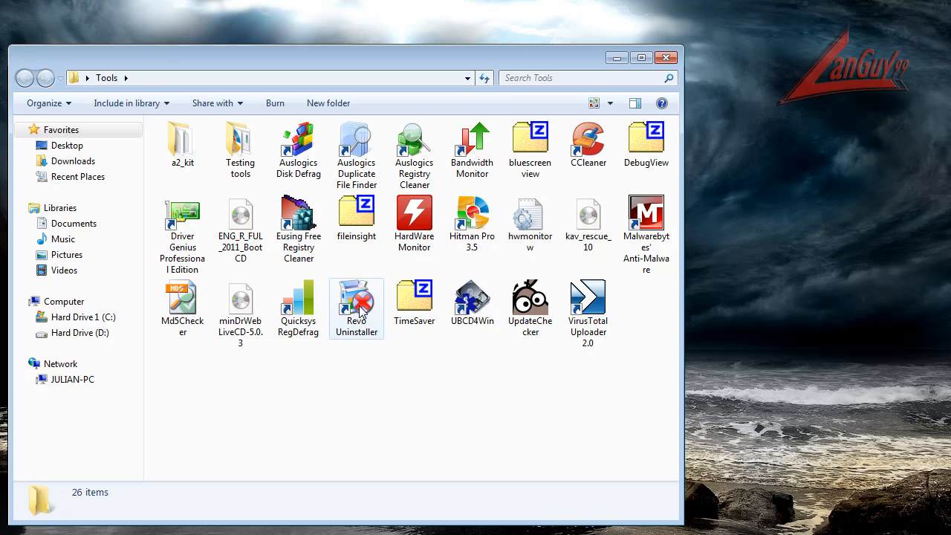
{"action": "mouse_move", "coordinate": [357, 305]}
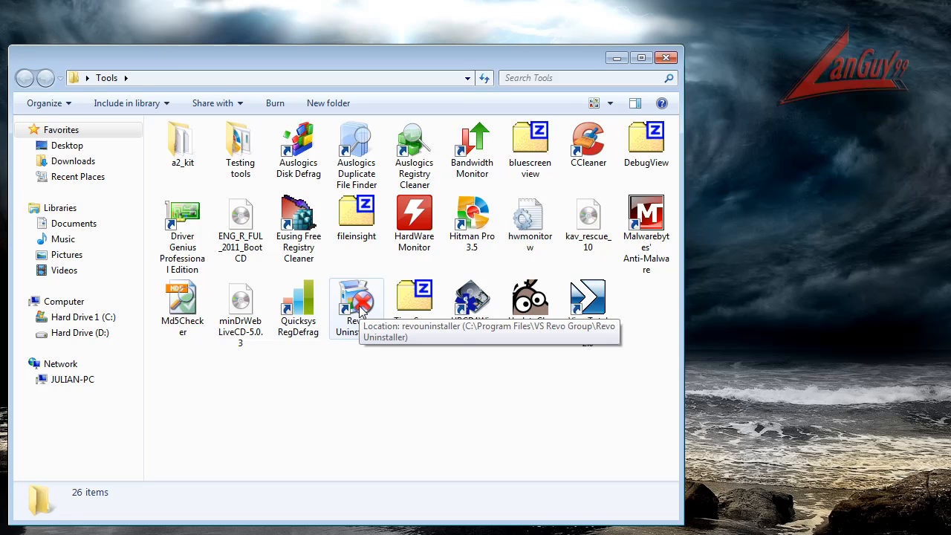
{"action": "mouse_move", "coordinate": [298, 216]}
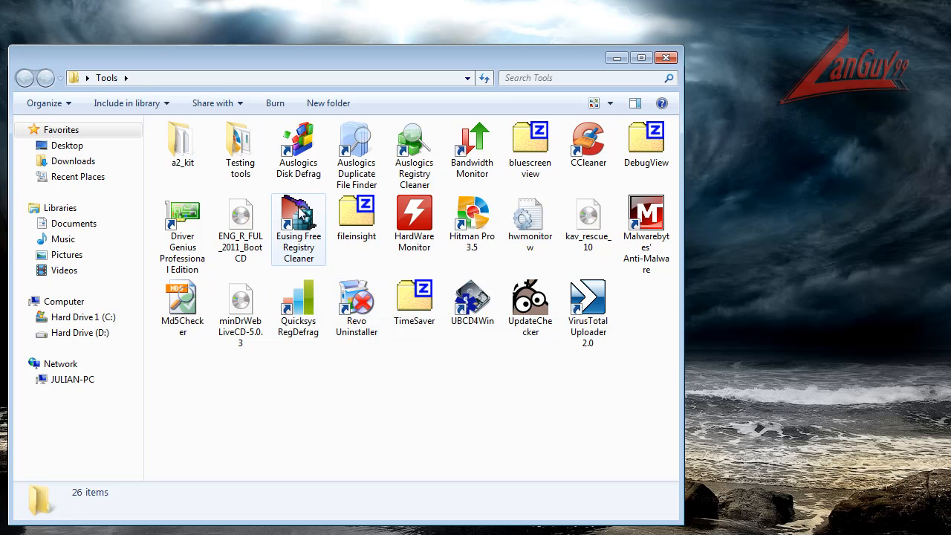
{"action": "mouse_move", "coordinate": [316, 257]}
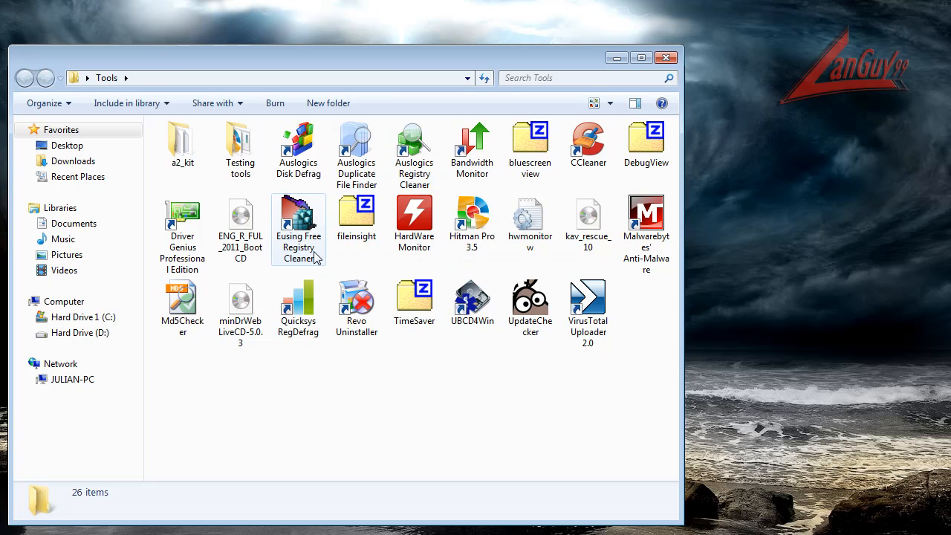
{"action": "mouse_move", "coordinate": [299, 223]}
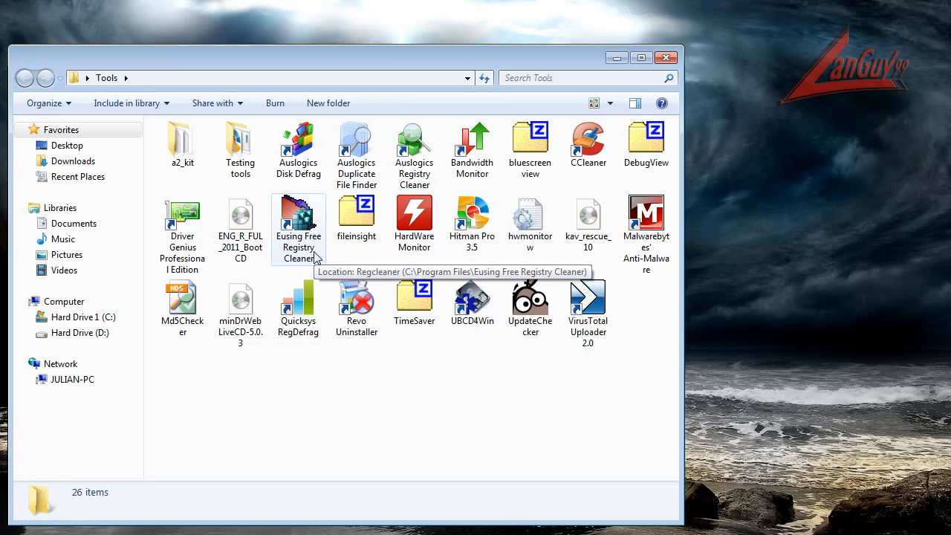
{"action": "mouse_move", "coordinate": [414, 148]}
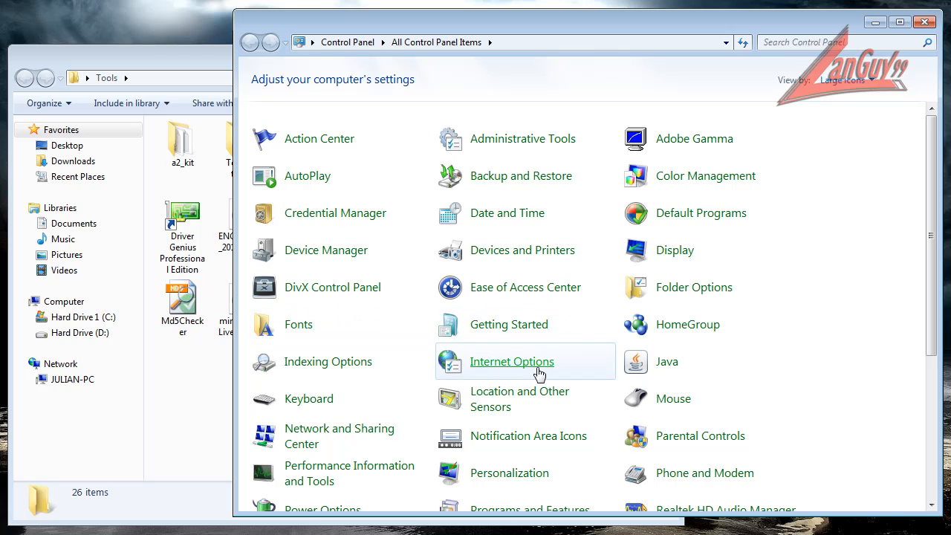
Inspect Local Area Connection items like the COMODO Firewall Driver, then cancel without changes.
{"action": "left_click", "coordinate": [338, 436]}
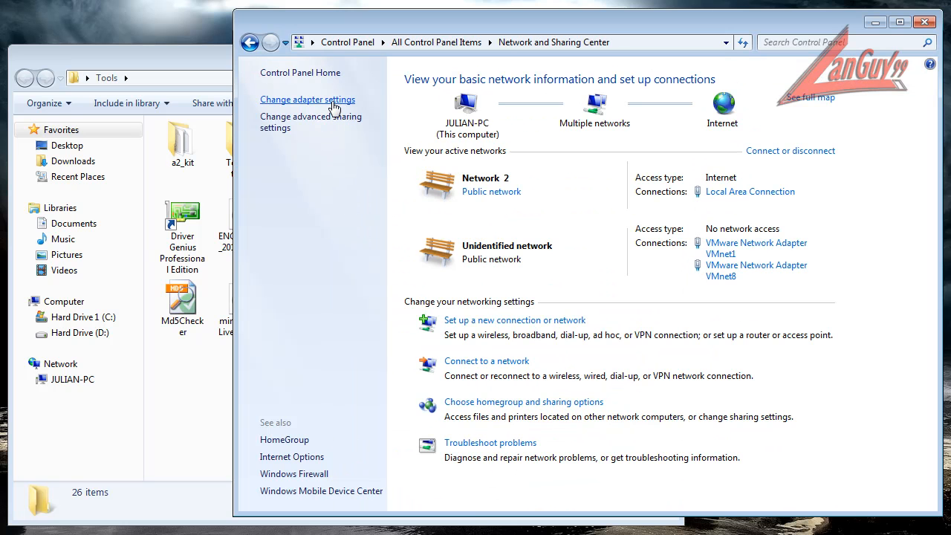
{"action": "left_click", "coordinate": [306, 98]}
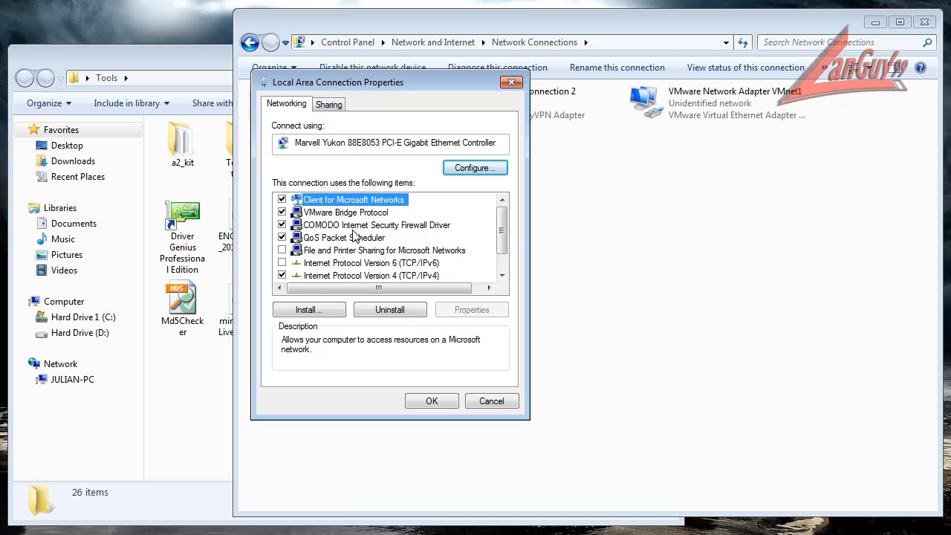
{"action": "left_click", "coordinate": [376, 224]}
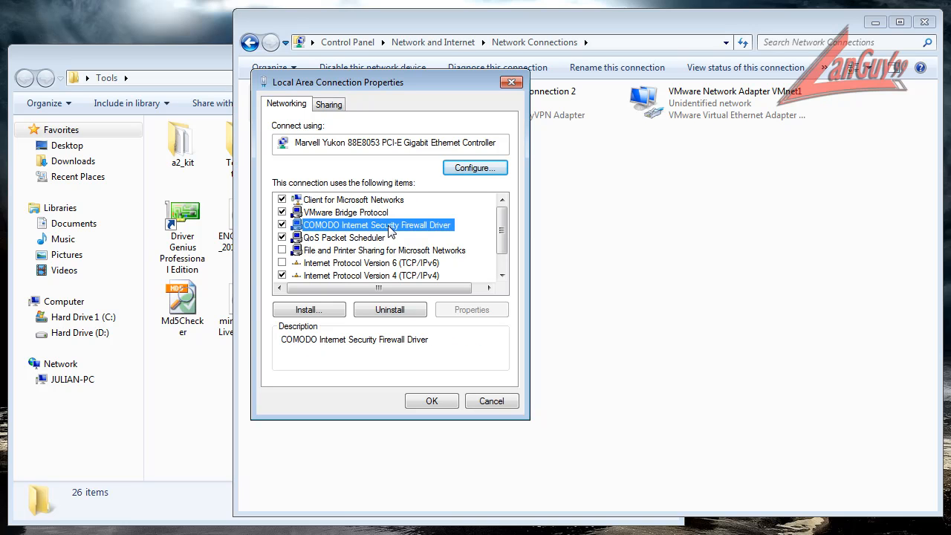
{"action": "mouse_move", "coordinate": [491, 401]}
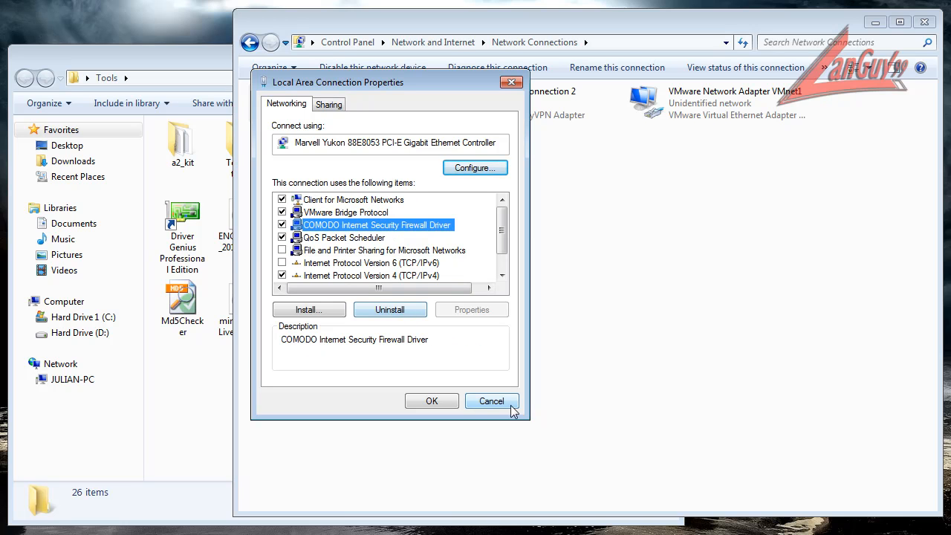
{"action": "left_click", "coordinate": [491, 400]}
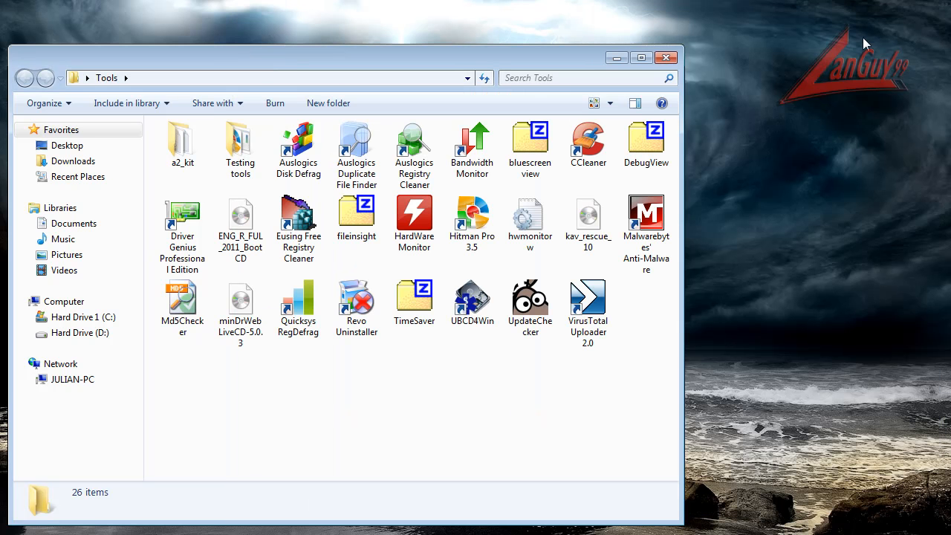
{"action": "mouse_move", "coordinate": [499, 402]}
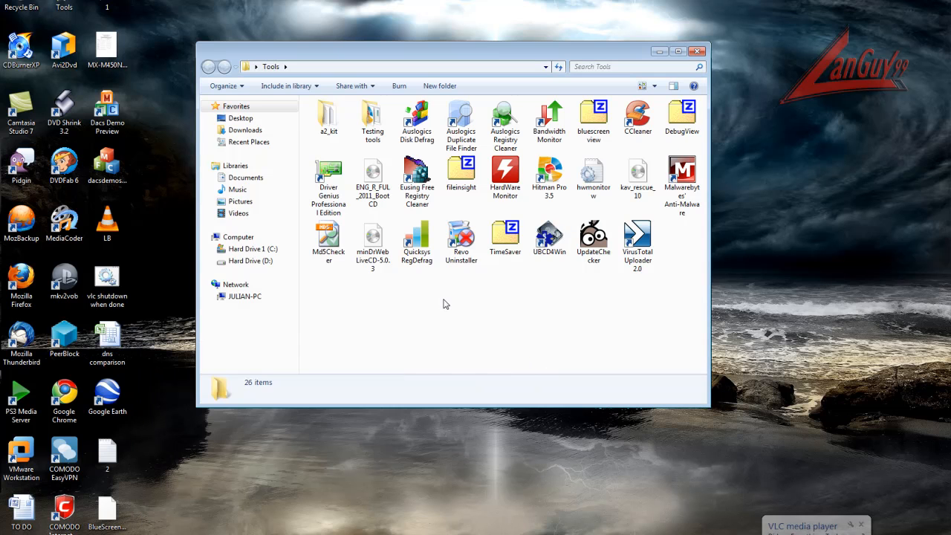
{"action": "mouse_move", "coordinate": [374, 320]}
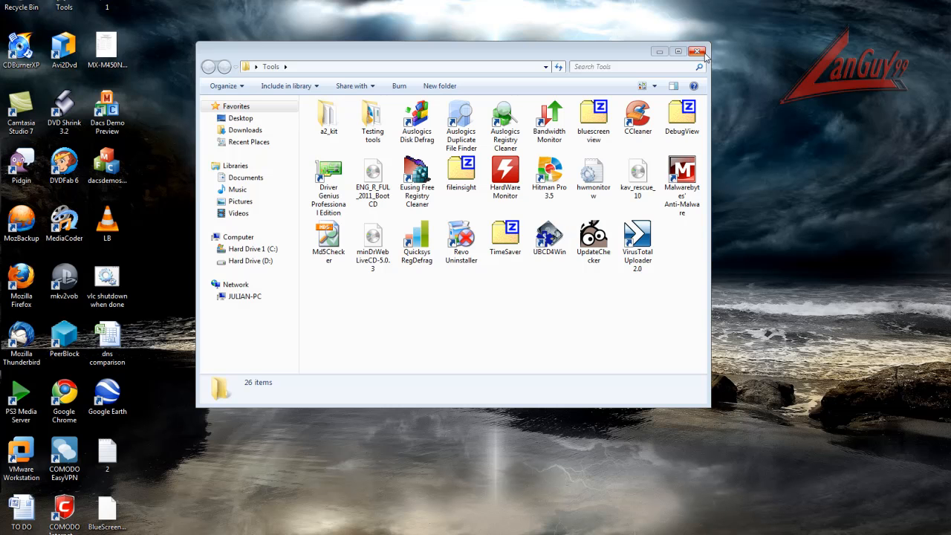
Close the Tools folder window with its red X button.
{"action": "left_click", "coordinate": [696, 52]}
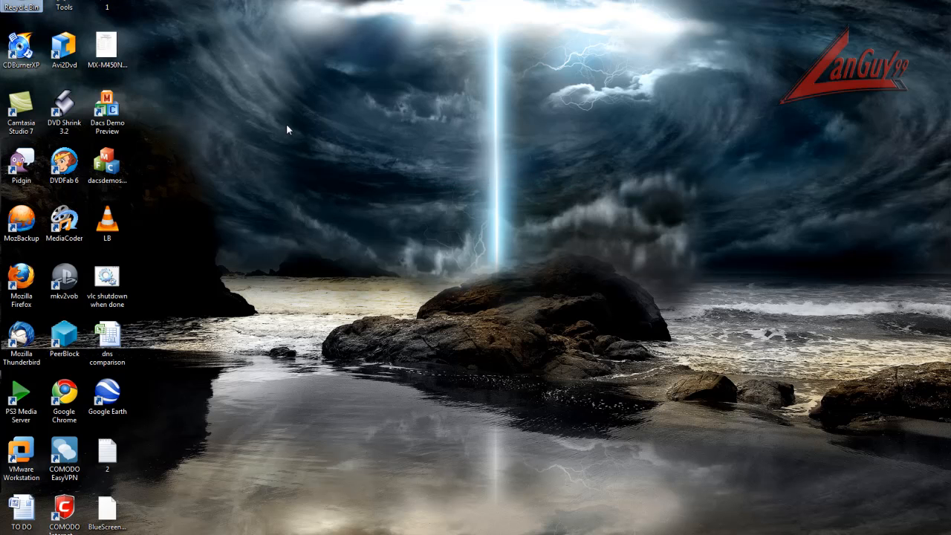
{"action": "mouse_move", "coordinate": [245, 135]}
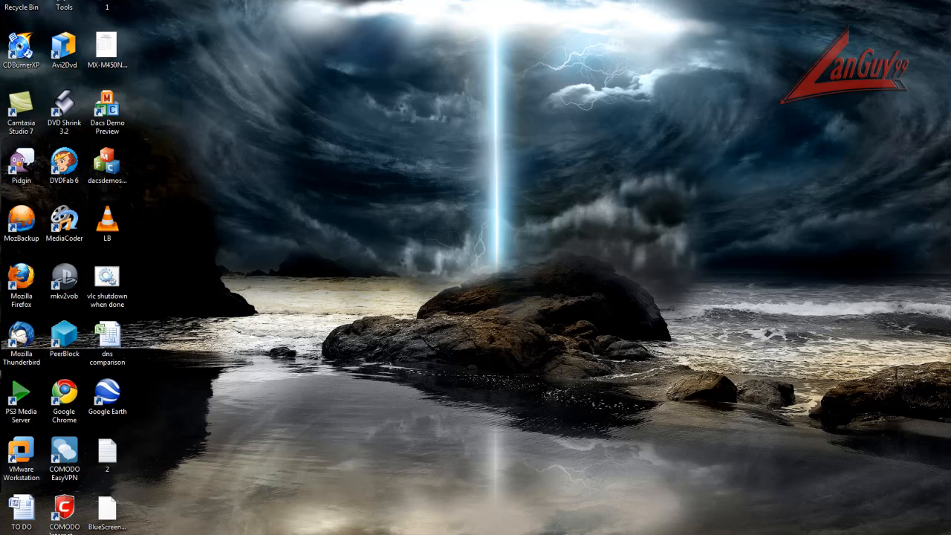
{"action": "mouse_move", "coordinate": [467, 469]}
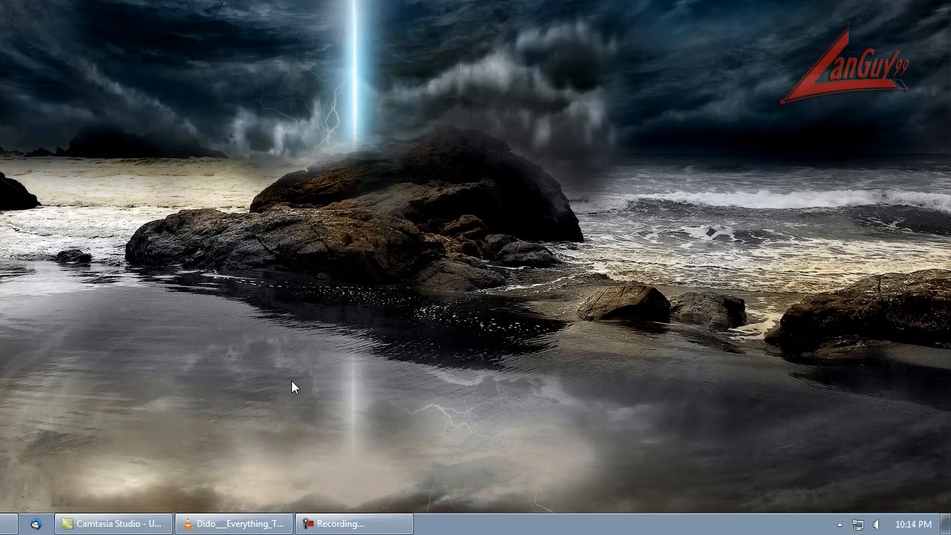
{"action": "mouse_move", "coordinate": [420, 394]}
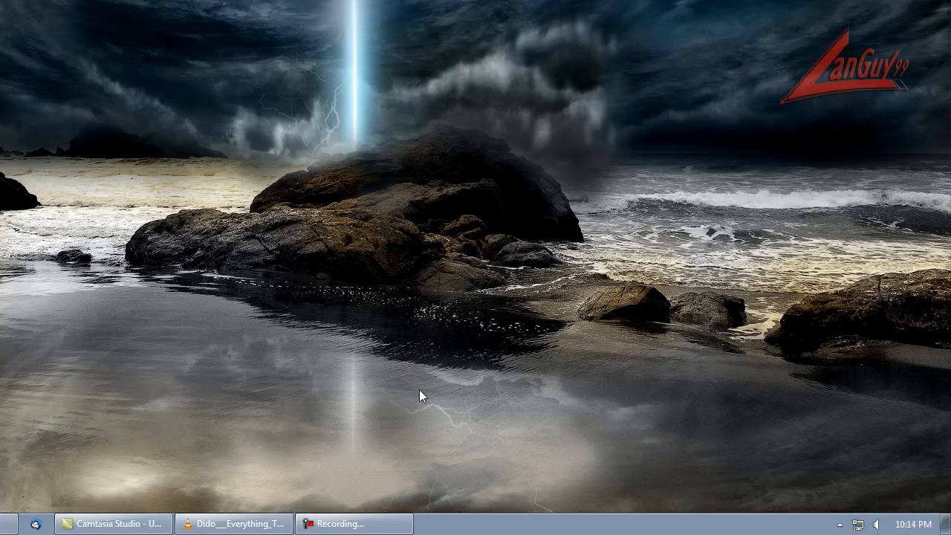
{"action": "mouse_move", "coordinate": [336, 353]}
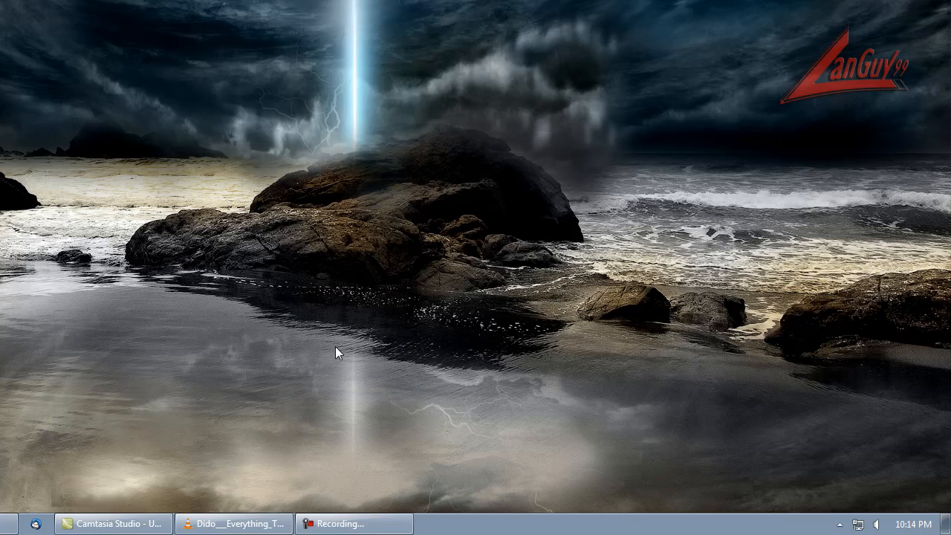
{"action": "mouse_move", "coordinate": [61, 92]}
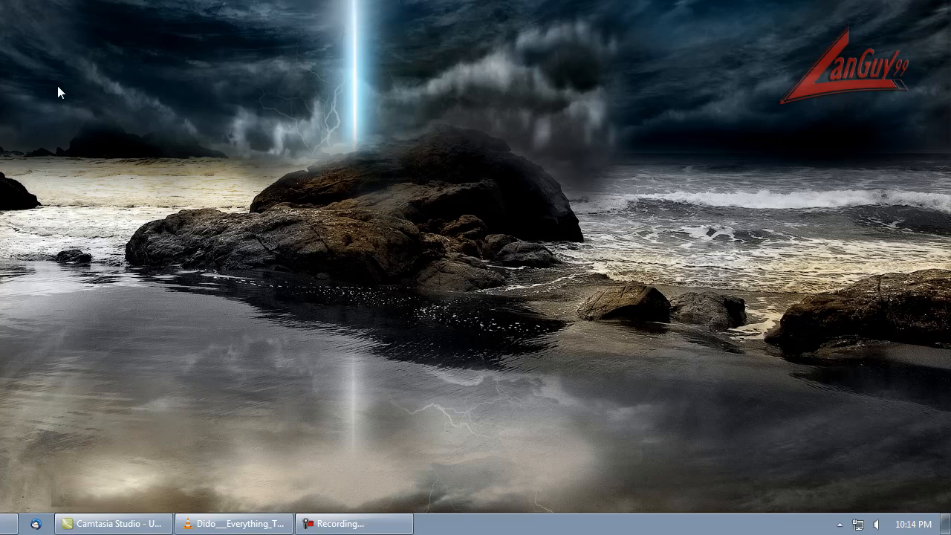
{"action": "mouse_move", "coordinate": [236, 301]}
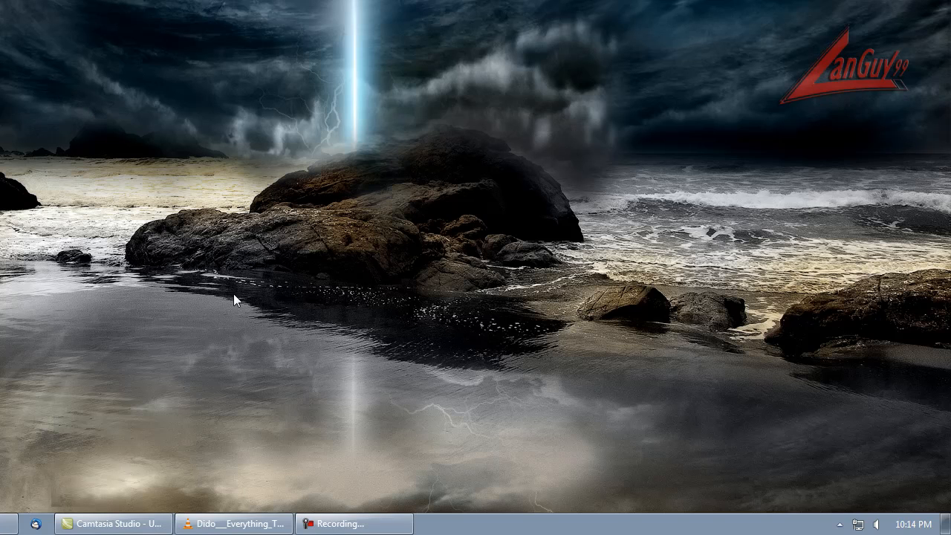
{"action": "mouse_move", "coordinate": [68, 89]}
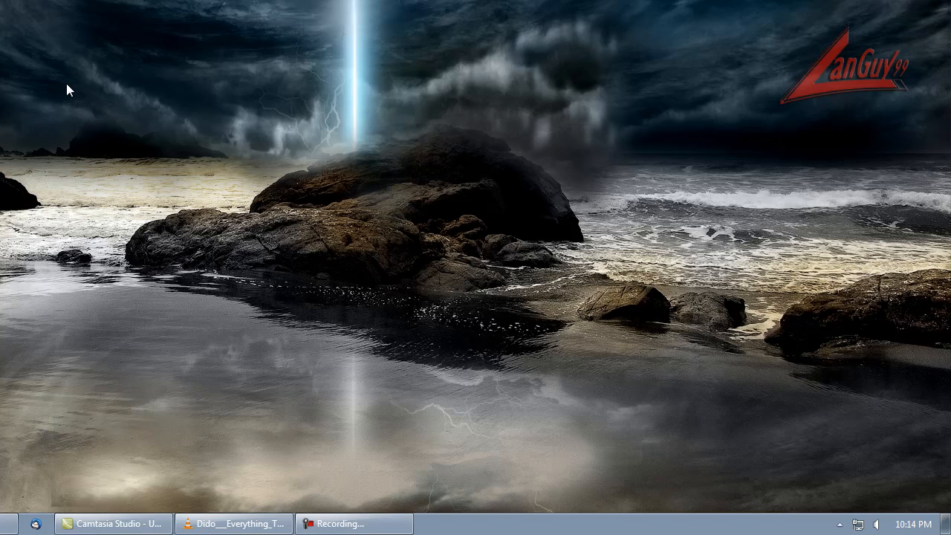
{"action": "left_click", "coordinate": [353, 523]}
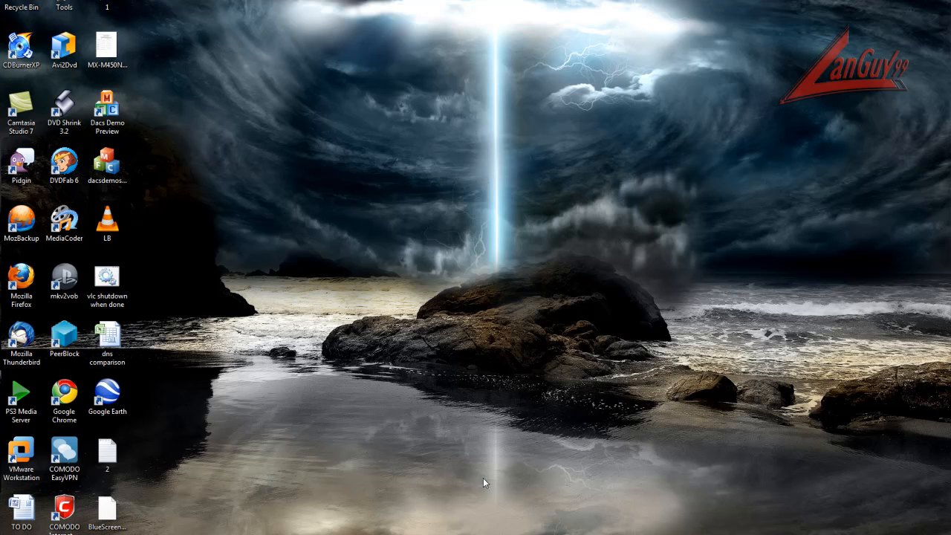
{"action": "mouse_move", "coordinate": [488, 438]}
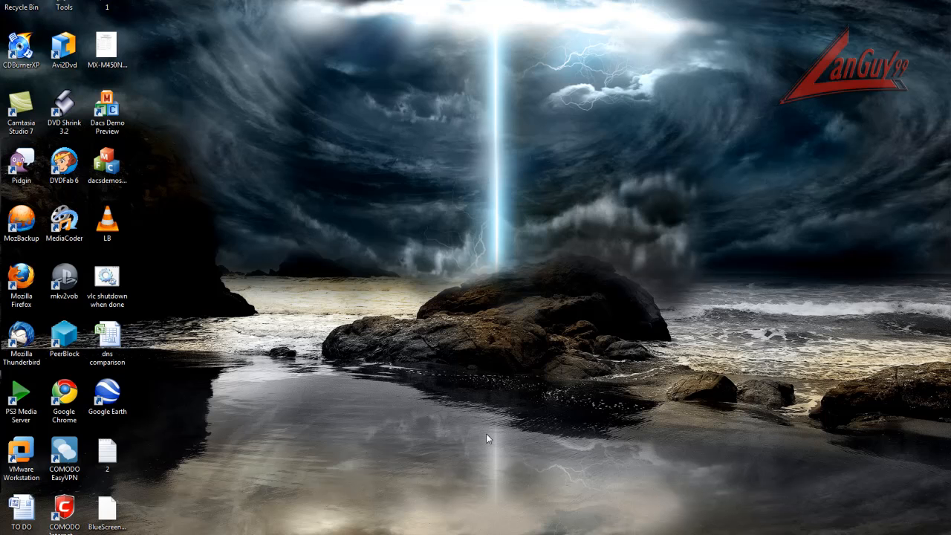
{"action": "mouse_move", "coordinate": [467, 397]}
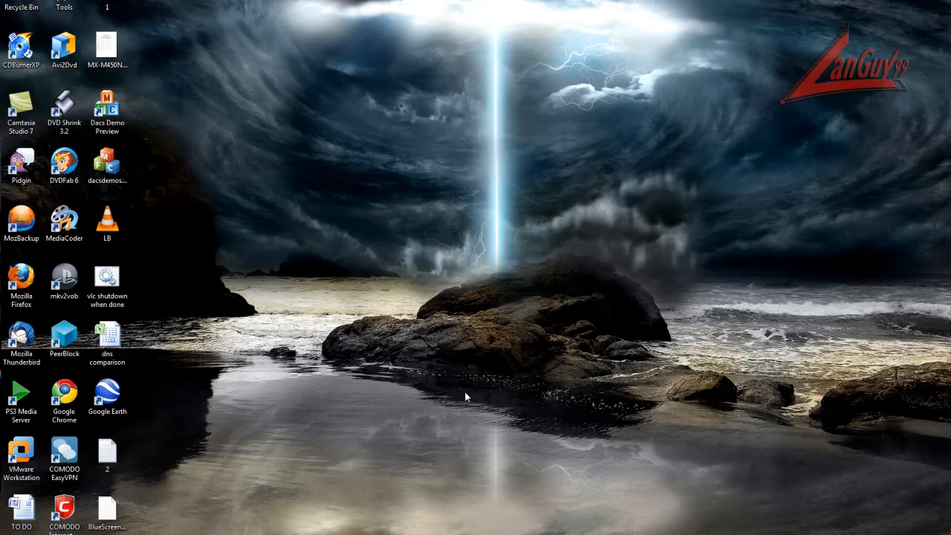
{"action": "mouse_move", "coordinate": [442, 379]}
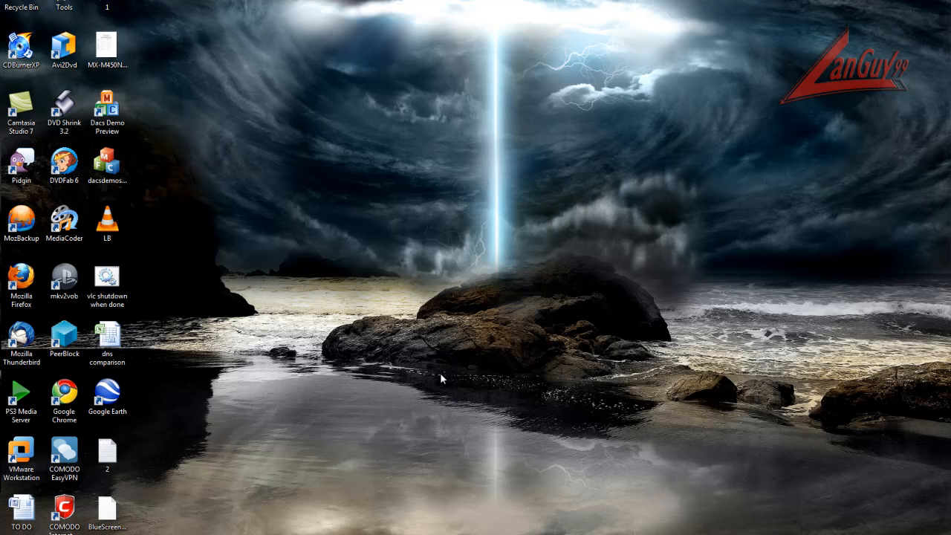
{"action": "mouse_move", "coordinate": [461, 383]}
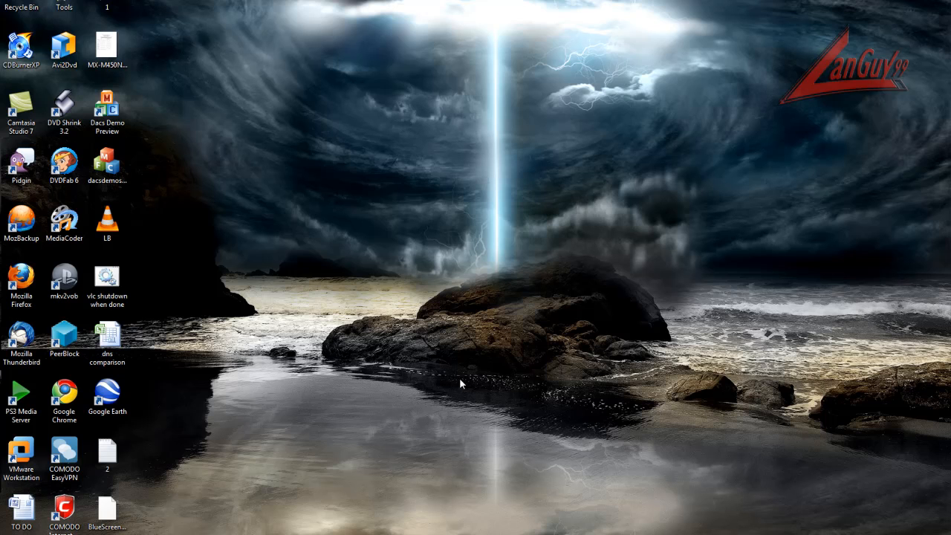
{"action": "mouse_move", "coordinate": [457, 381]}
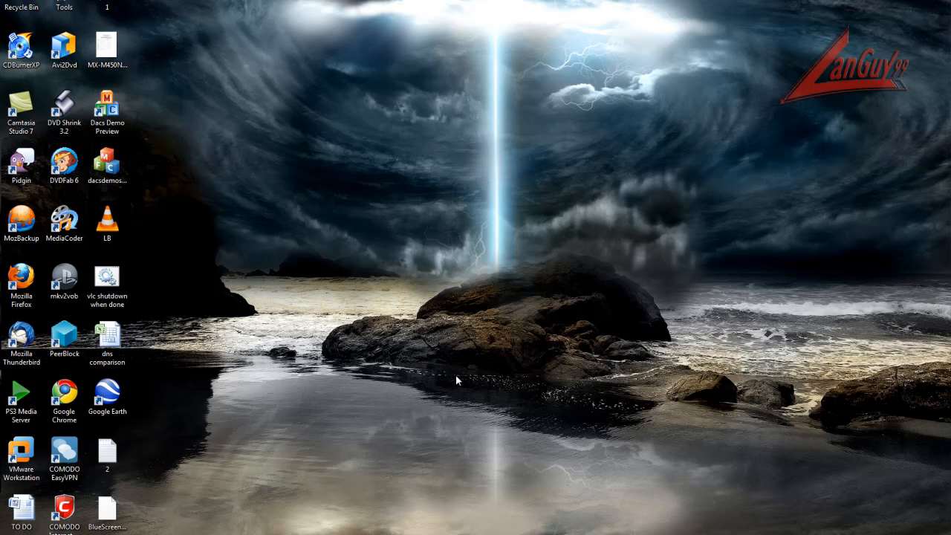